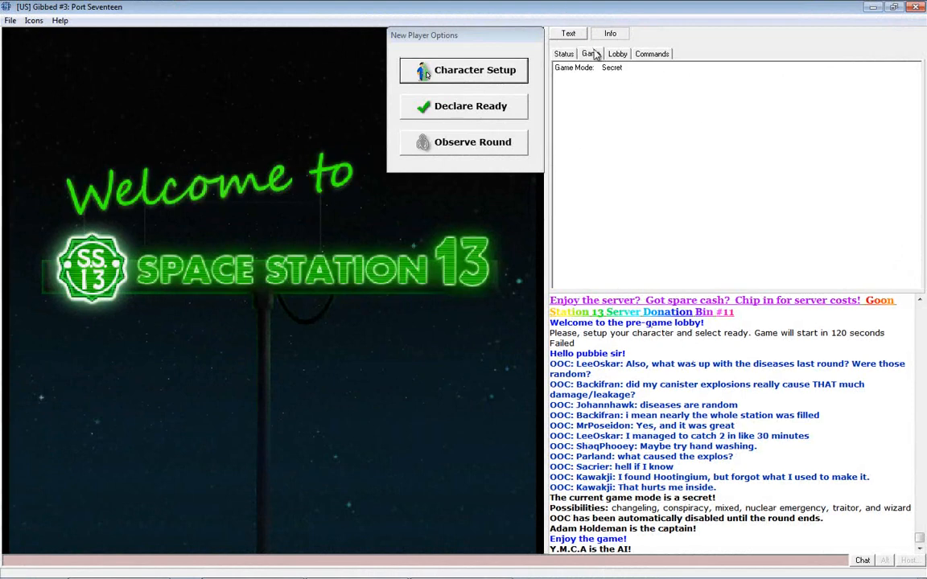
# Check the lobby server status and declare ready to see the job list.
pyautogui.click(563, 53)
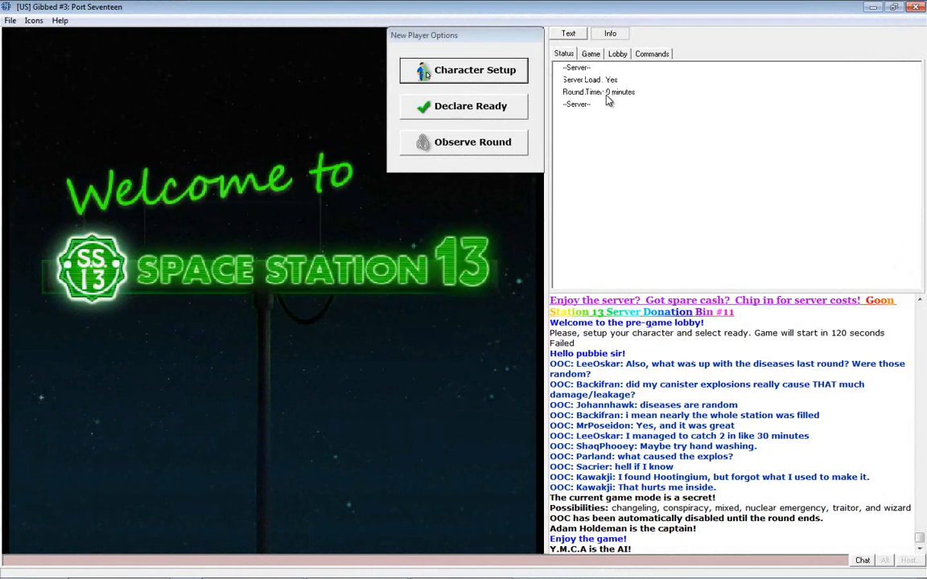
pyautogui.click(463, 70)
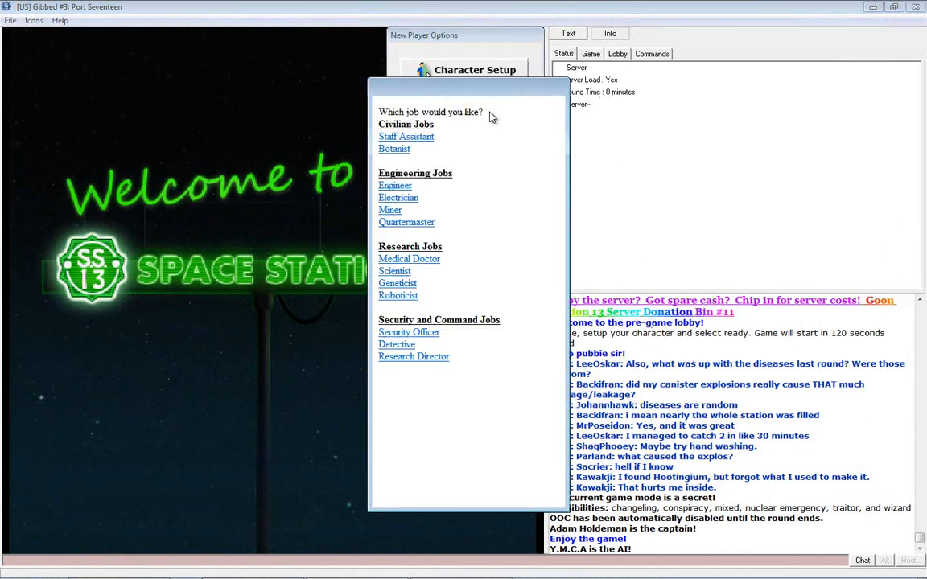
pyautogui.moveTo(456, 297)
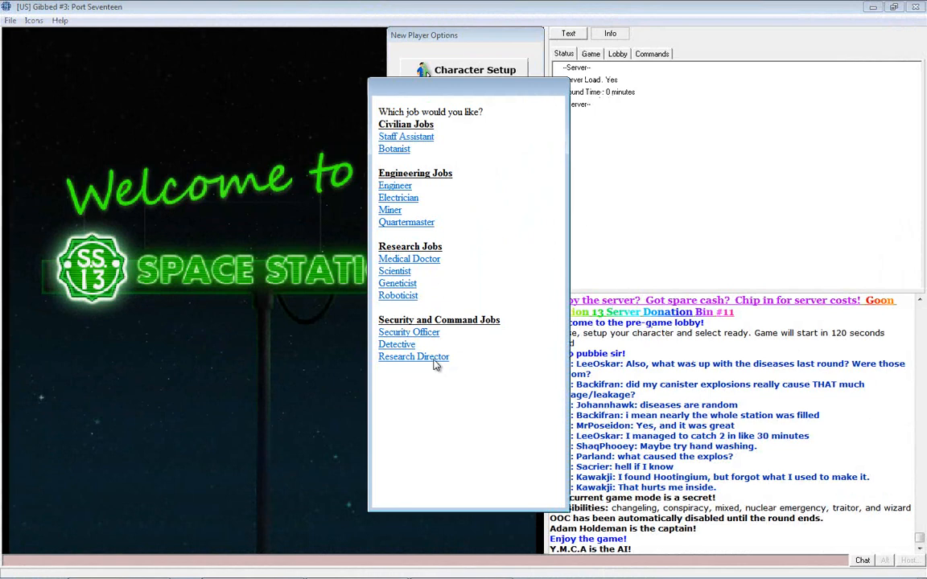
pyautogui.moveTo(432, 365)
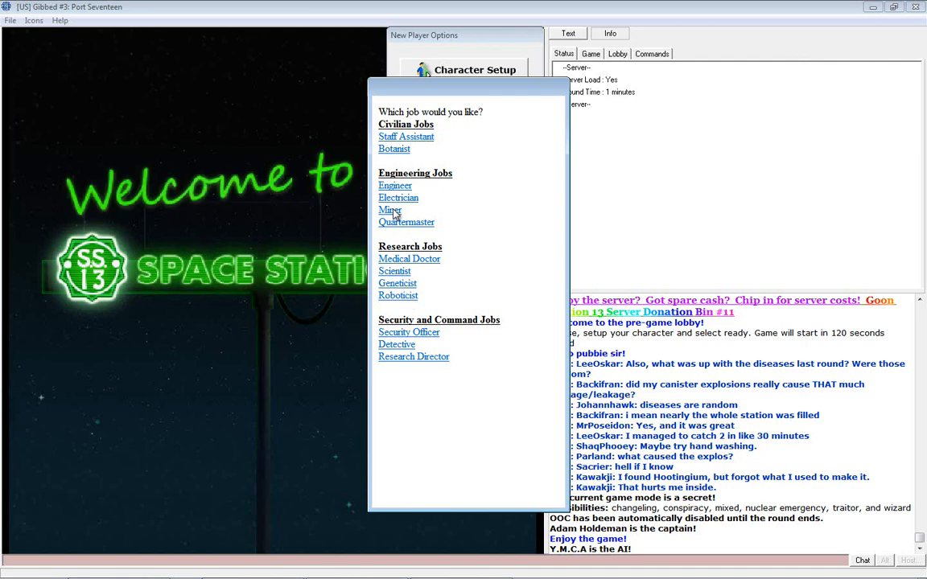
# Join the round as the Engineer from the job list.
pyautogui.click(395, 185)
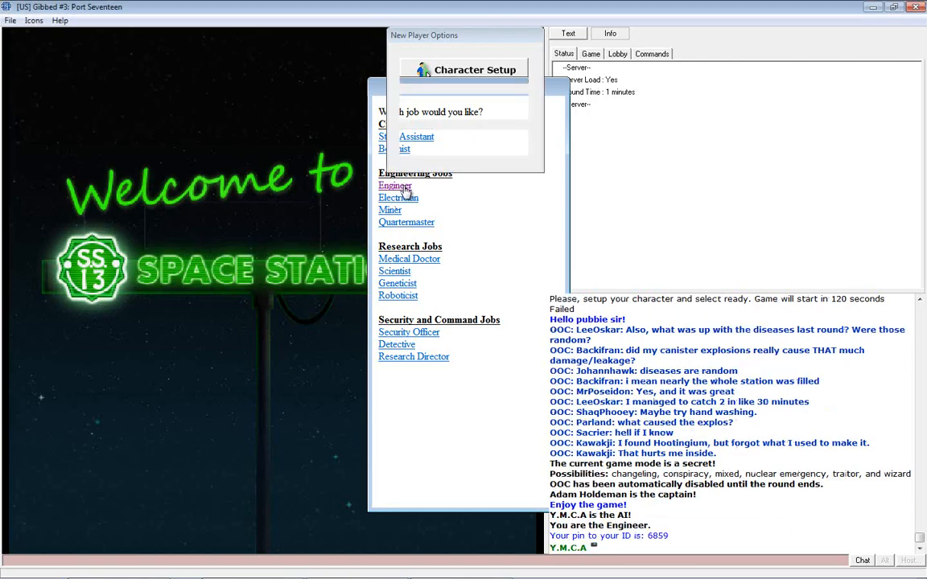
pyautogui.click(394, 186)
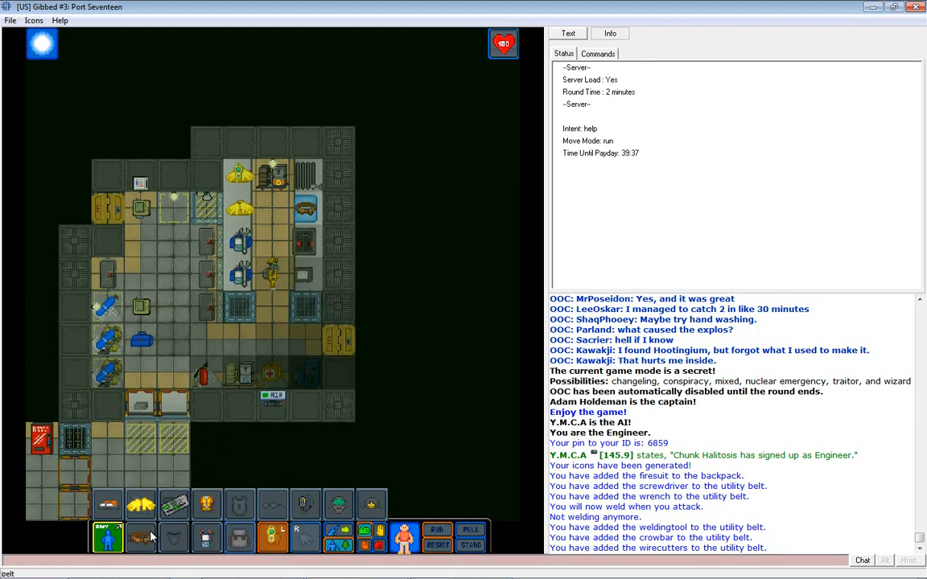
pyautogui.moveTo(141, 539)
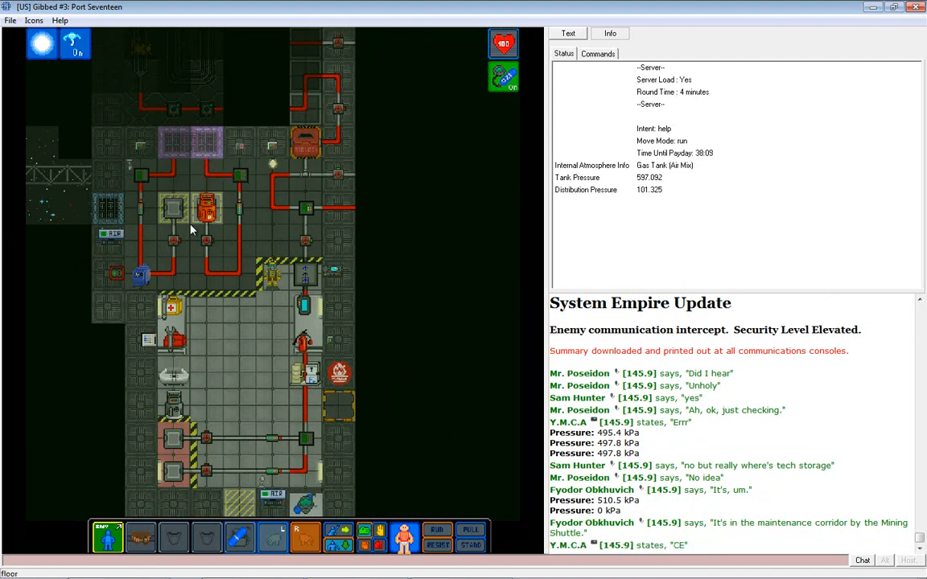
pyautogui.moveTo(183, 217)
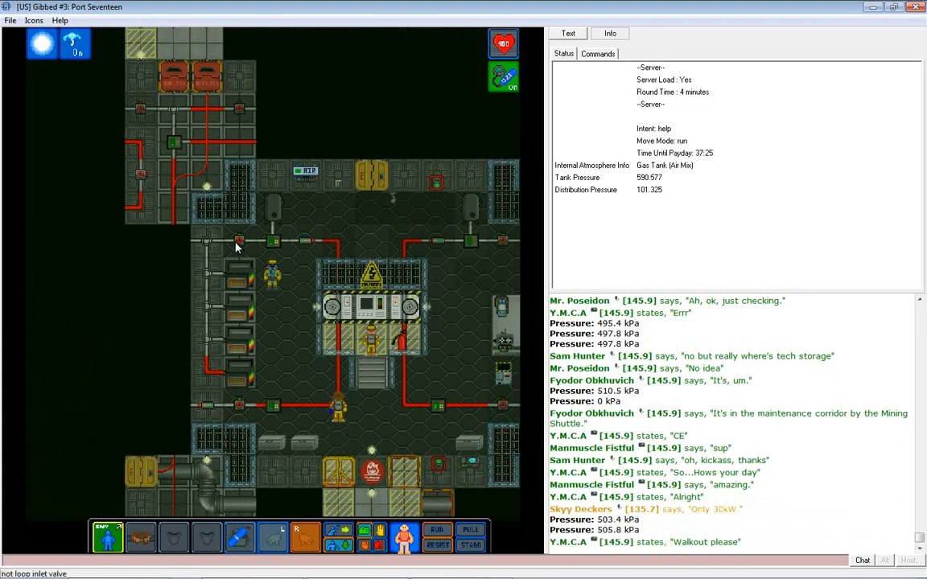
pyautogui.moveTo(272, 246)
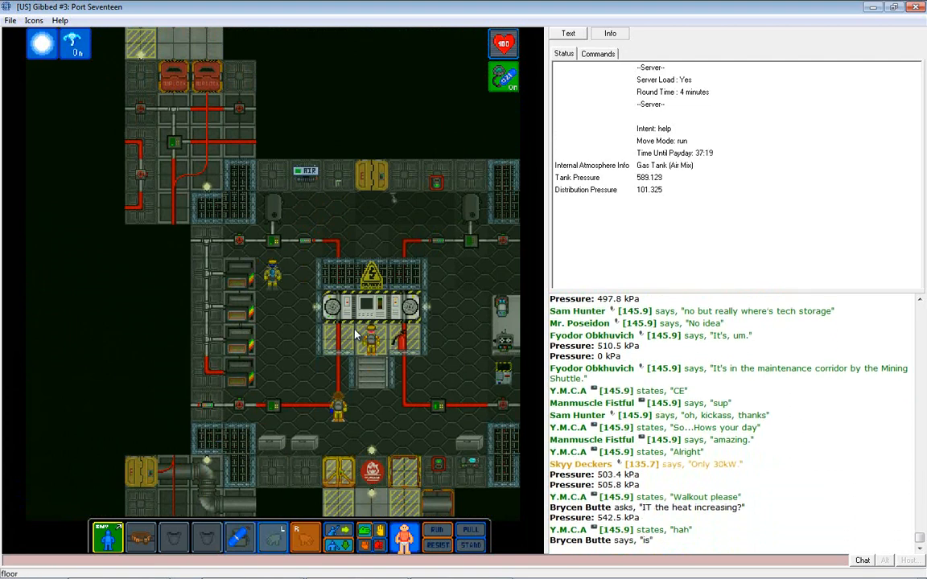
pyautogui.moveTo(277, 246)
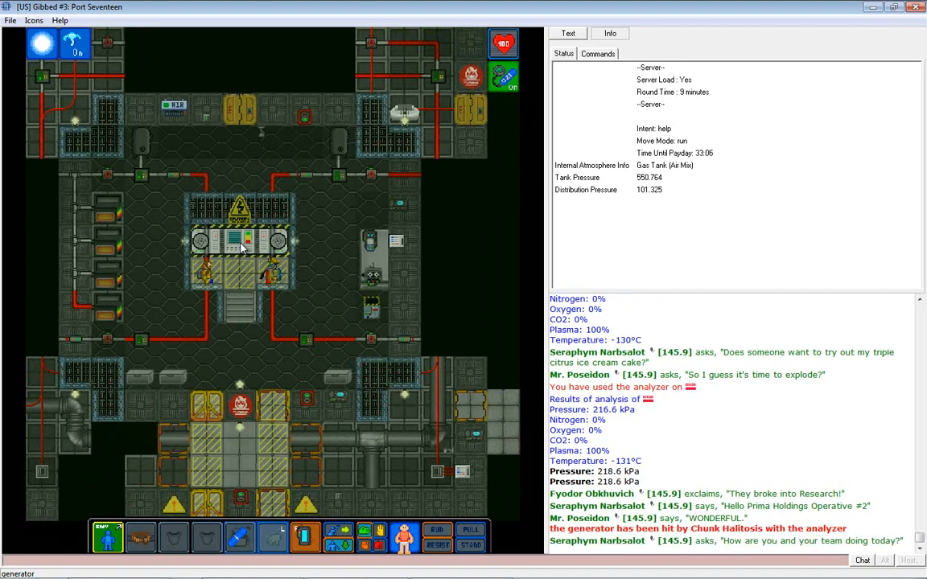
# View the generator readout (1.348 MW) and move it aside from the engine view.
pyautogui.click(242, 242)
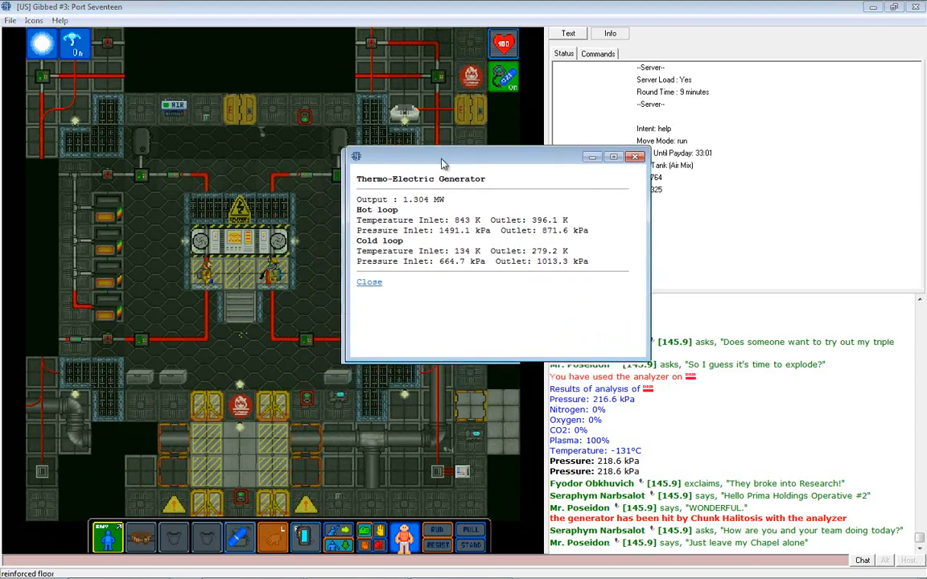
pyautogui.moveTo(442, 156); pyautogui.dragTo(509, 74)
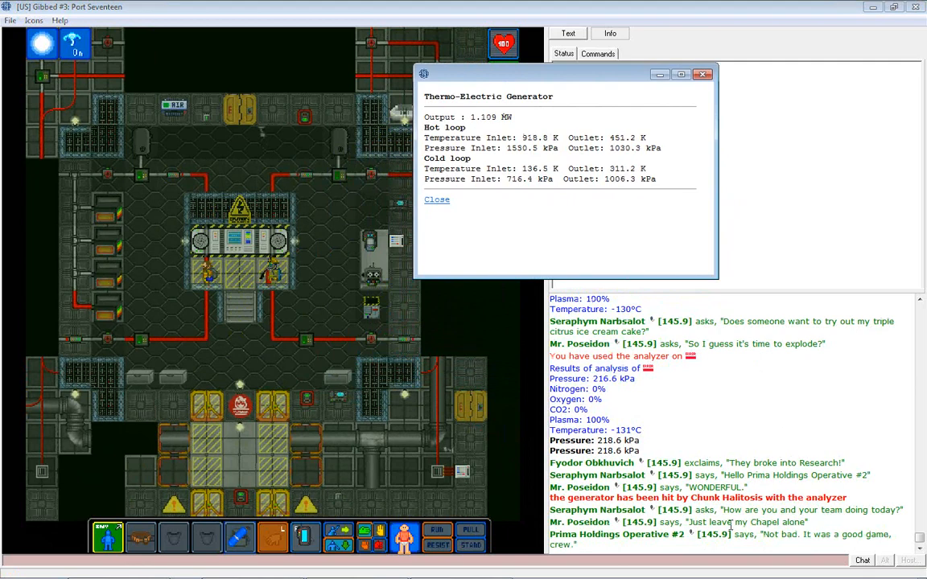
pyautogui.moveTo(561, 73); pyautogui.dragTo(571, 156)
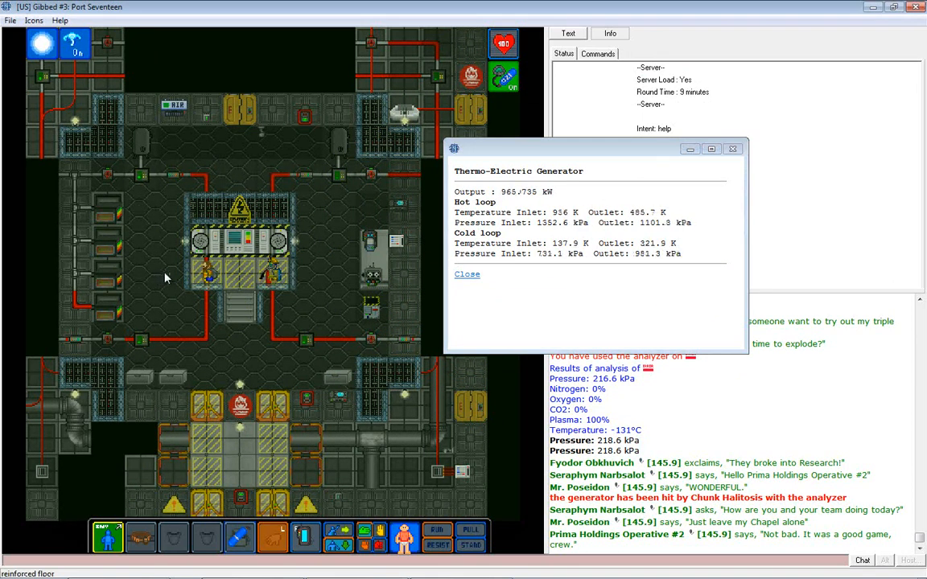
pyautogui.moveTo(164, 272)
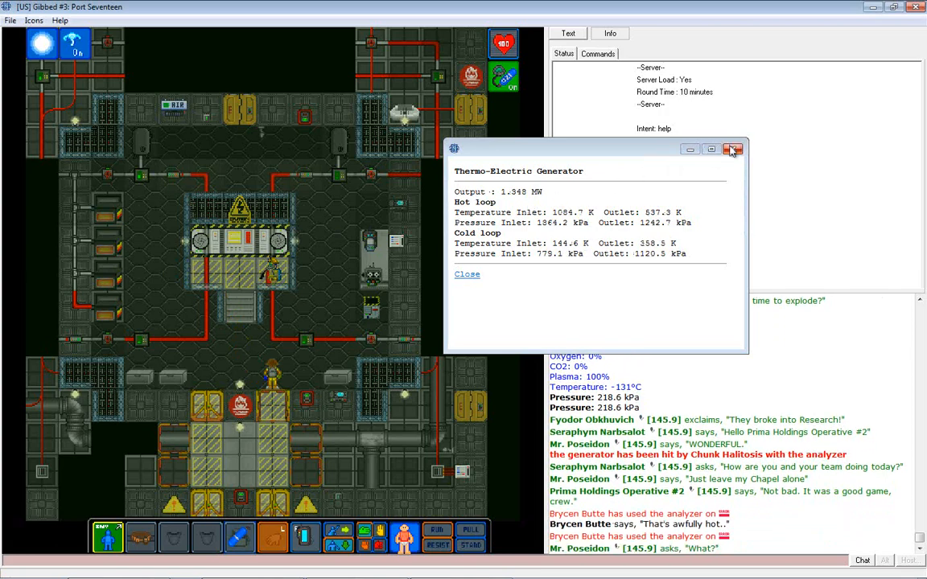
# Close the generator readout, scan the pipe (565 kPa plasma, 90°C), and type 'Maybe plas'.
pyautogui.click(732, 150)
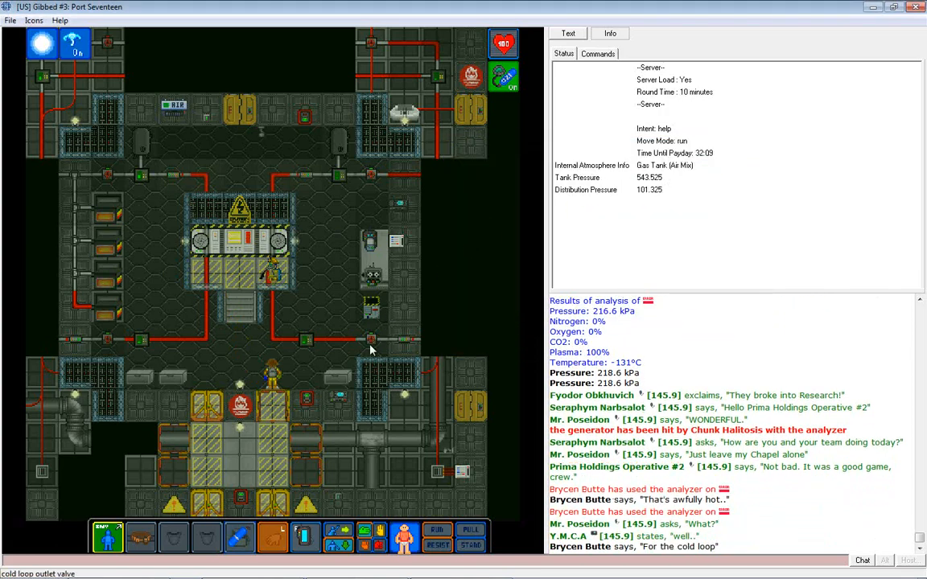
pyautogui.click(245, 245)
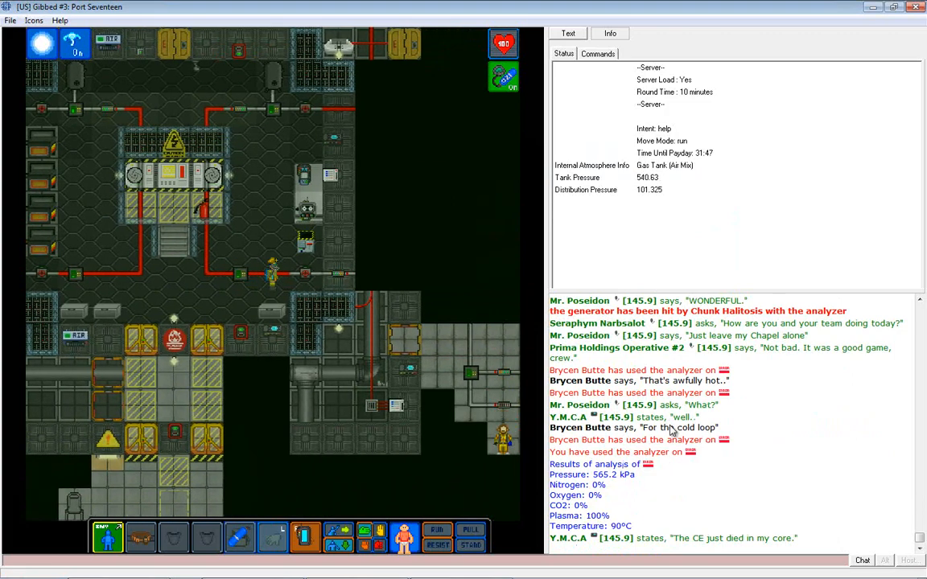
pyautogui.write('Maybe plas')
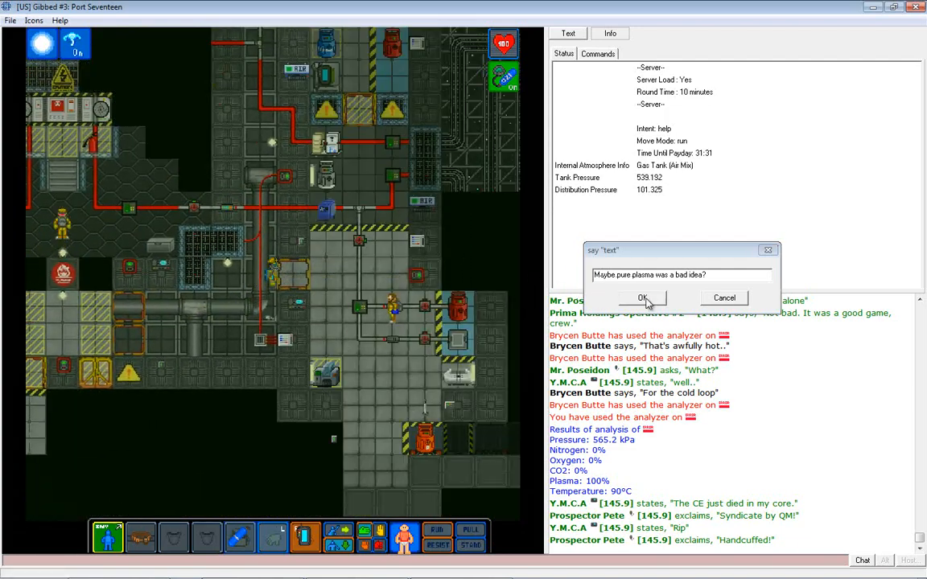
# Say the pure-plasma remark, then send the 'Warming up' remark after rescanning pipes.
pyautogui.click(642, 298)
pyautogui.write('Warming up')
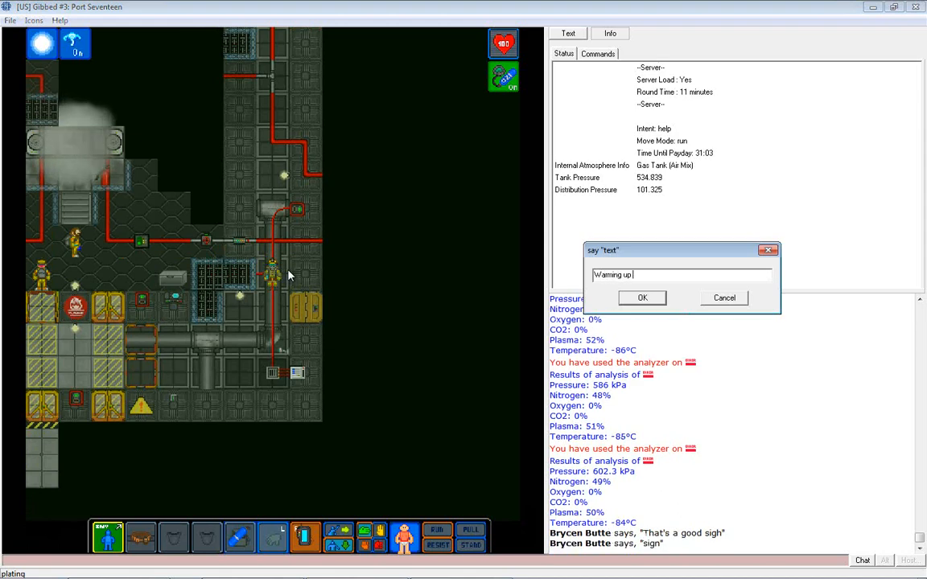
pyautogui.click(642, 298)
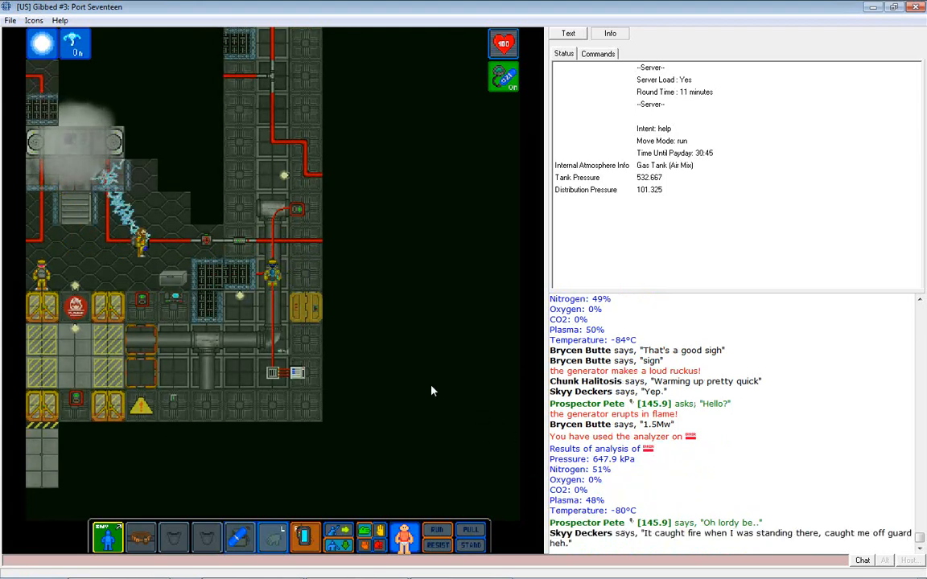
# Examine the slightly burned engineer and type a 'Did some' chat message.
pyautogui.rightClick(141, 242)
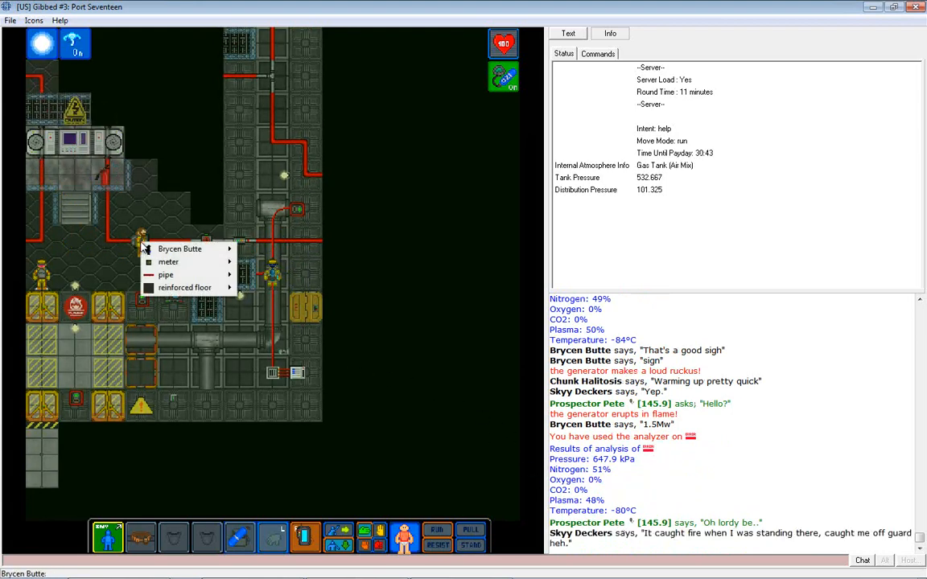
pyautogui.click(179, 249)
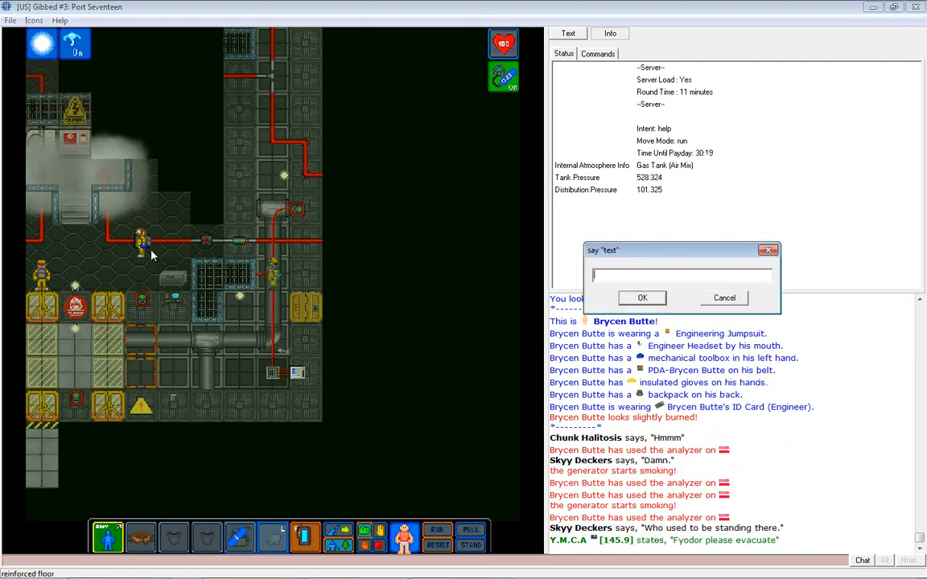
pyautogui.write('Did some')
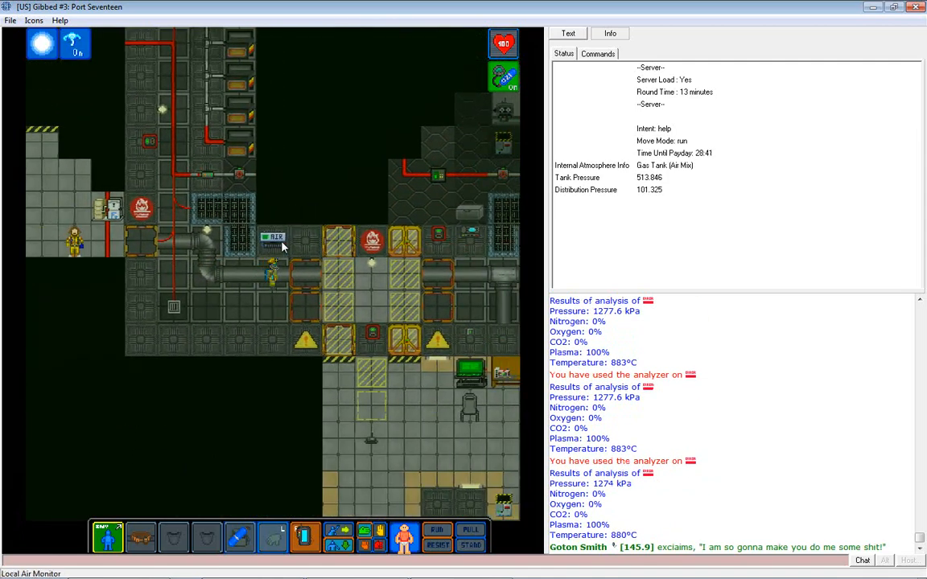
# Send the 'Losing temp' message after scanning the 883°C plasma pipe.
pyautogui.write('Losing tem')
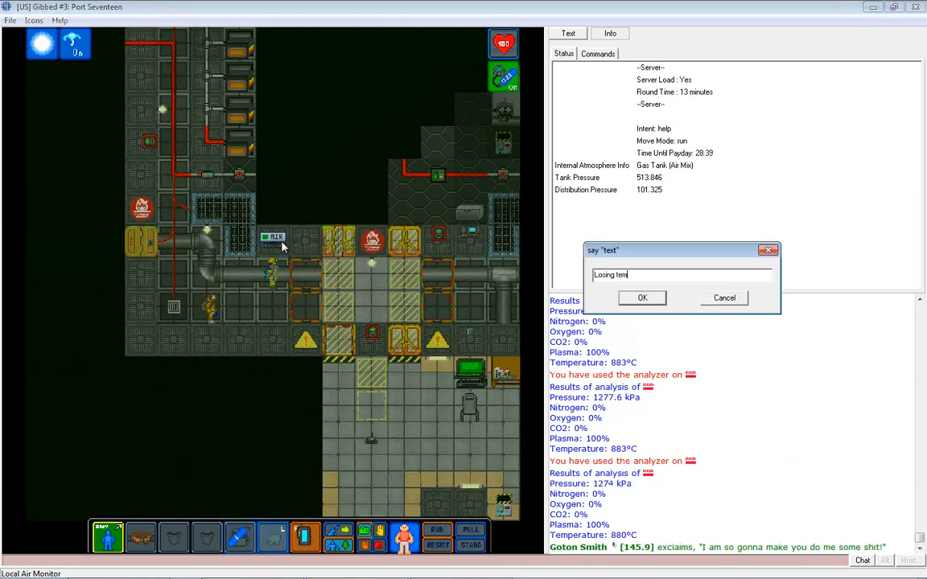
pyautogui.click(642, 298)
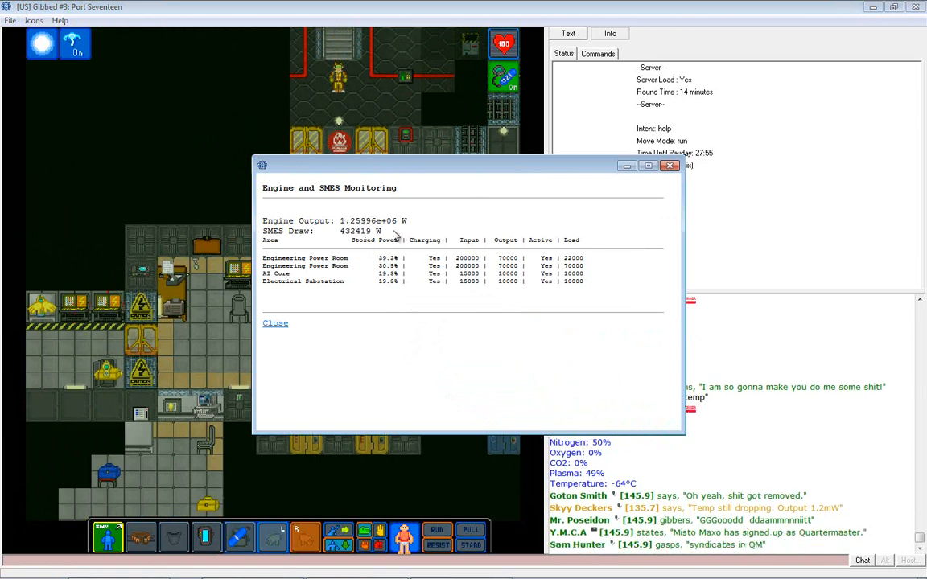
pyautogui.moveTo(680, 214)
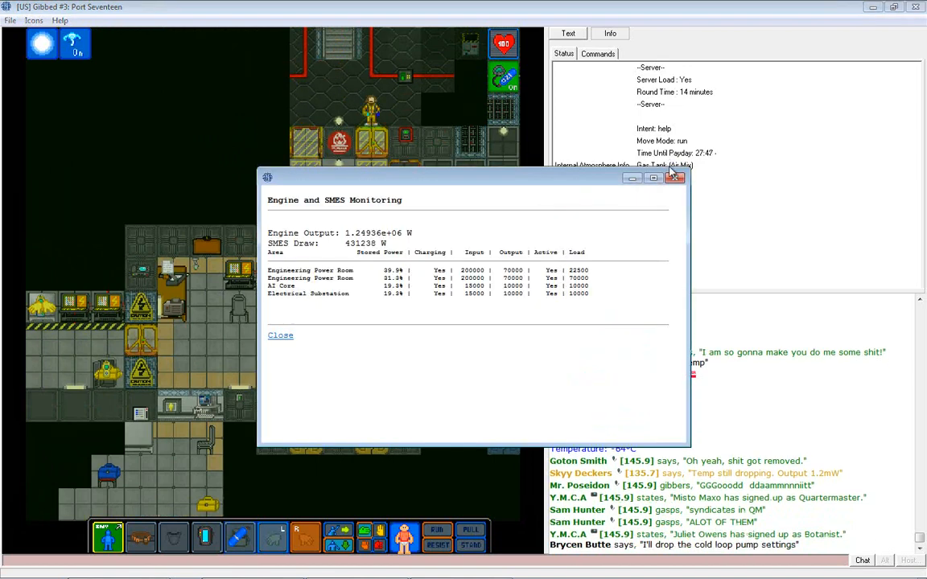
# View engine and SMES monitoring (about 1.25 MW), then bring up station-wide power monitoring.
pyautogui.click(280, 335)
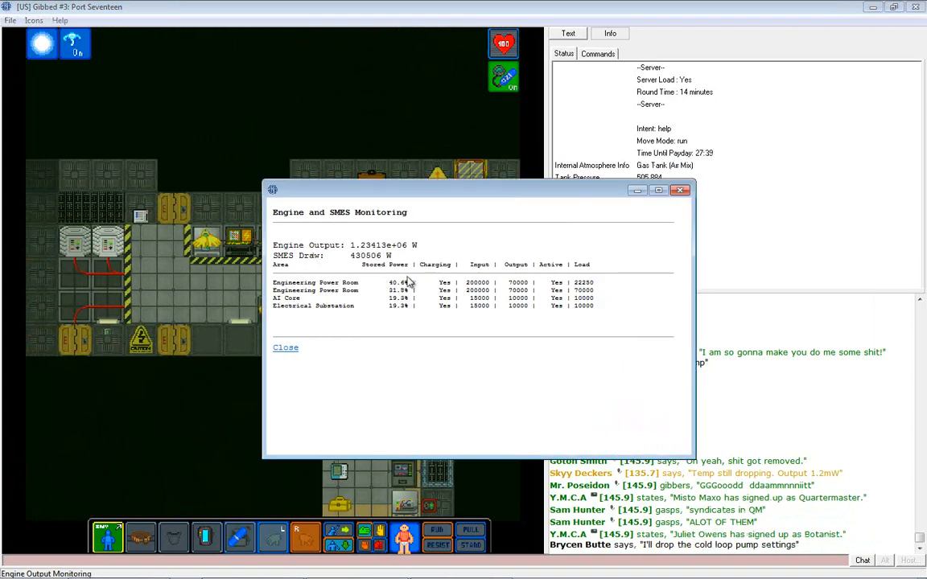
pyautogui.click(286, 346)
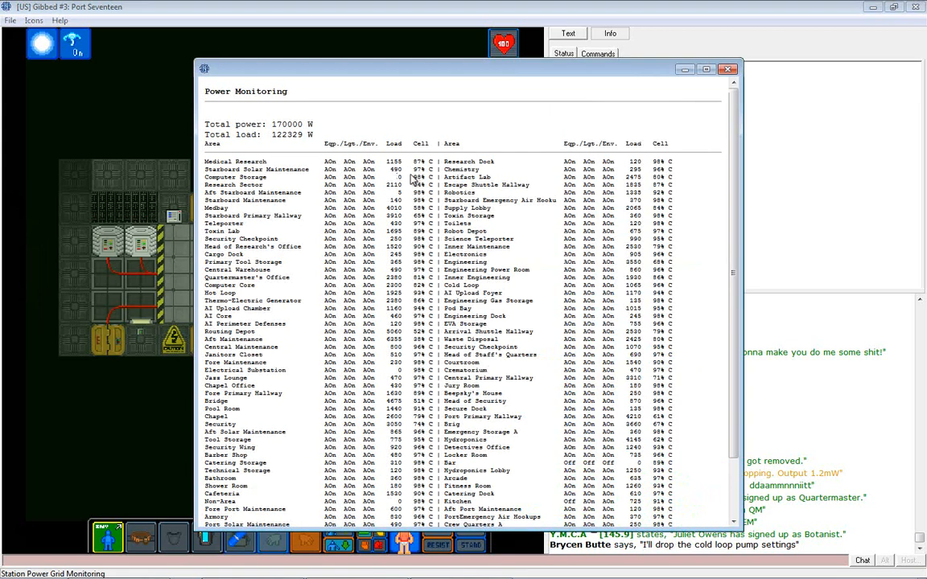
# Review power monitoring, then lower the SMES output level from 80000 to 40000 W.
pyautogui.scroll(-3)
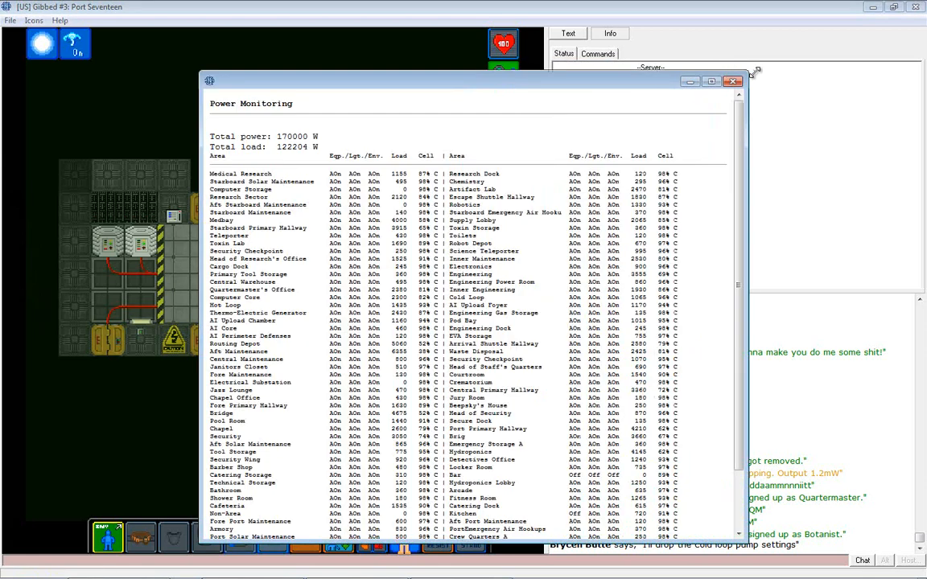
pyautogui.click(732, 81)
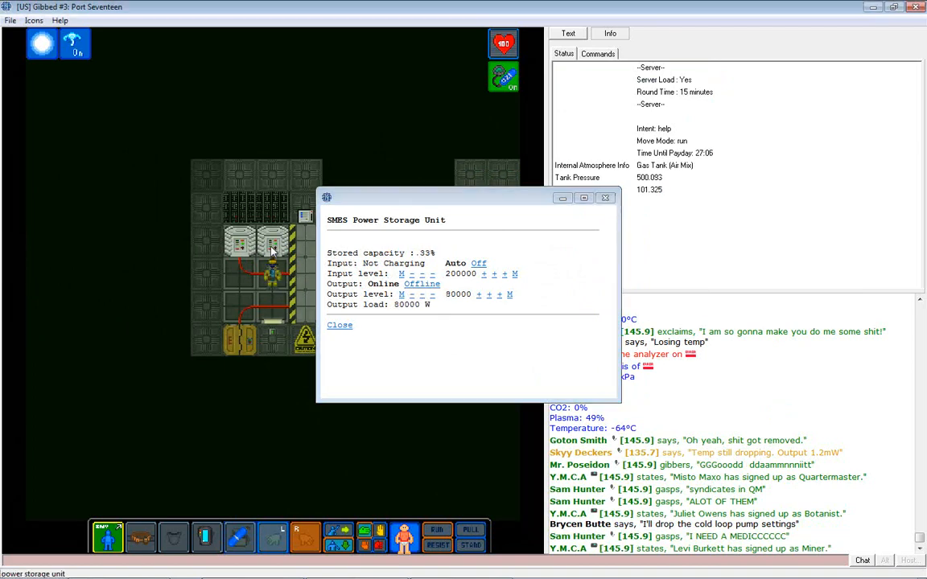
pyautogui.click(412, 294)
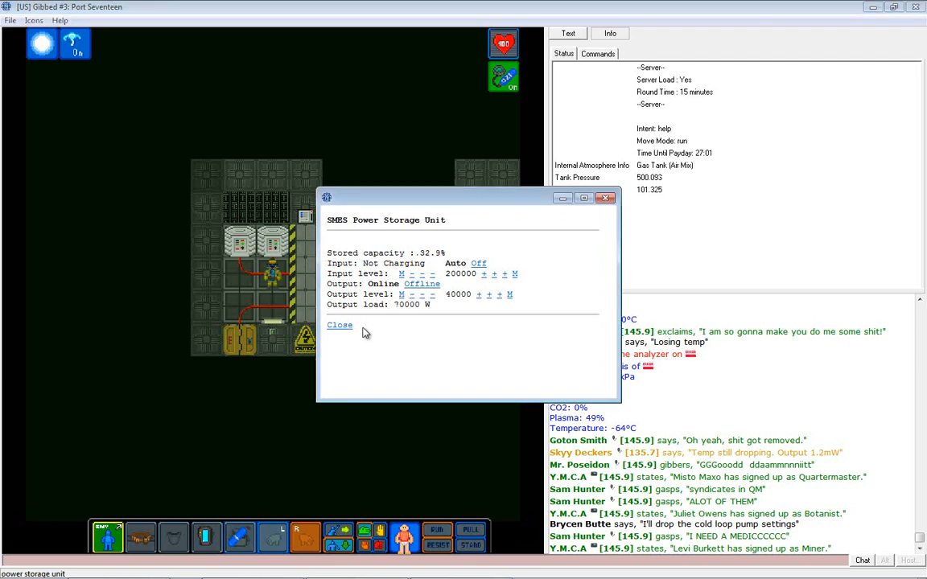
pyautogui.moveTo(270, 256)
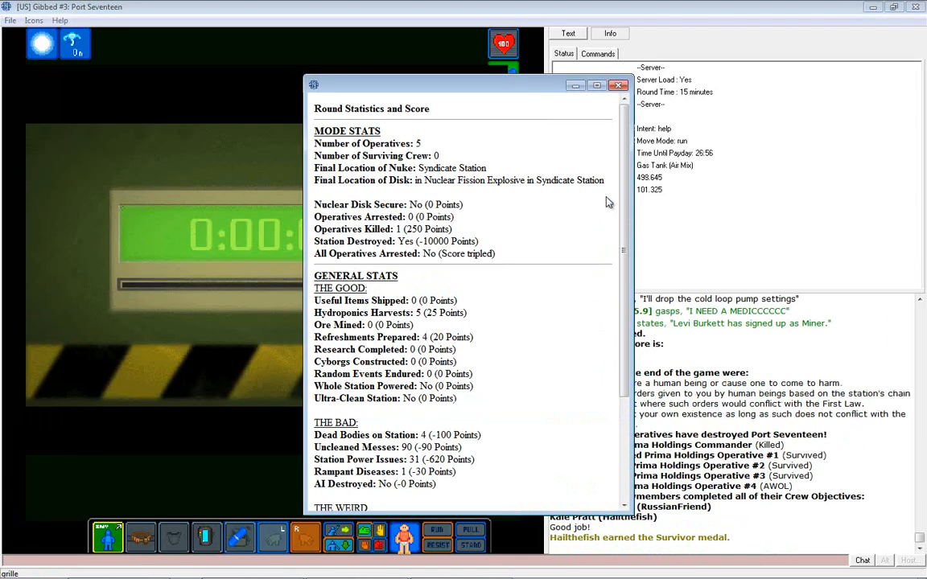
# Dismiss the round statistics and SMES panels and read the syndicate round-end message.
pyautogui.click(619, 85)
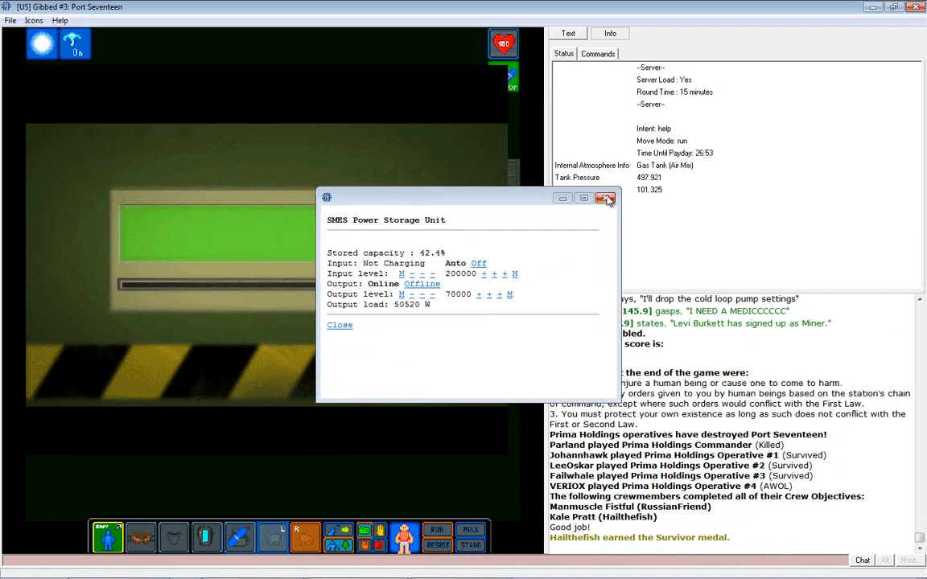
pyautogui.click(606, 198)
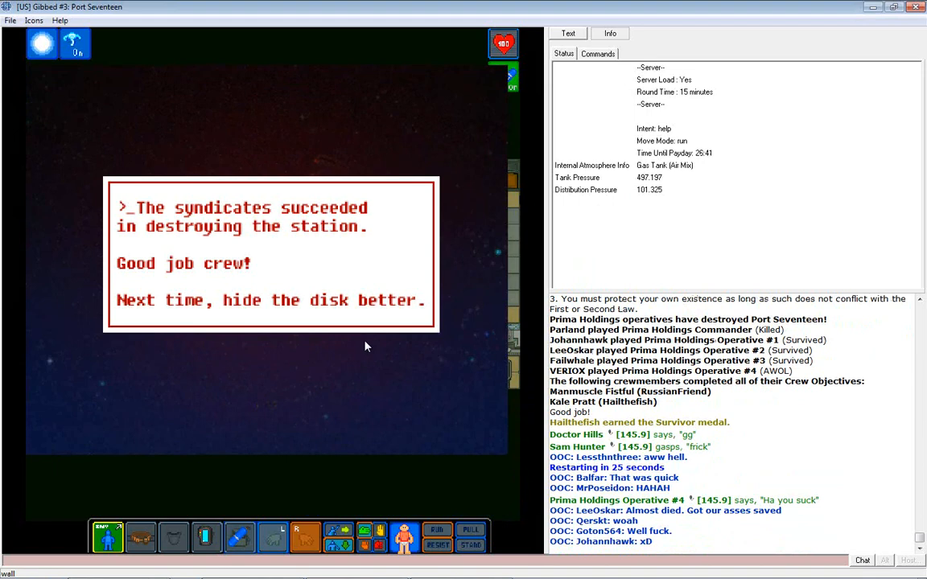
pyautogui.scroll(-3)
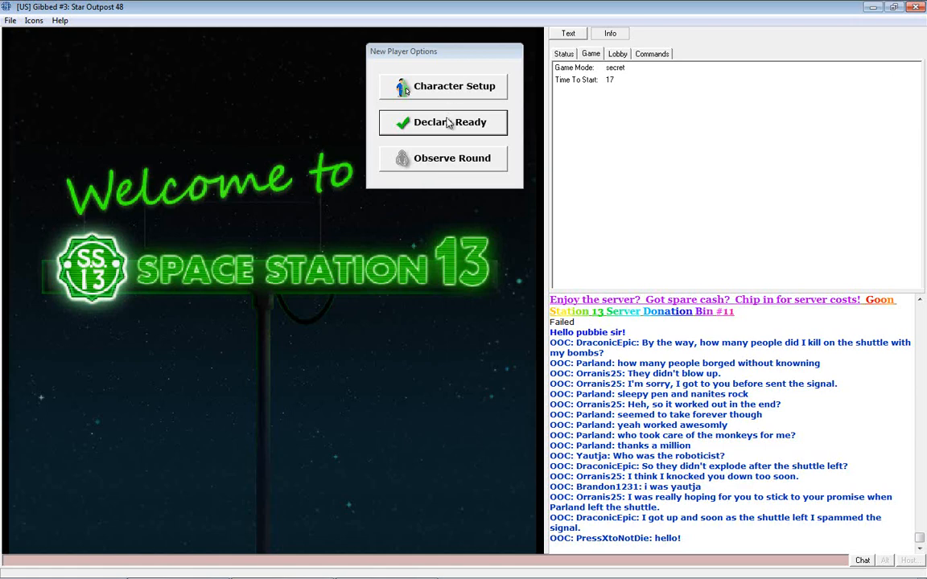
# Declare ready in the New Player Options window to join the next round.
pyautogui.click(443, 123)
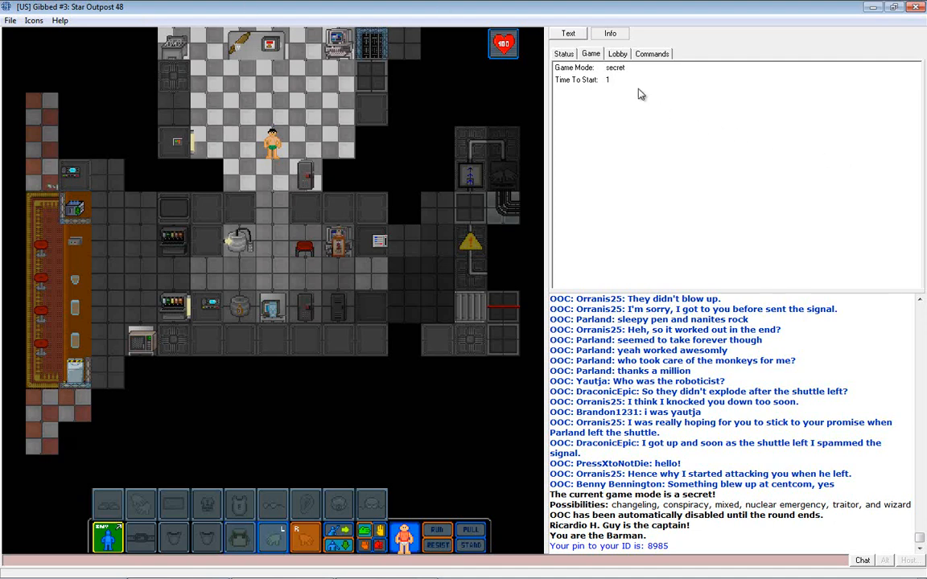
# Open the command list and choose the notes command.
pyautogui.click(652, 53)
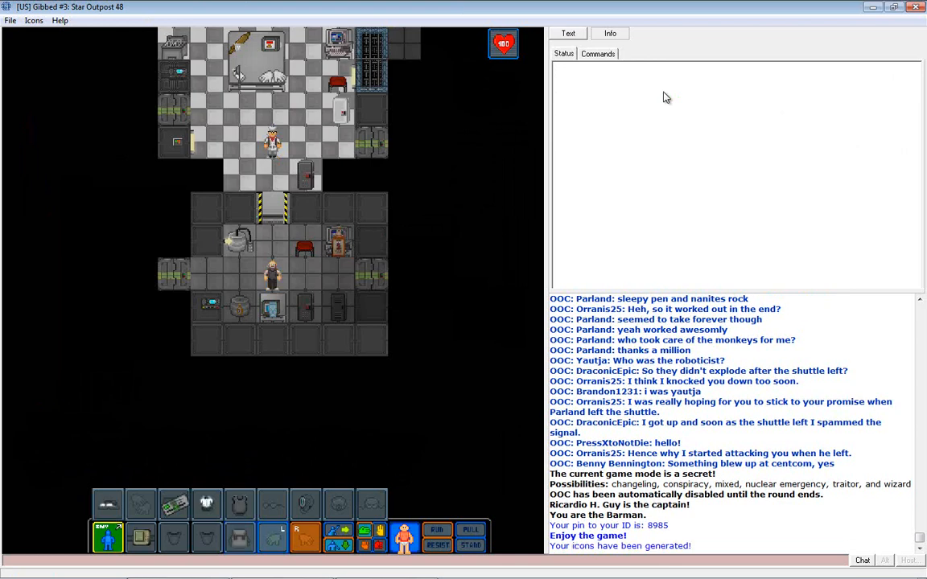
pyautogui.click(598, 53)
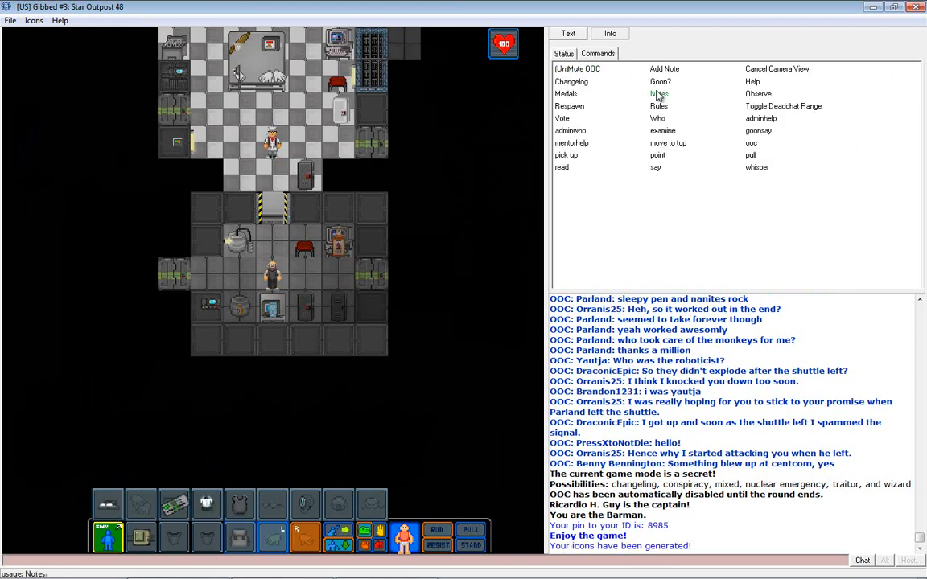
pyautogui.click(659, 94)
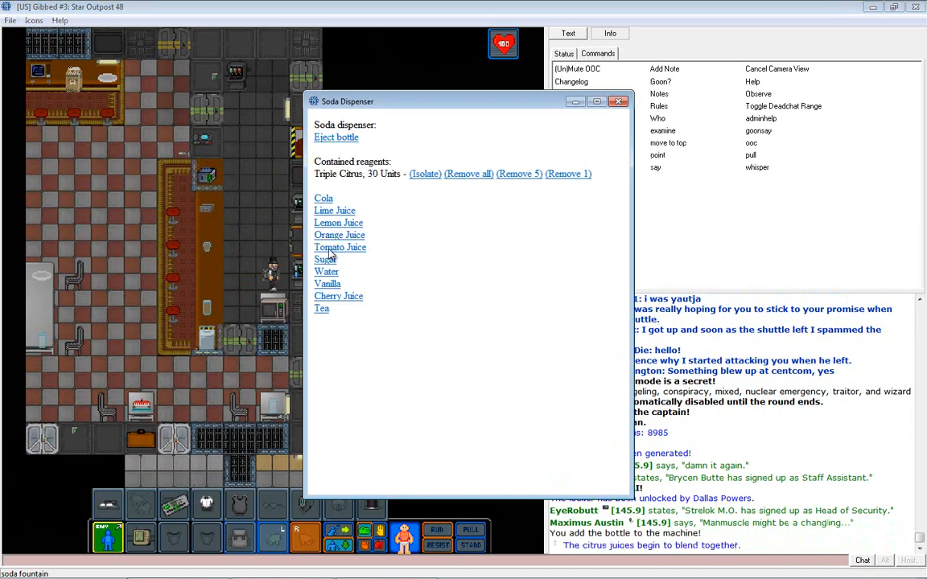
# Dispense sugar into the citrus bottle, then tea into the empty bottle.
pyautogui.click(338, 222)
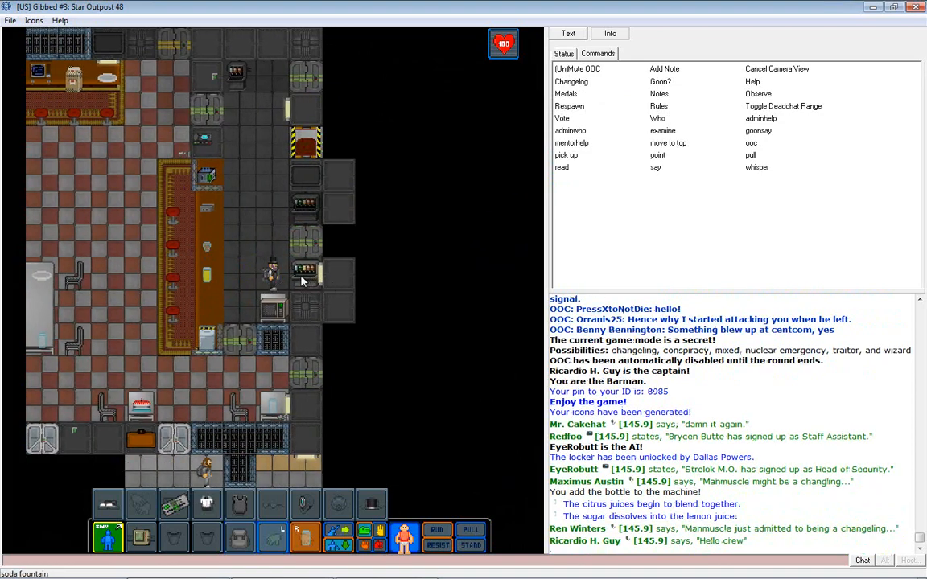
pyautogui.click(303, 279)
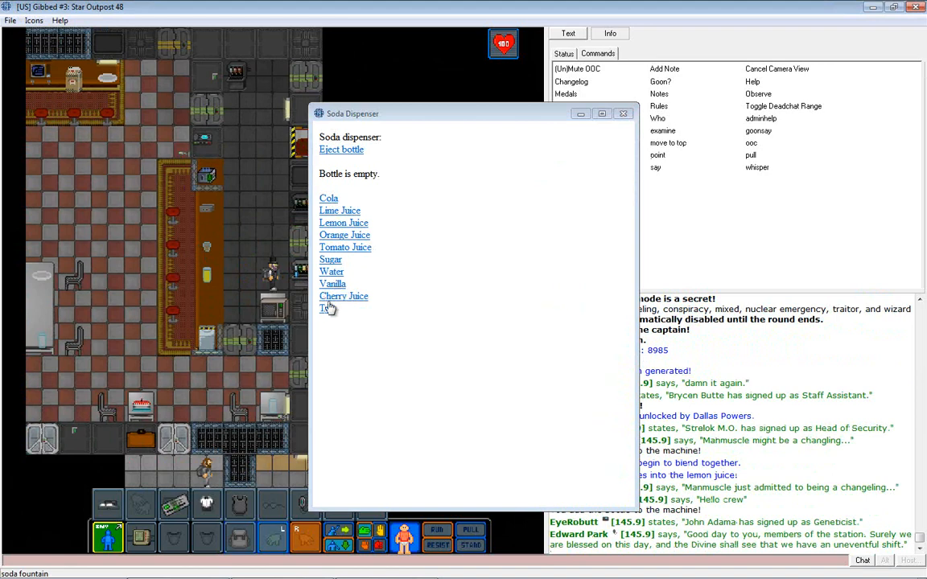
pyautogui.click(326, 308)
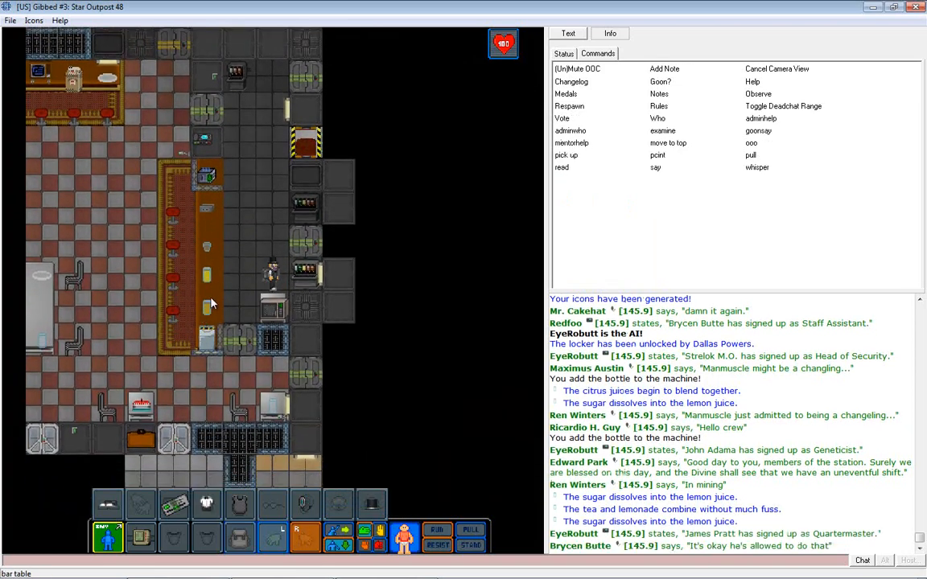
pyautogui.moveTo(328, 308)
pyautogui.write("Where's the foo")
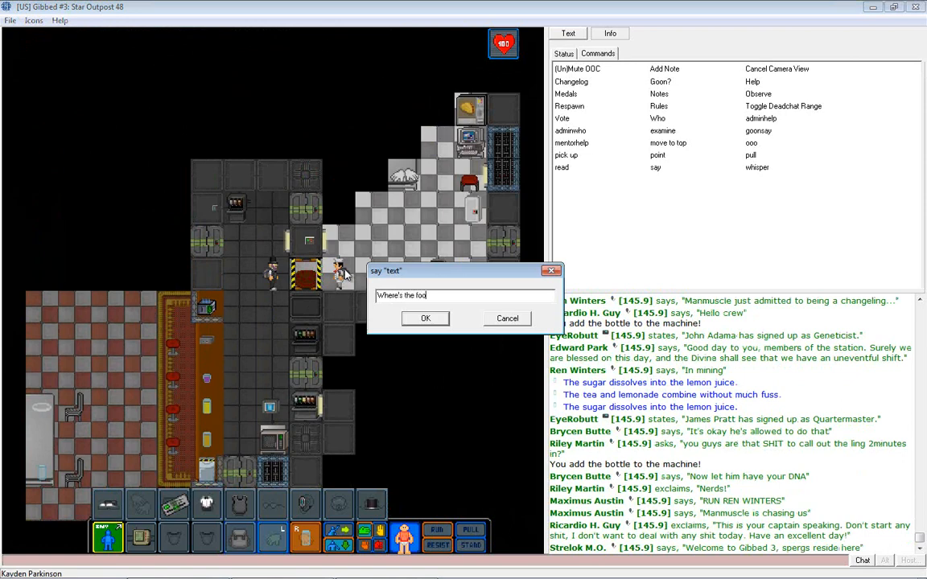
# Send the chat question asking the crew where the food chef is.
pyautogui.click(426, 318)
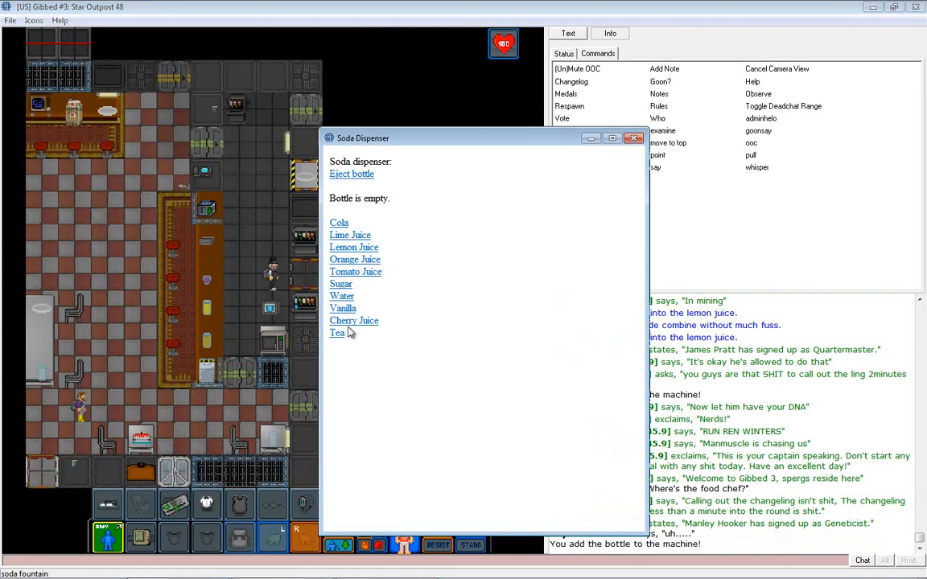
# Add tea and lemon juice to the bottle, then send a drinks message to nearby crew.
pyautogui.click(349, 235)
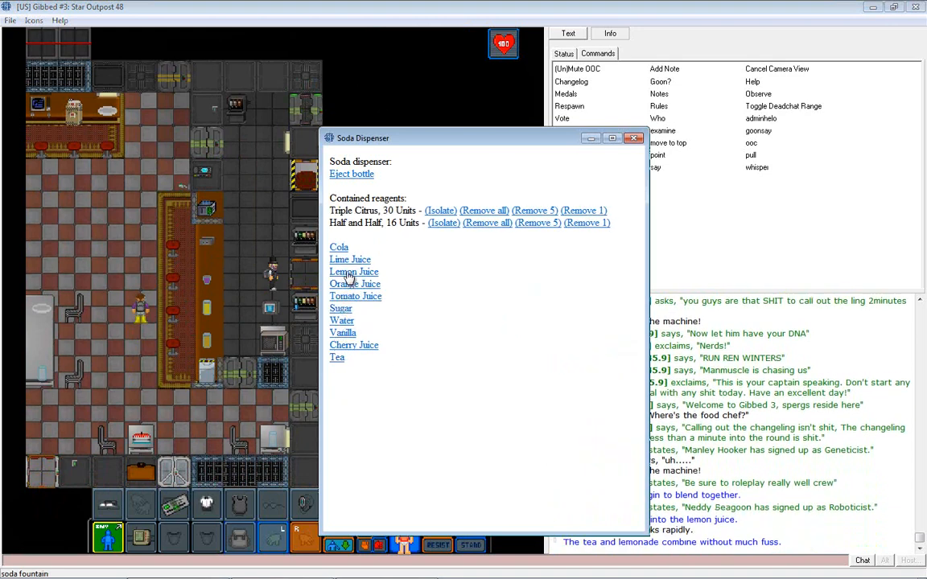
pyautogui.click(634, 137)
pyautogui.write('Drink')
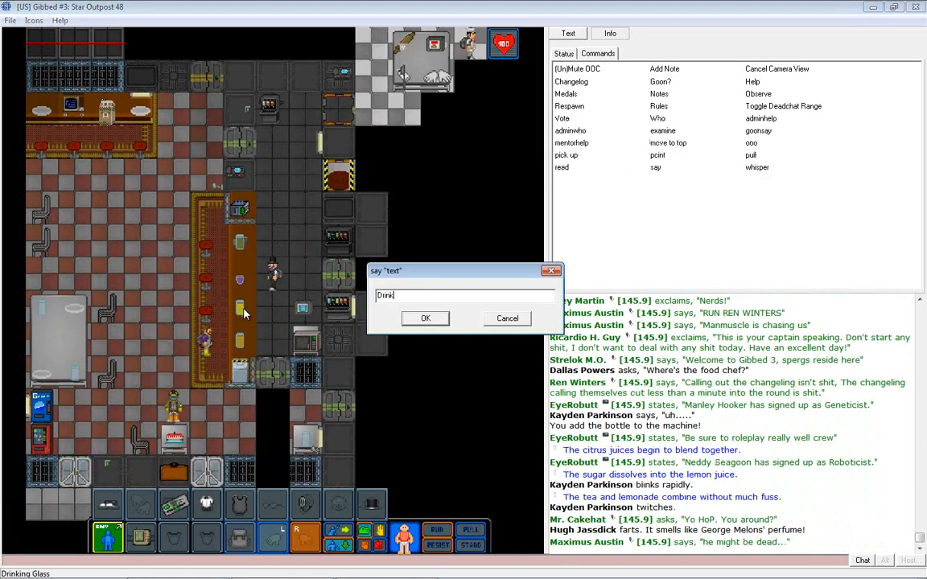
pyautogui.click(426, 317)
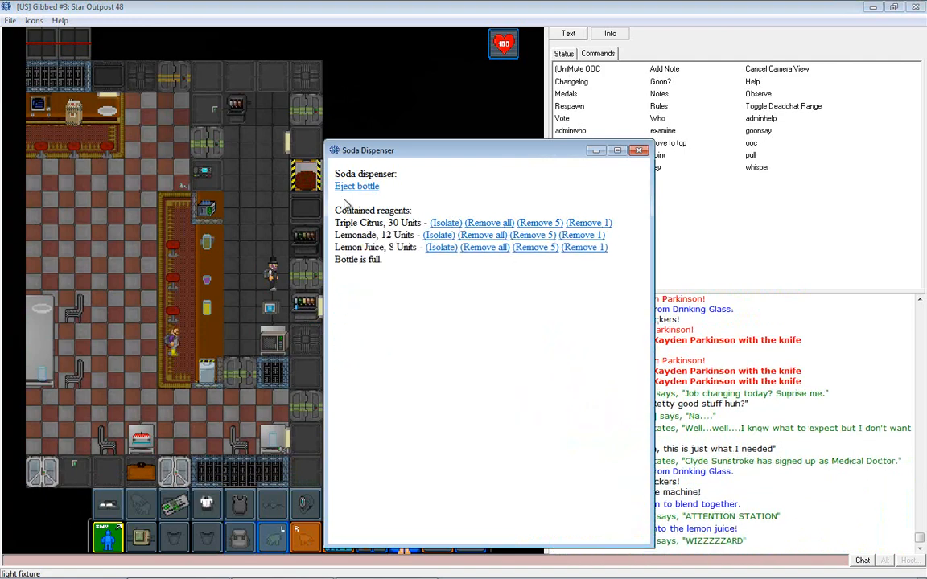
# Eject the full bottle, dispense lime juice, and close the Soda Dispenser window.
pyautogui.click(638, 151)
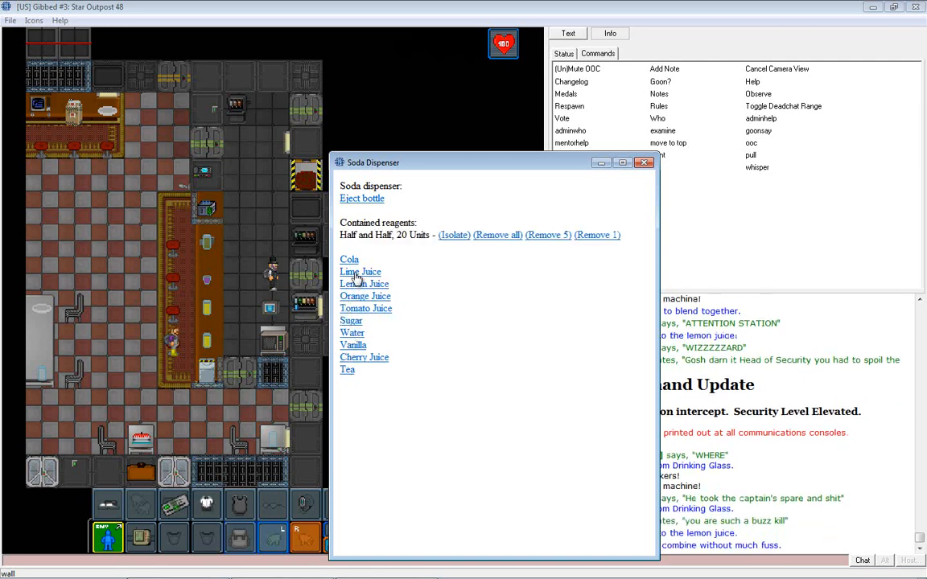
pyautogui.click(365, 283)
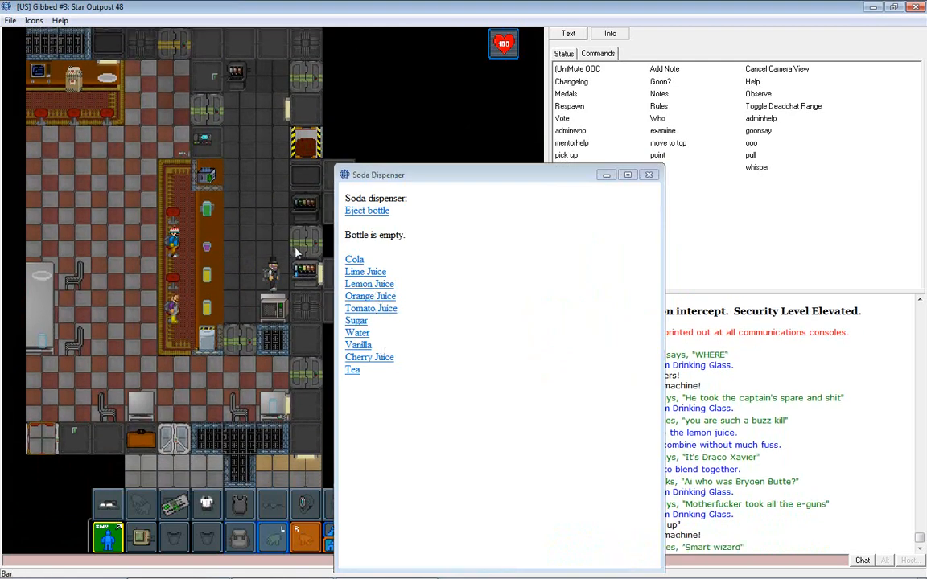
pyautogui.click(649, 175)
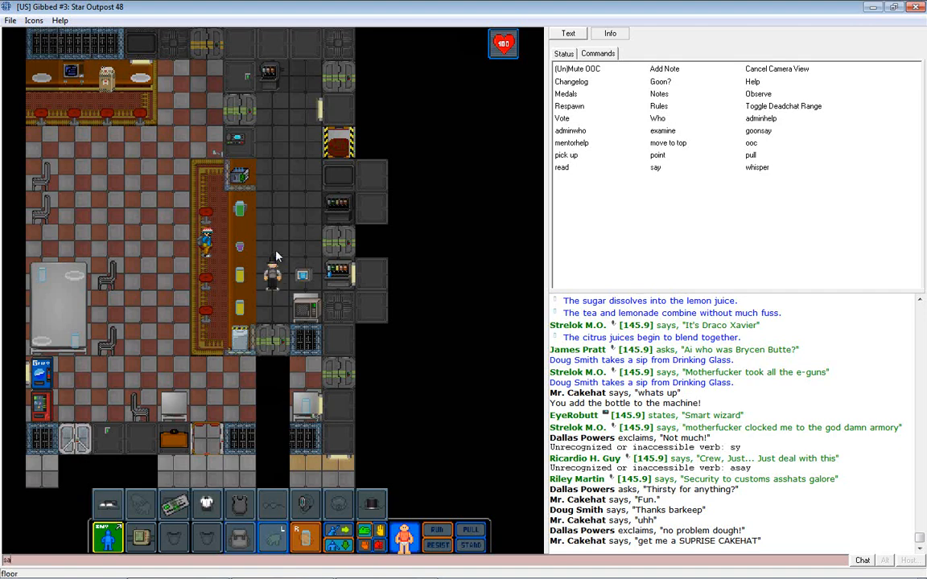
# Reply 'Uh, sure!' and mix orange juice and tomato juice into the vodka.
pyautogui.write('Uh, sure!')
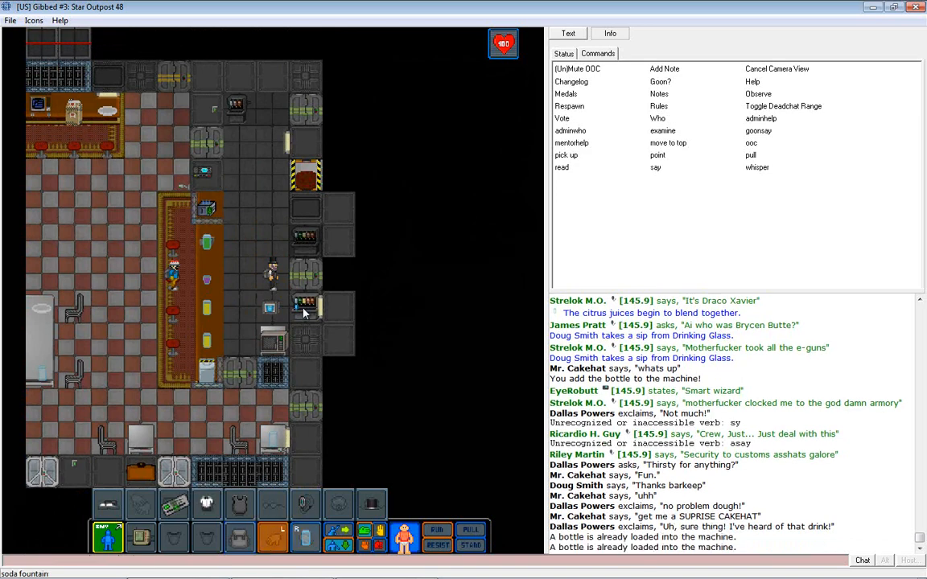
pyautogui.click(303, 312)
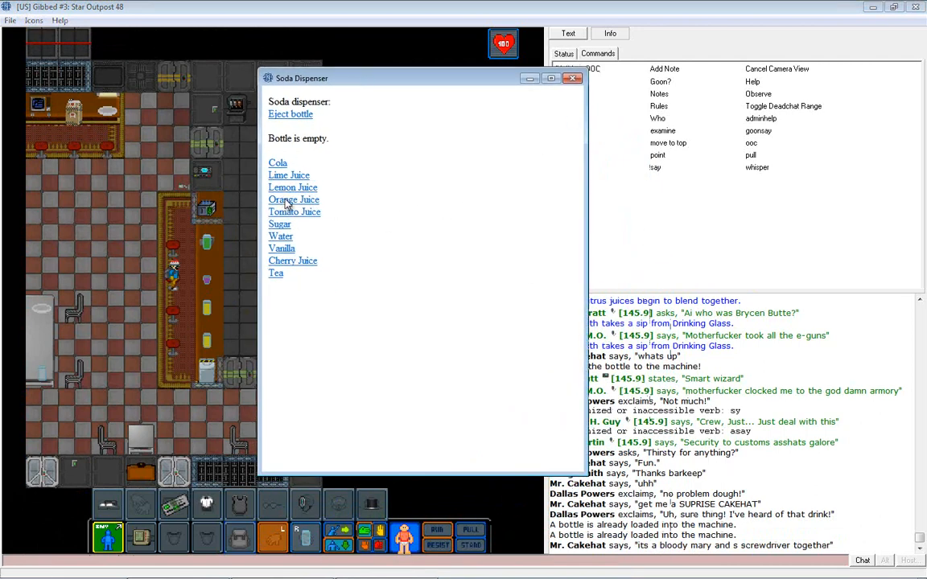
pyautogui.click(293, 200)
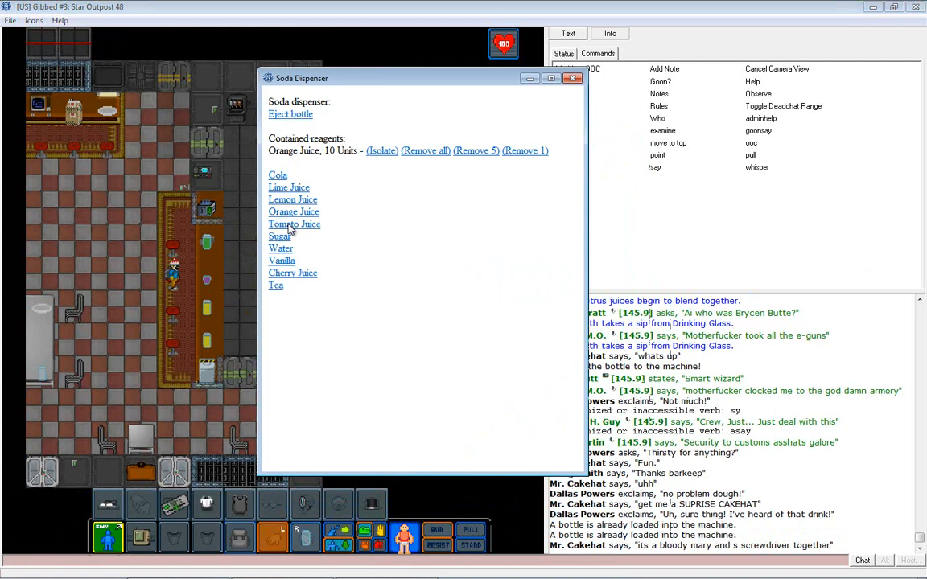
pyautogui.click(574, 78)
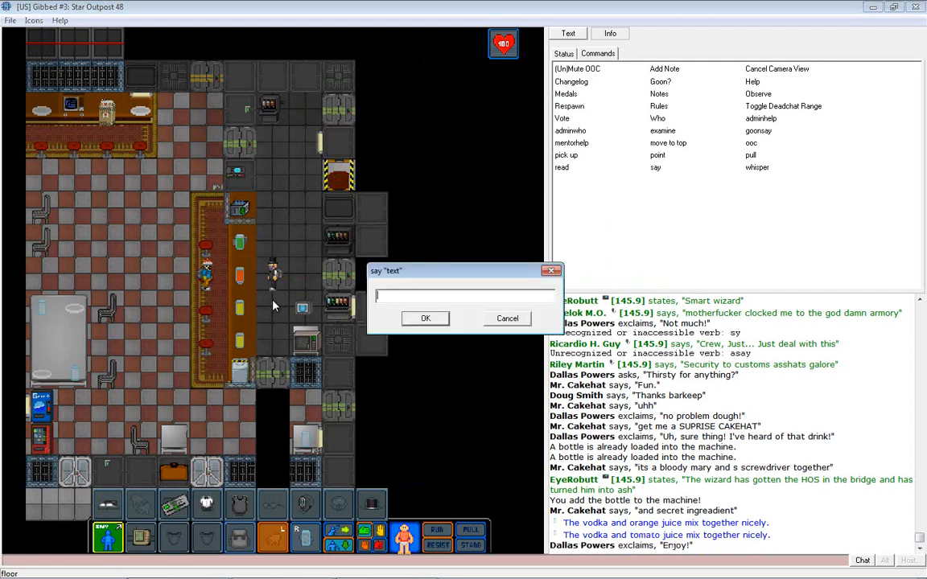
# Tell the customer to add the secret ingredient to the drink themself.
pyautogui.write('Well add it your self!')
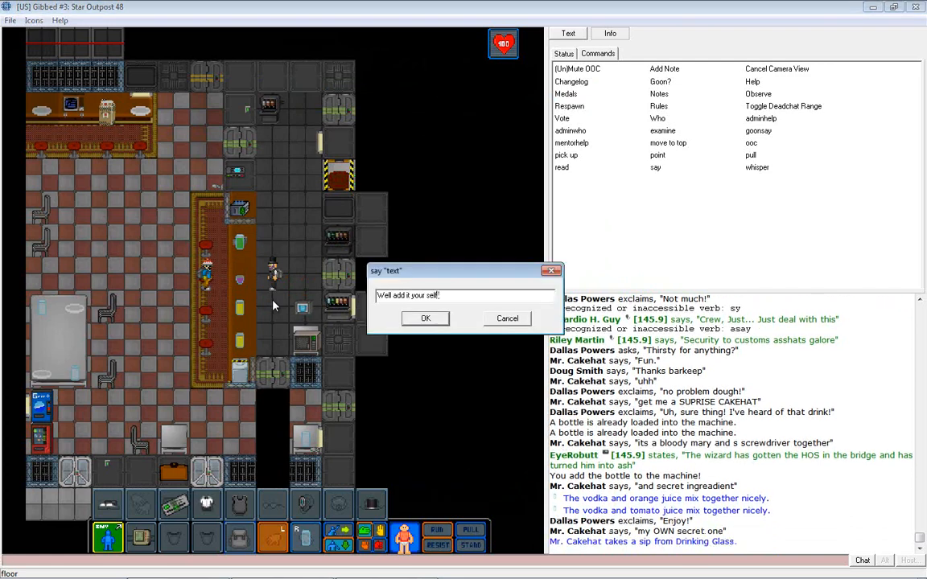
pyautogui.click(425, 318)
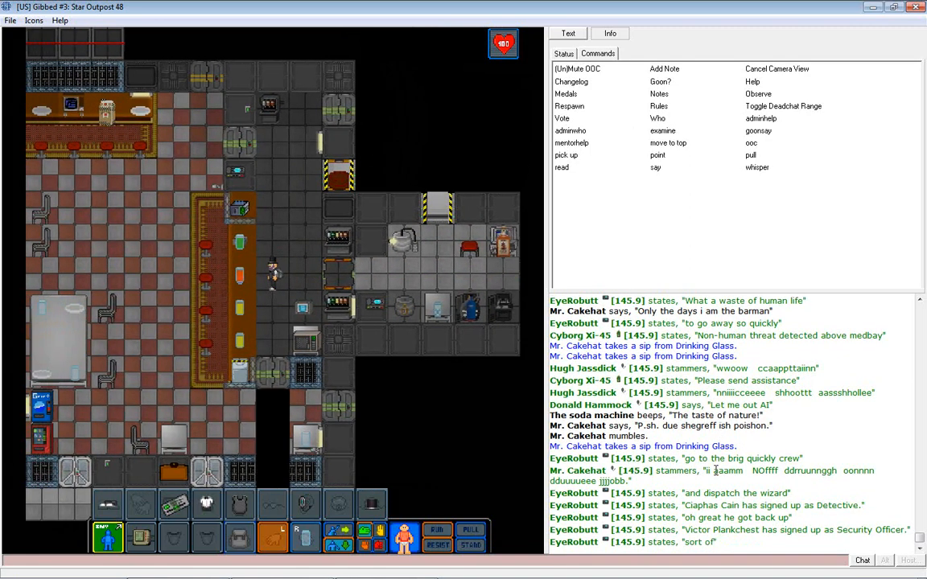
pyautogui.scroll(-3)
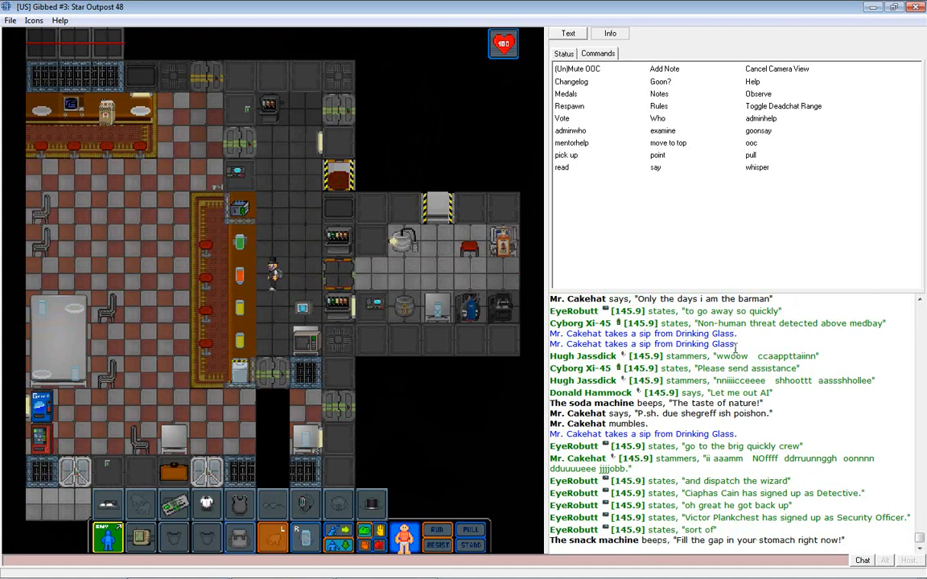
pyautogui.moveTo(748, 328)
pyautogui.write('; Free mon')
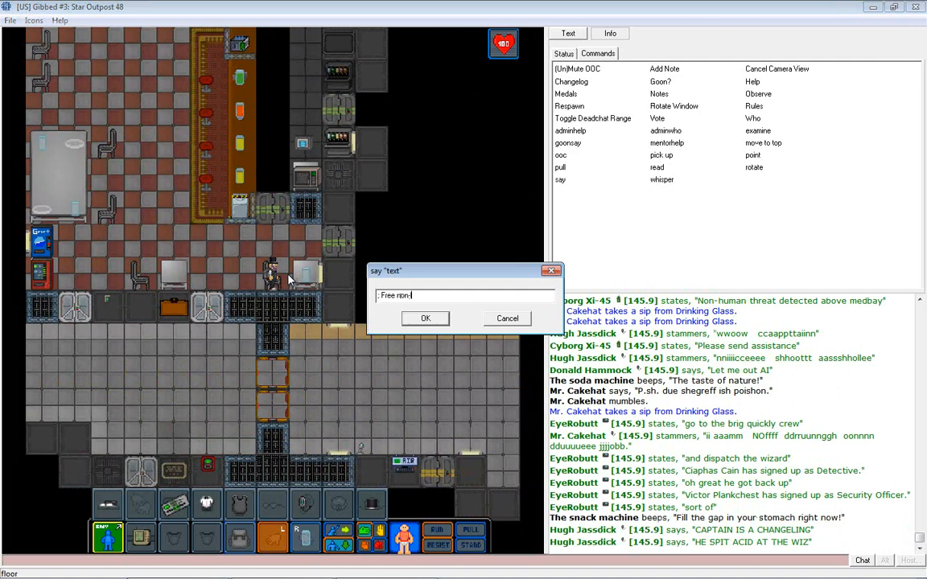
# Announce in chat that non-alcoholic drinks in the bar are free.
pyautogui.write('alcoholic drin')
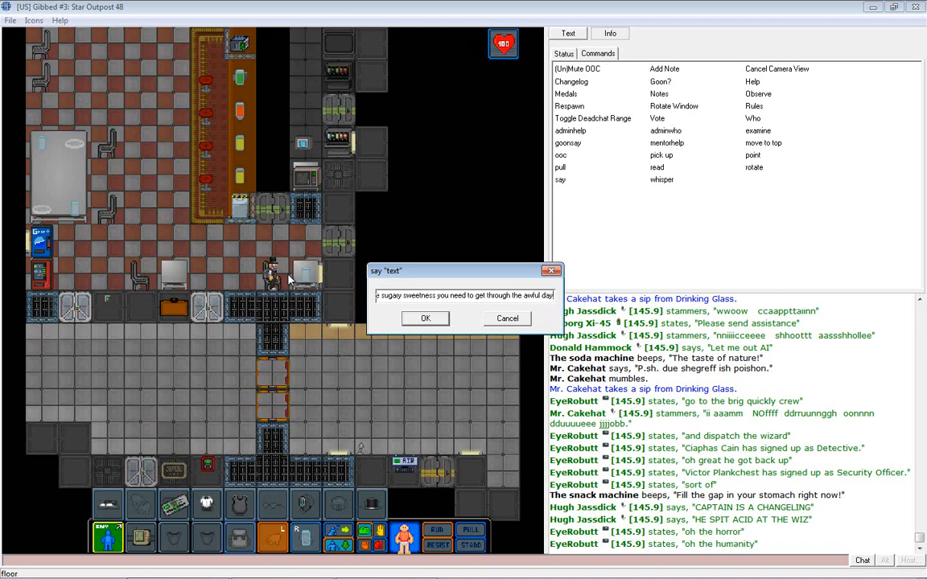
pyautogui.click(426, 318)
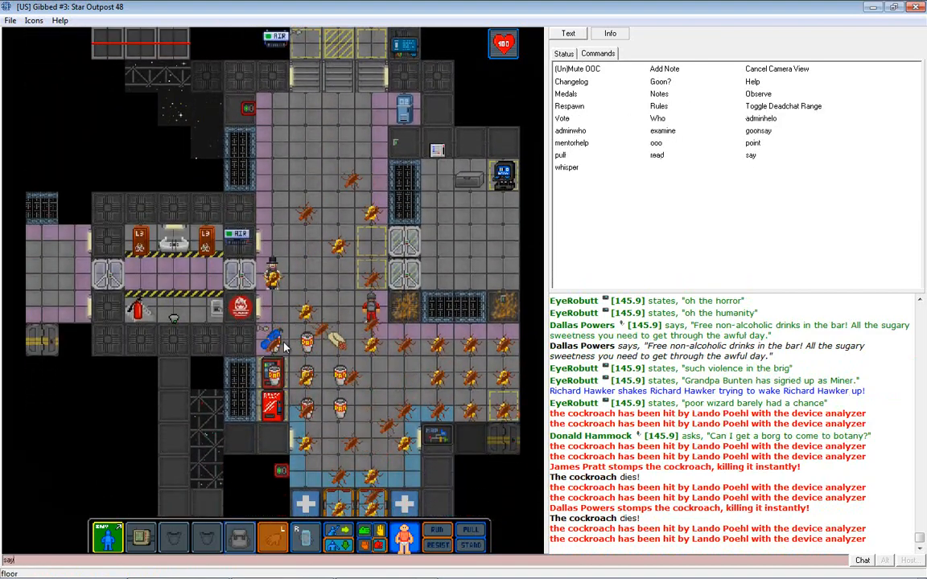
# Ask the crew whether the hallway cockroaches crawled in from somewhere.
pyautogui.write('Did they crawl out o')
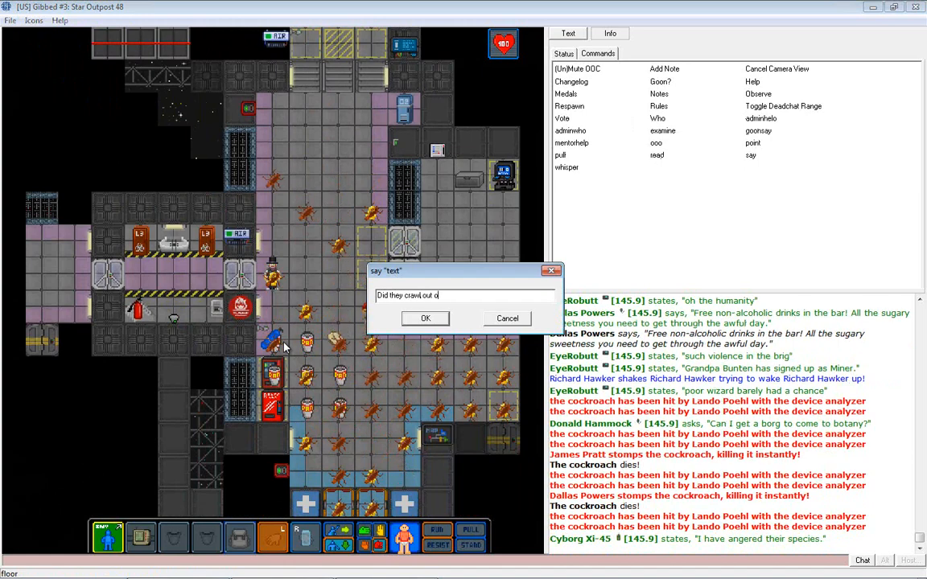
pyautogui.click(425, 318)
pyautogui.write('; Janitor')
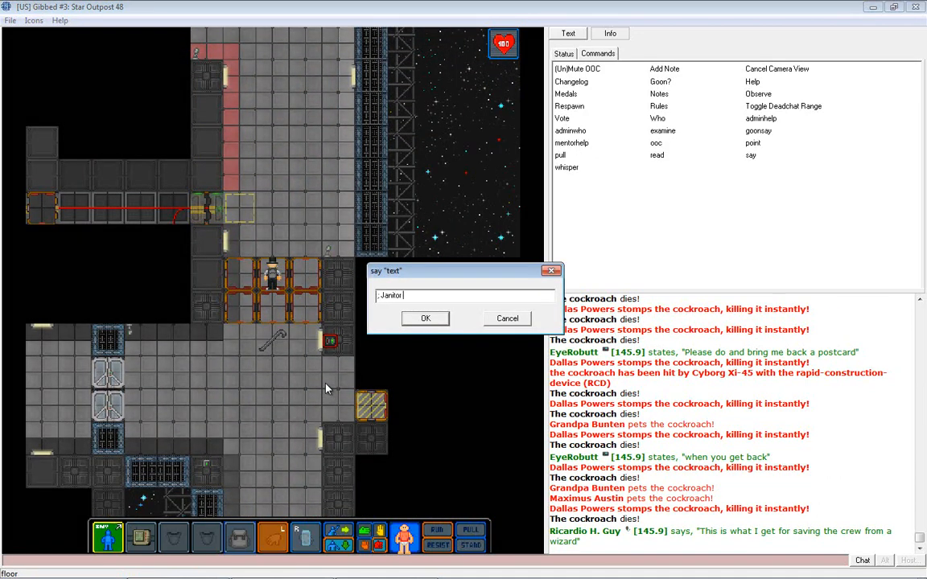
# Radio a request for the Janitor to bring bug bombs to medbay.
pyautogui.write('with bug bombs')
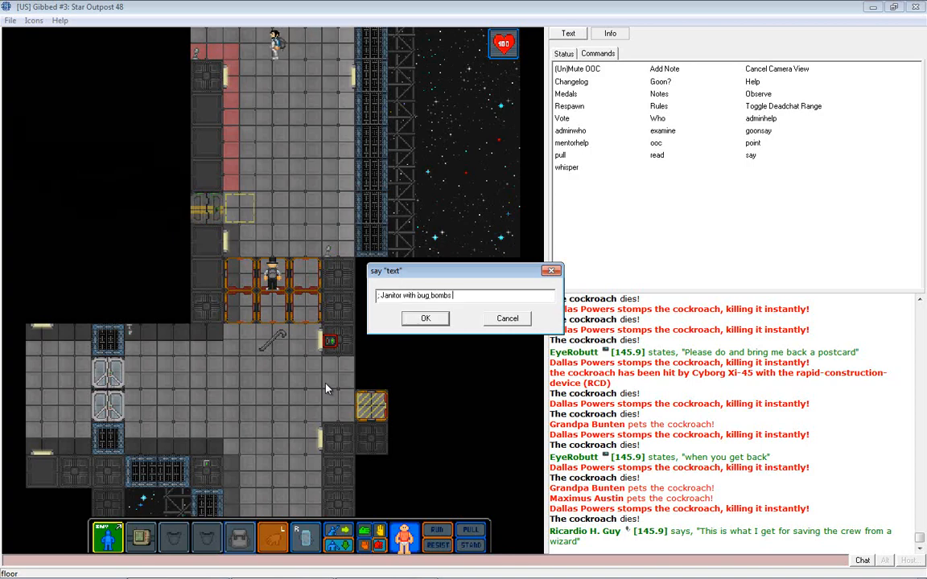
pyautogui.click(425, 318)
pyautogui.write('say "; They a')
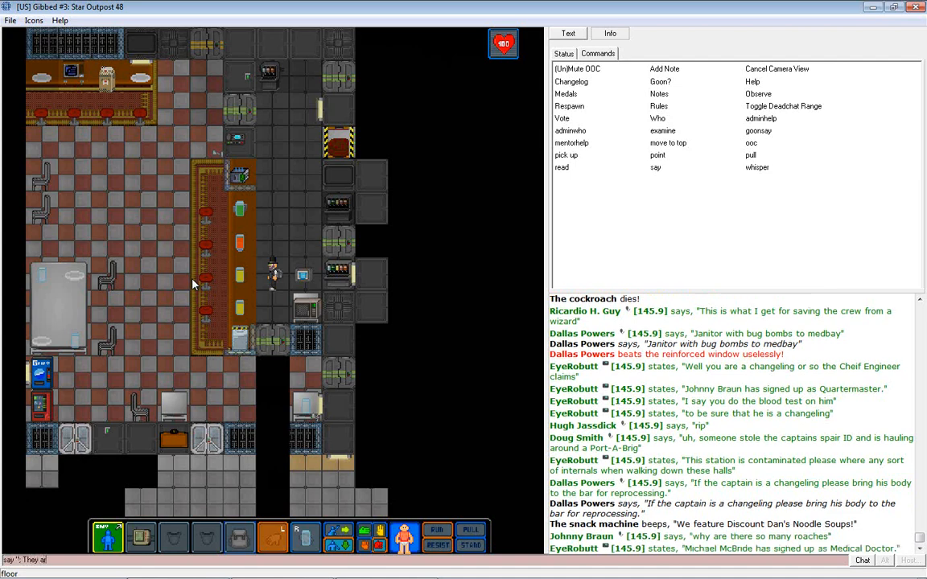
# Scroll down the chat log after blaming the roaches on a burrito shipment.
pyautogui.scroll(-3)
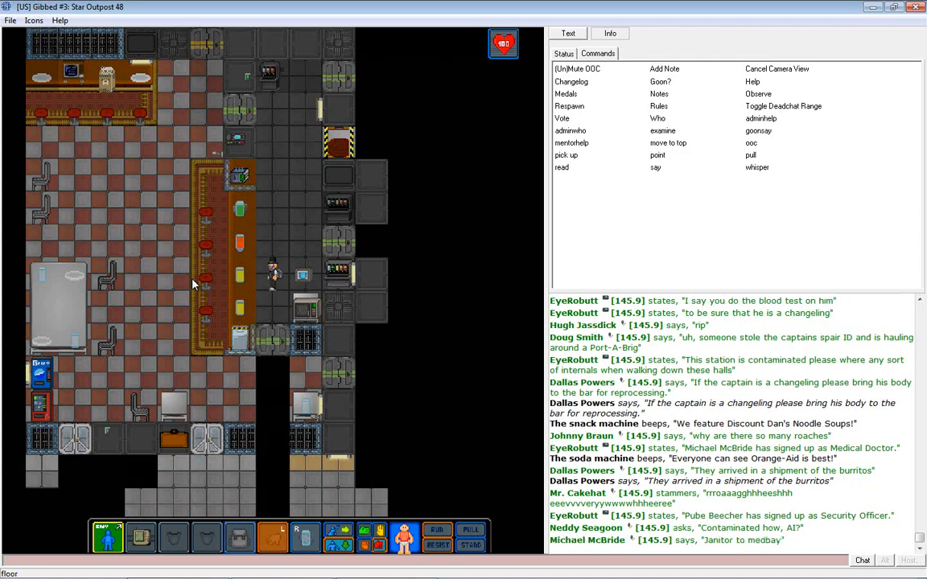
pyautogui.scroll(-3)
pyautogui.write("I know you can't pass up a good dri")
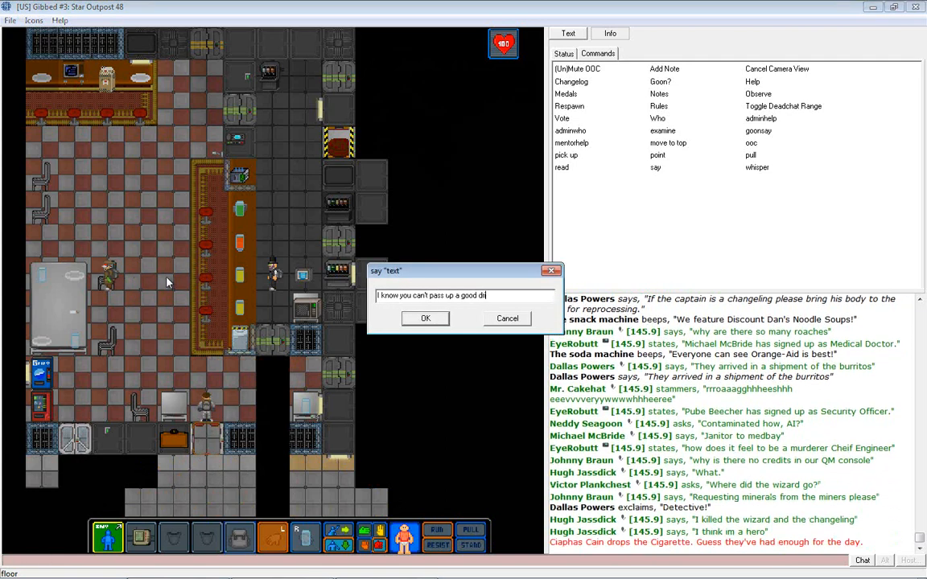
# Say the good-drink and 'So sour your eyes' lines, then point at the shot glass.
pyautogui.click(424, 318)
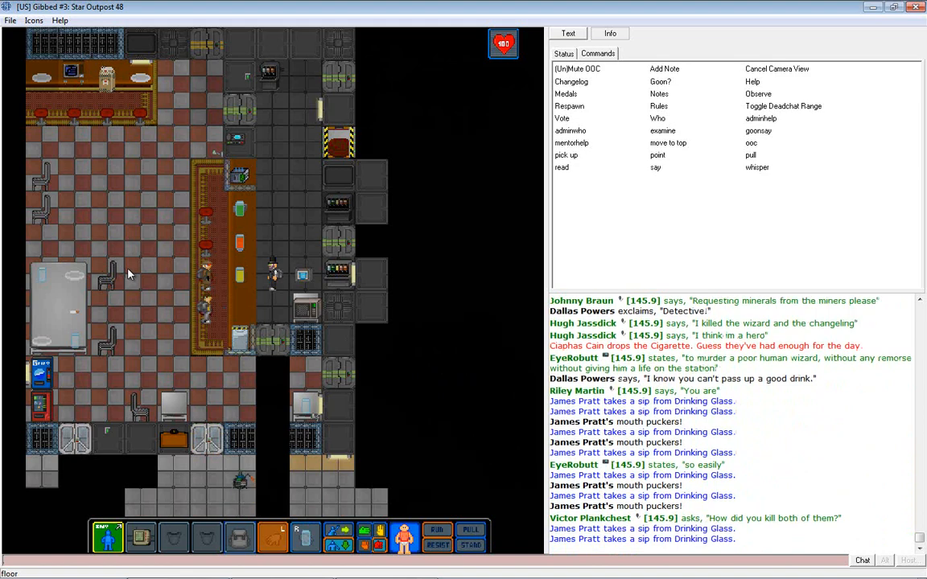
pyautogui.click(655, 166)
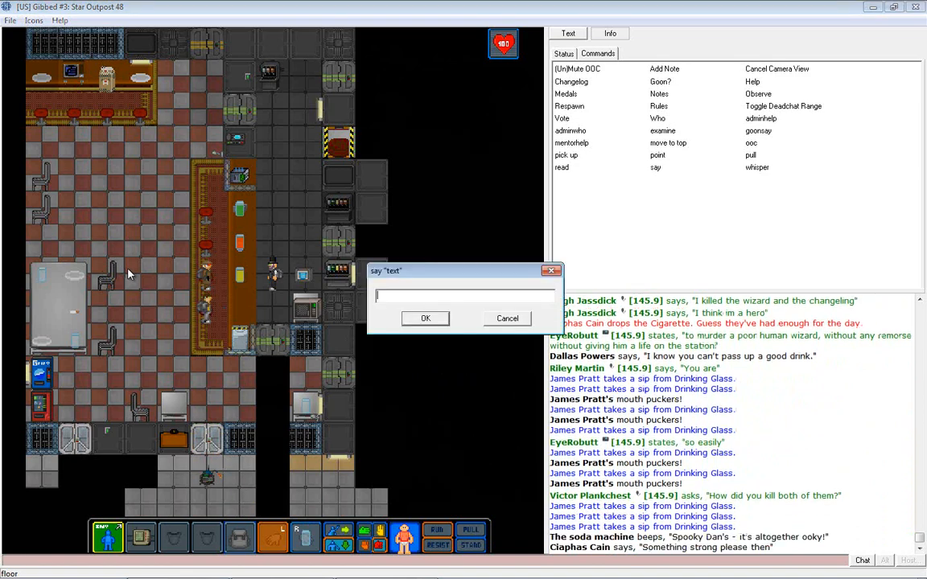
pyautogui.write('So sour your eyes might cross forev')
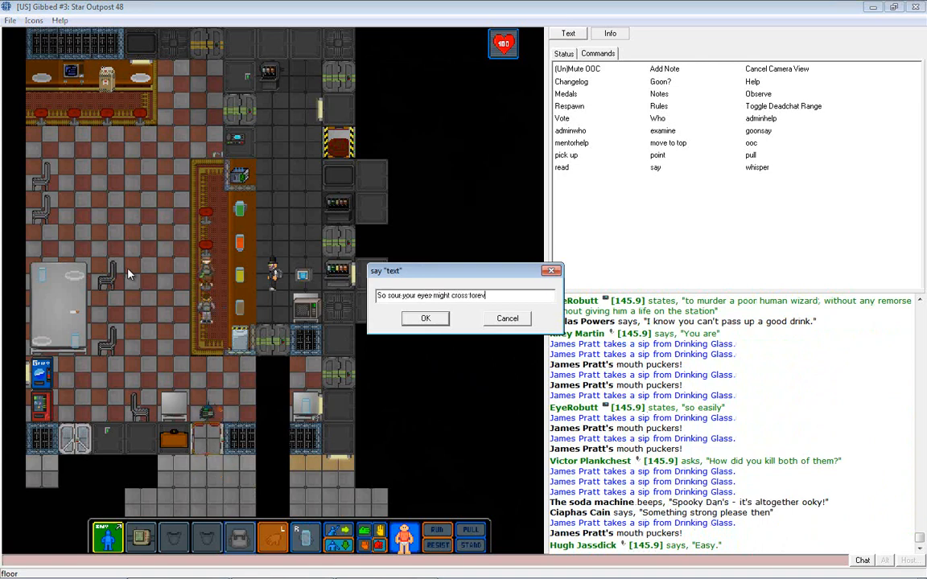
pyautogui.click(425, 318)
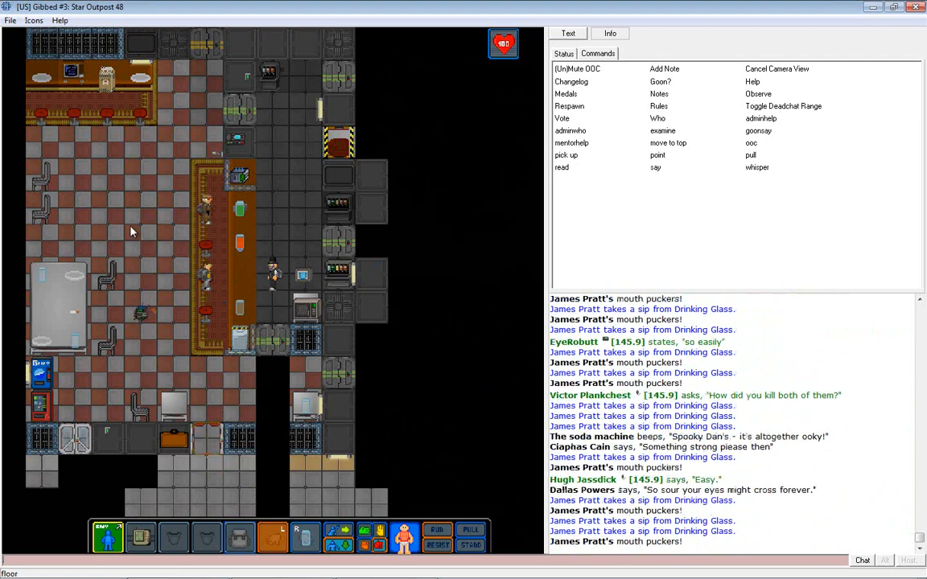
pyautogui.rightClick(241, 242)
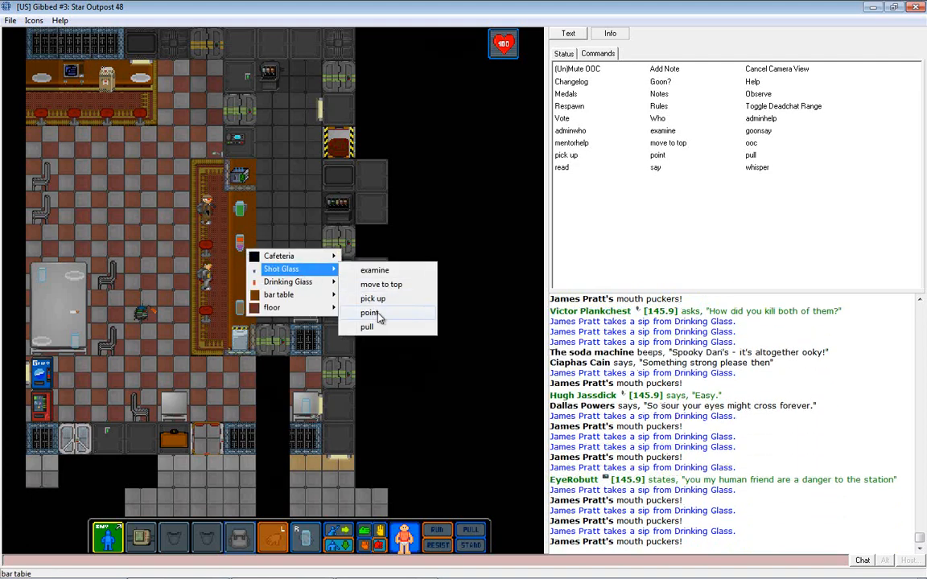
pyautogui.click(369, 312)
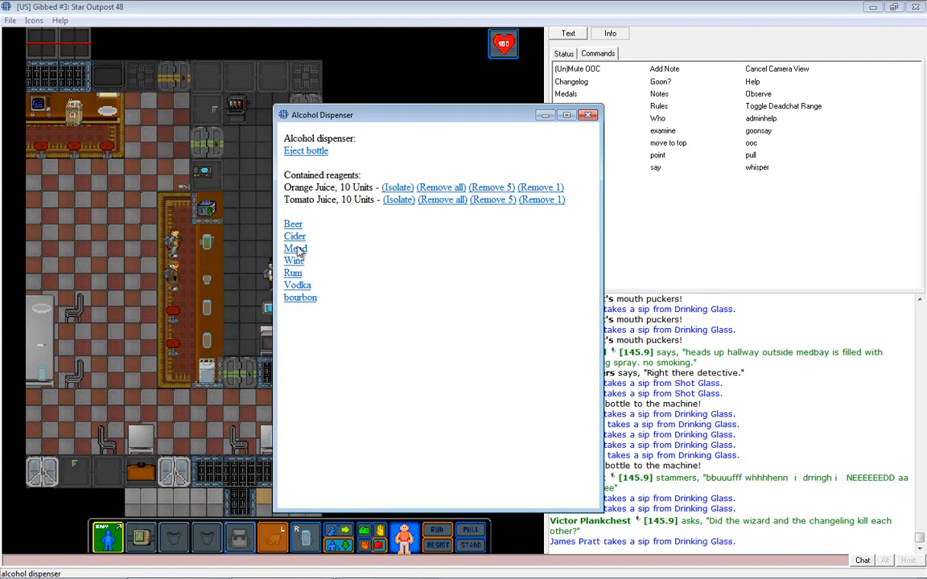
# Add vodka twice for 20 units each of Screwdriver and Bloody Mary, then close the dispenser.
pyautogui.click(297, 285)
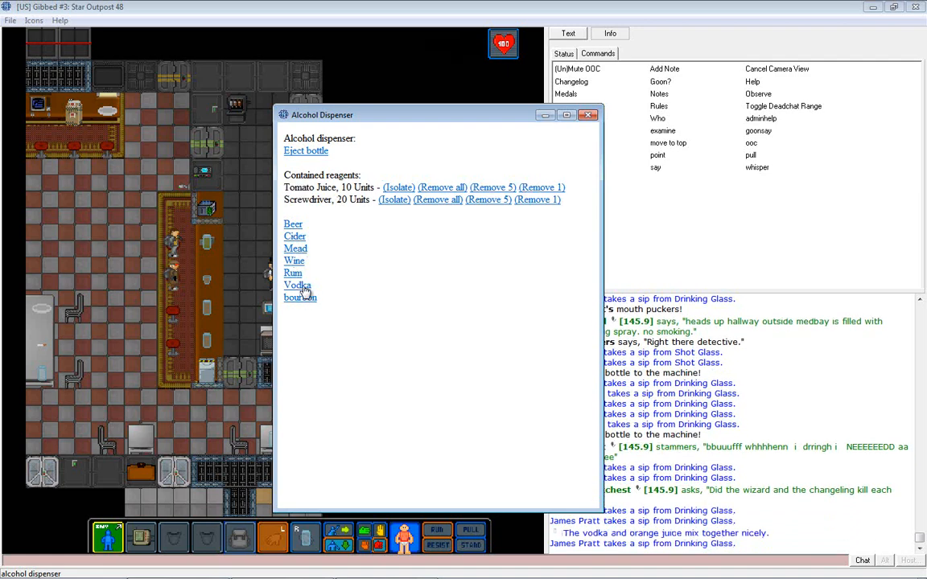
pyautogui.click(297, 285)
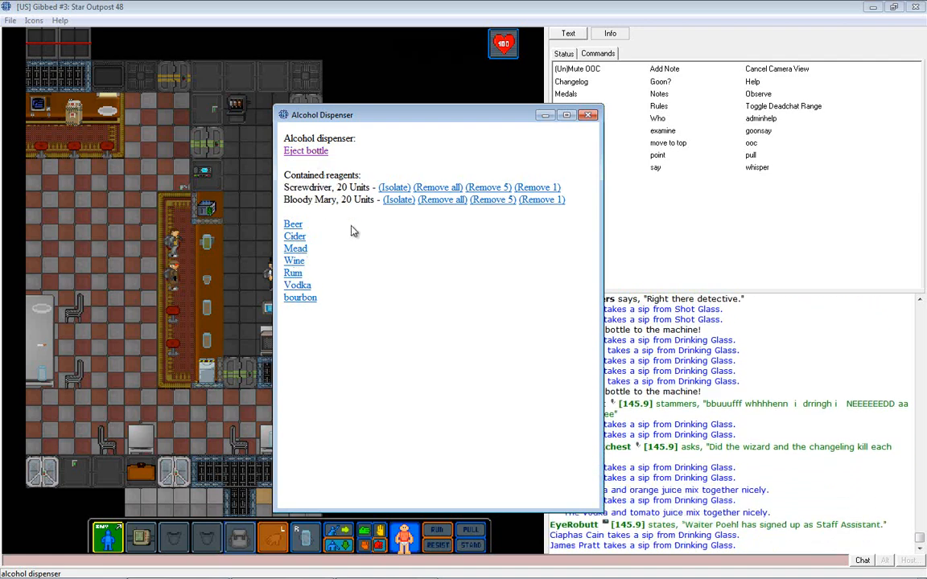
pyautogui.click(588, 114)
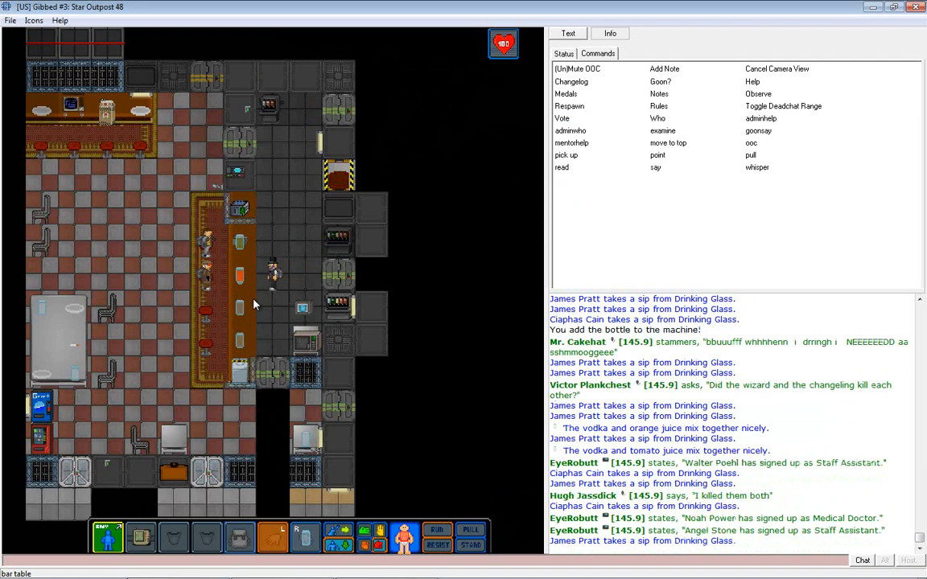
pyautogui.moveTo(256, 292)
pyautogui.write("That's the Cakehat Spec")
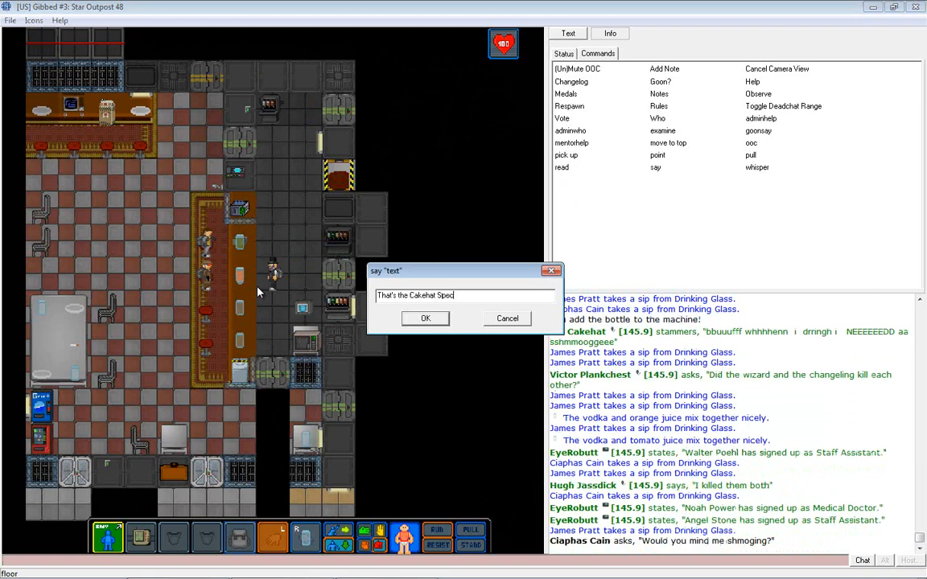
# Send the spoken line dubbing the drink the Cakehat Special.
pyautogui.click(425, 318)
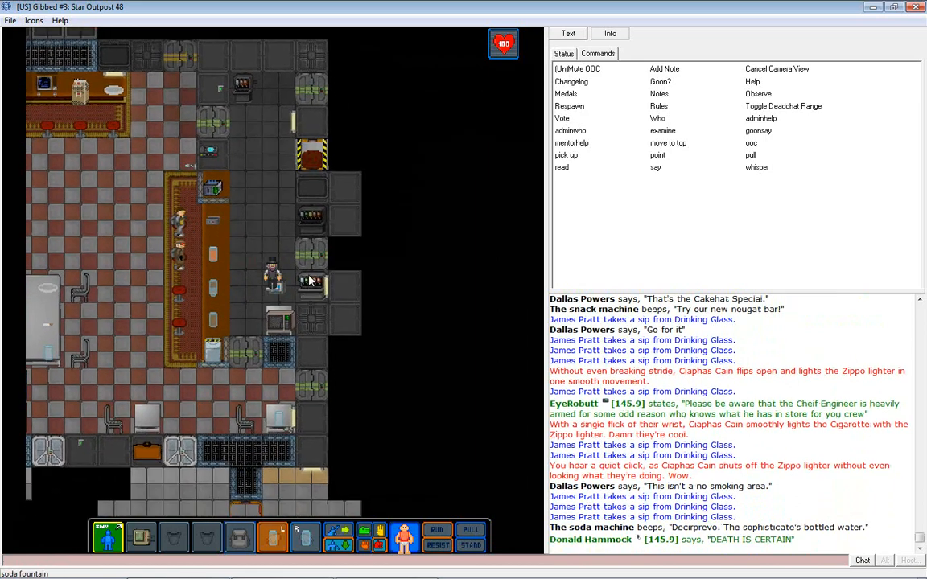
# Insert the held bottle into the soda dispenser beside the bar.
pyautogui.click(311, 282)
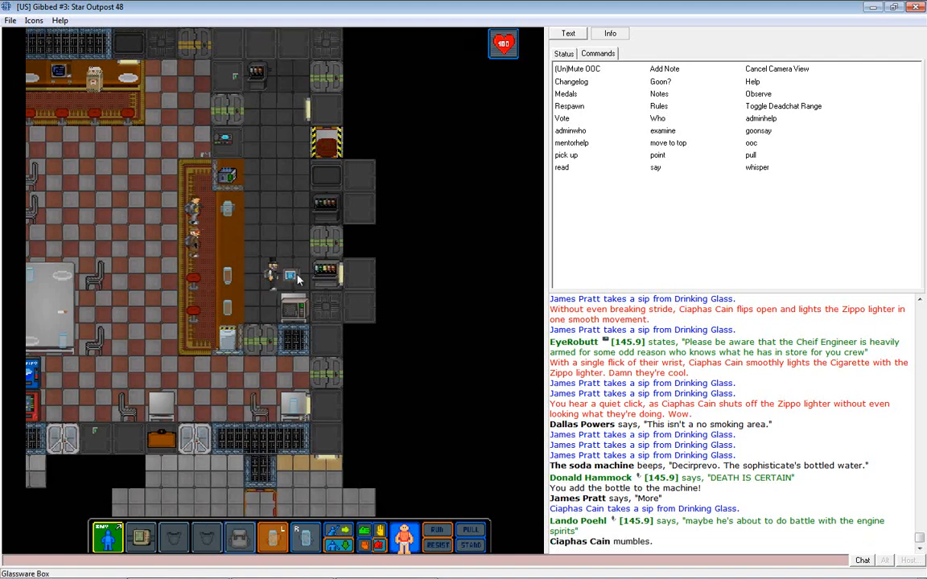
# Fill the bottle with sugar at the soda dispenser and take it out.
pyautogui.click(290, 276)
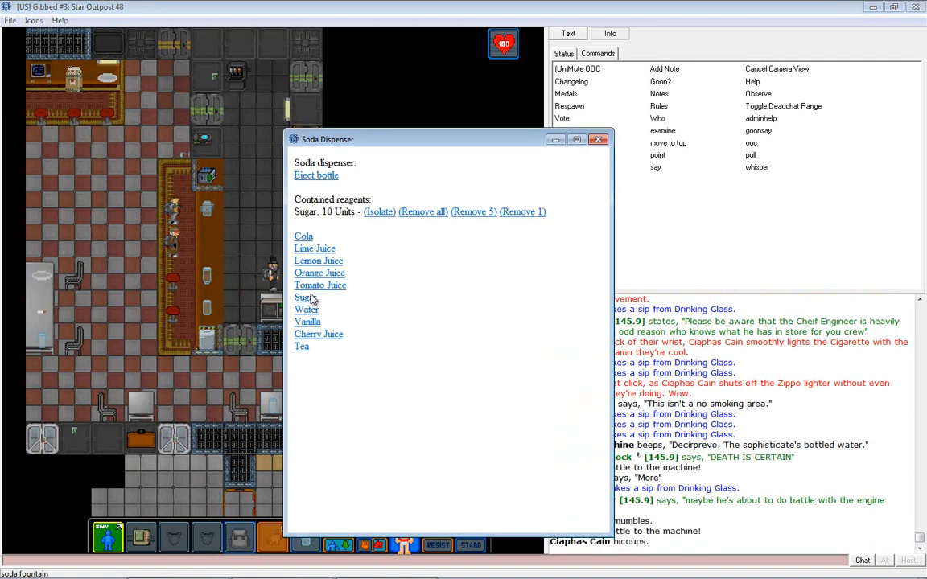
pyautogui.click(303, 297)
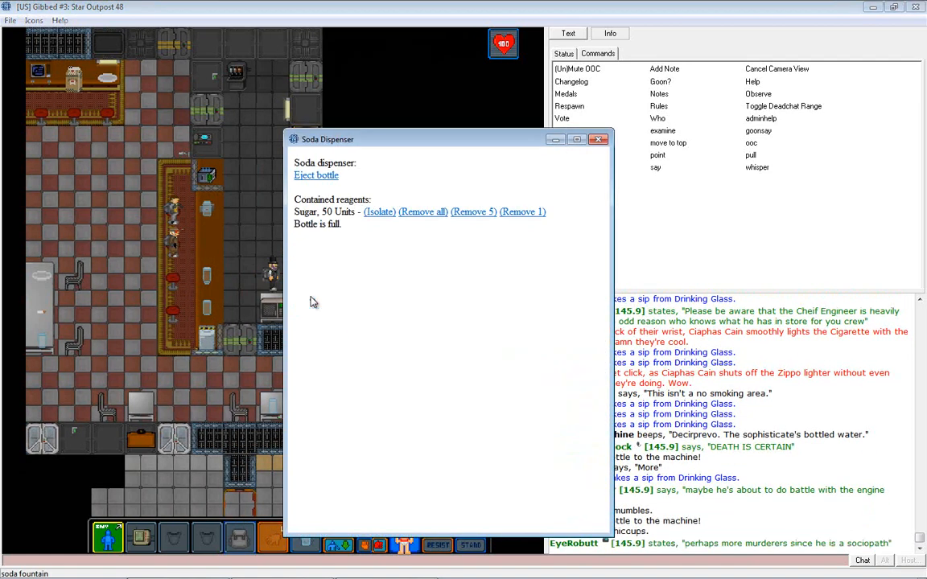
pyautogui.click(599, 139)
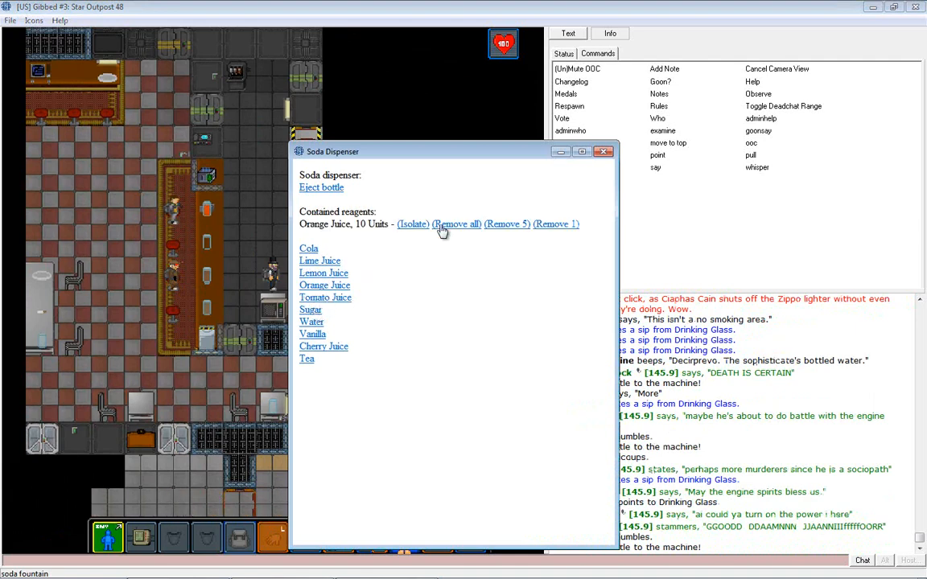
# Remove the orange juice, dispense more sugar into the bottles, and close the window.
pyautogui.click(309, 309)
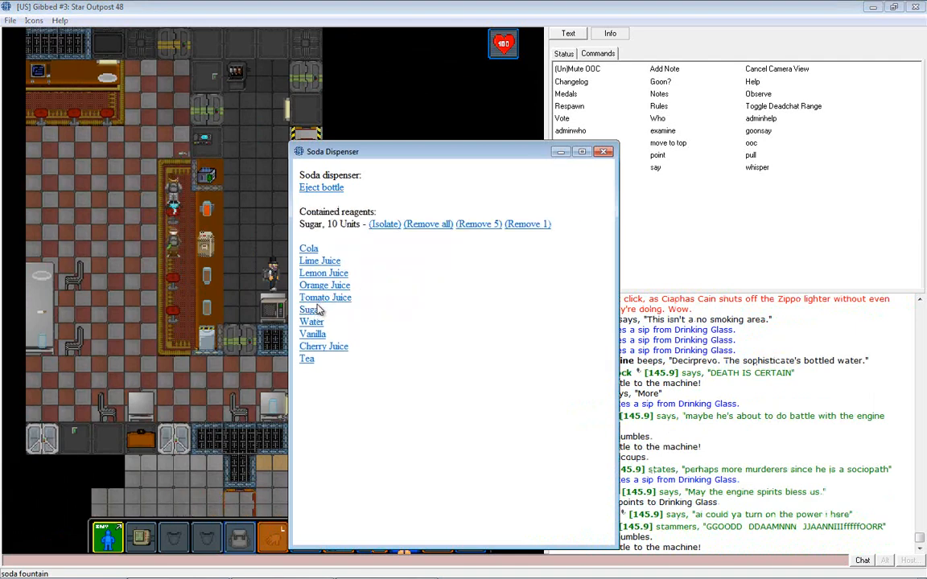
pyautogui.click(310, 309)
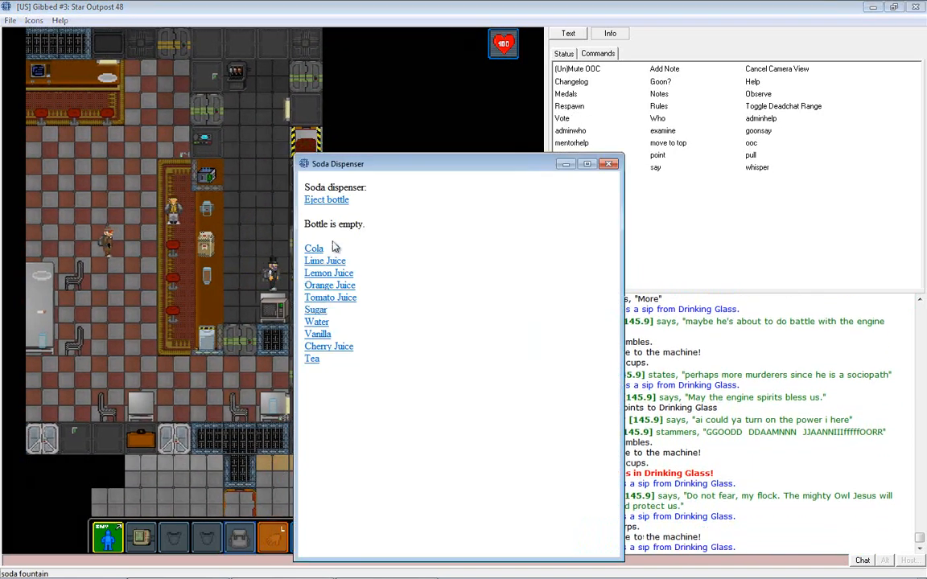
pyautogui.click(316, 309)
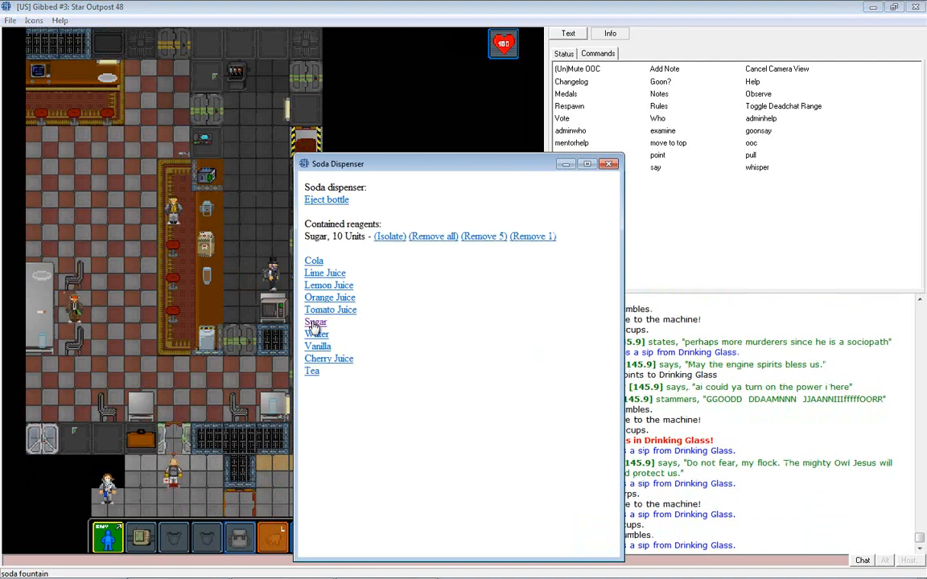
pyautogui.click(315, 322)
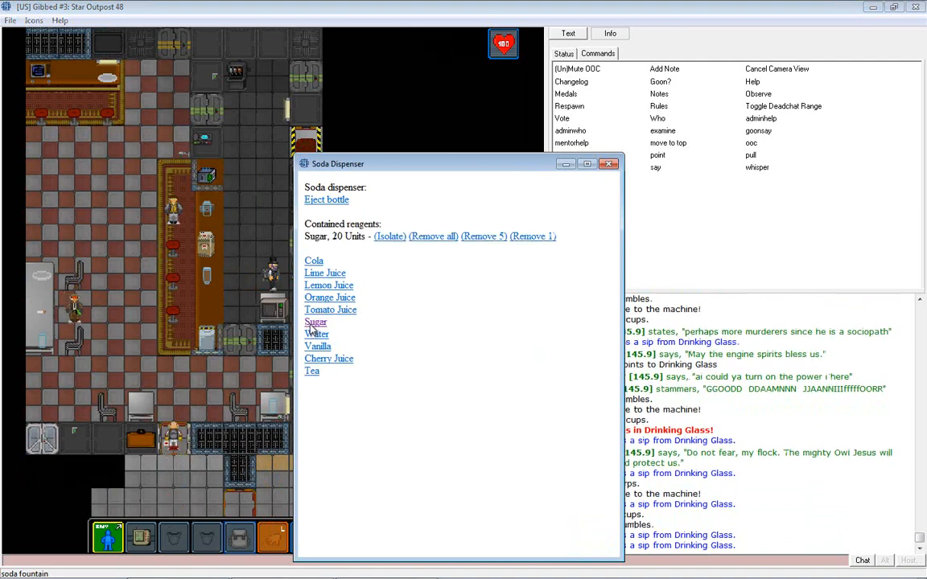
pyautogui.click(609, 164)
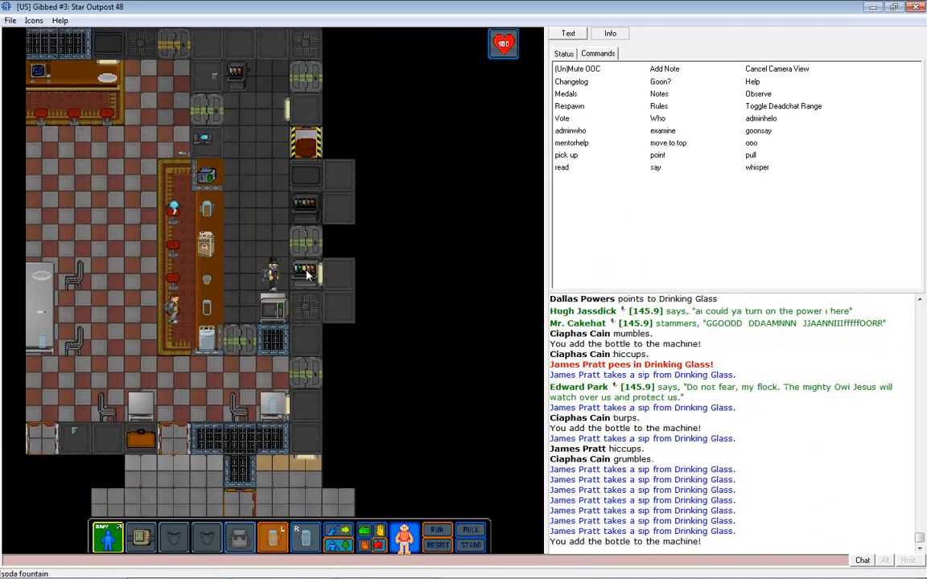
# Add more ingredients to the bottles inserted in the soda dispenser.
pyautogui.click(304, 271)
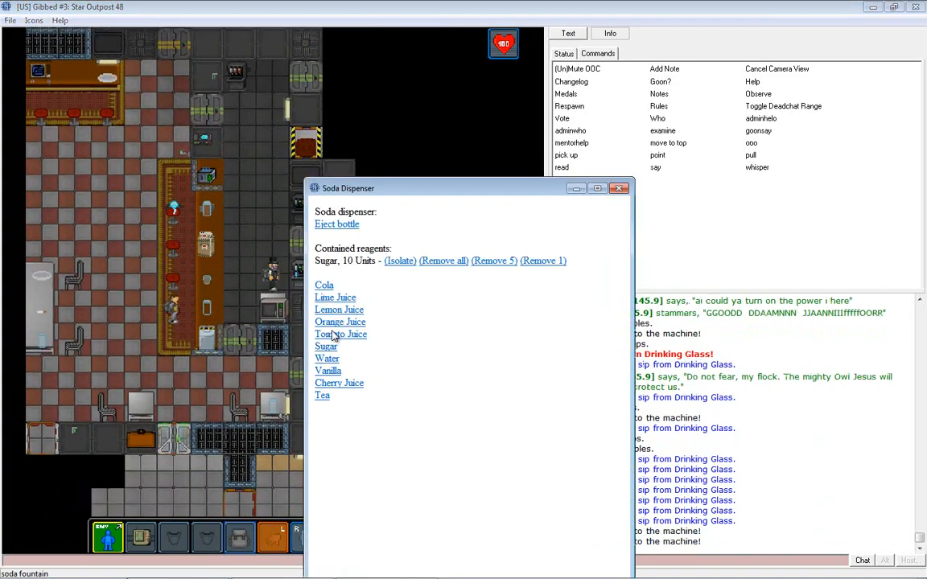
pyautogui.click(326, 346)
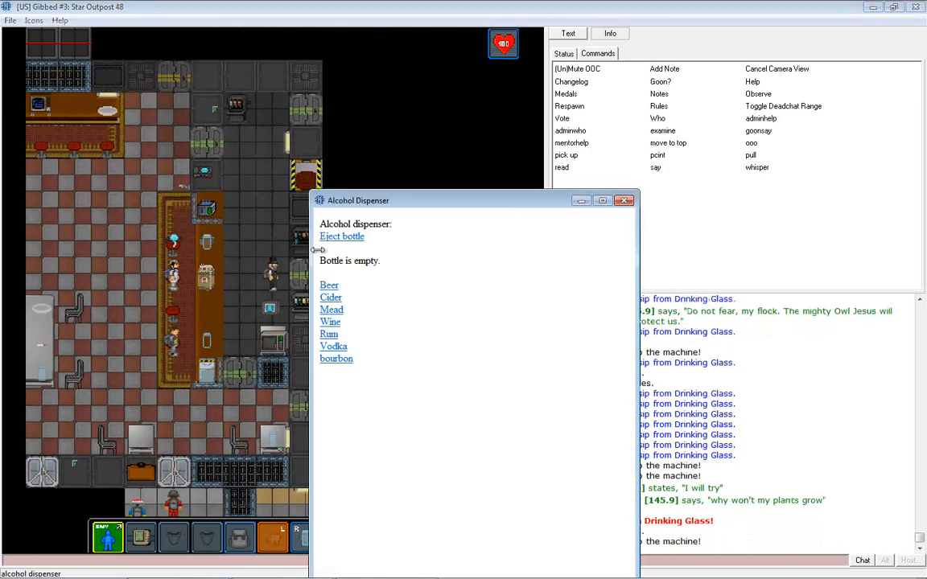
pyautogui.click(330, 346)
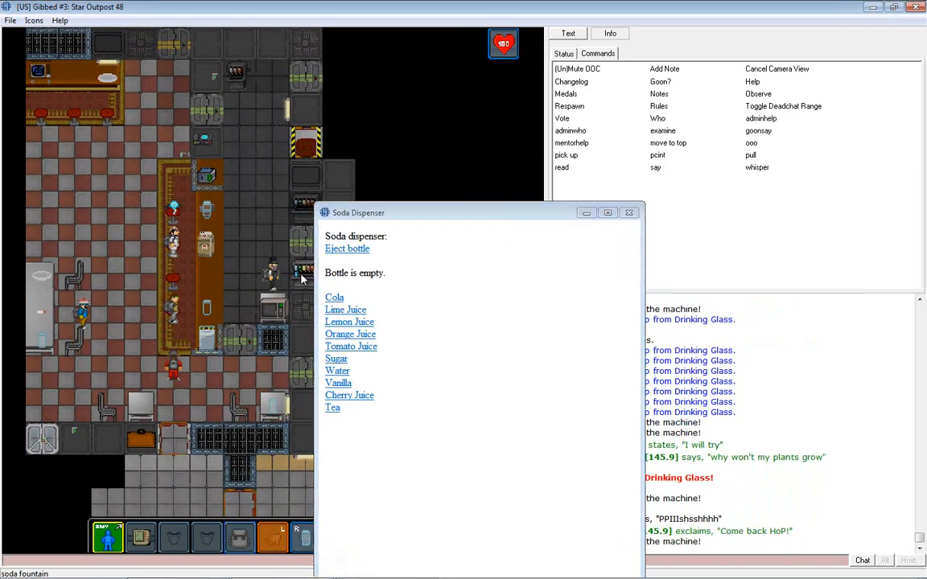
pyautogui.click(336, 358)
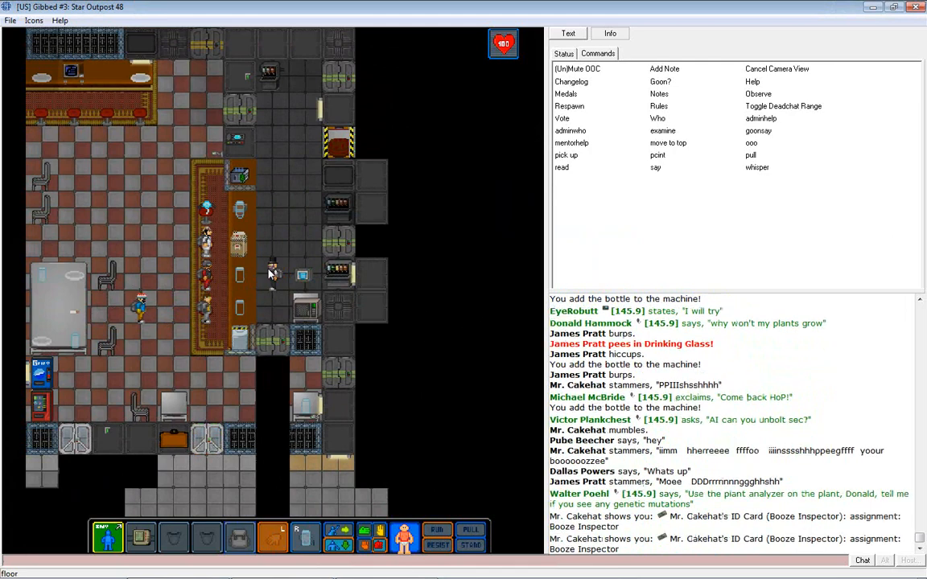
# Say 'It's a complex hydrocarbon' to the patrons at the bar.
pyautogui.rightClick(271, 273)
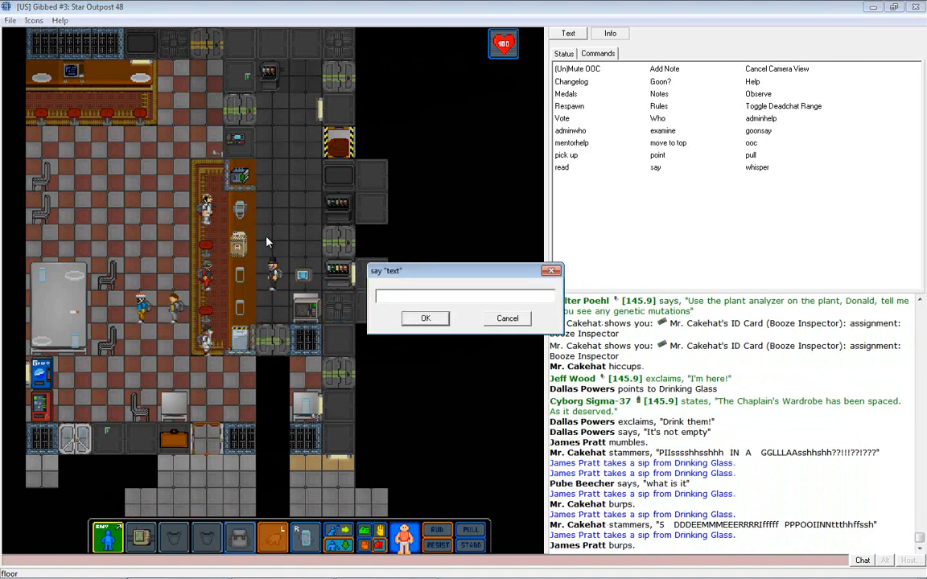
pyautogui.write("It's a co")
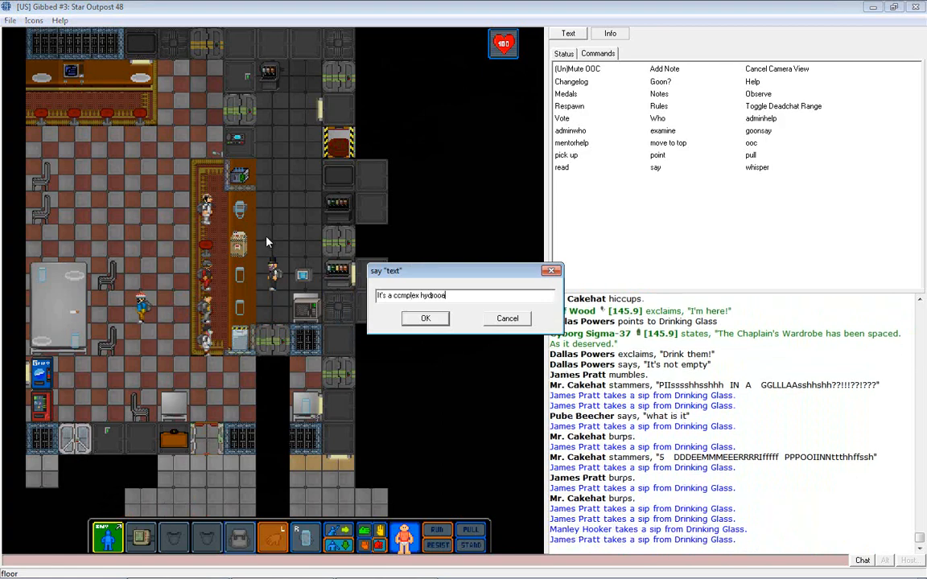
pyautogui.click(425, 318)
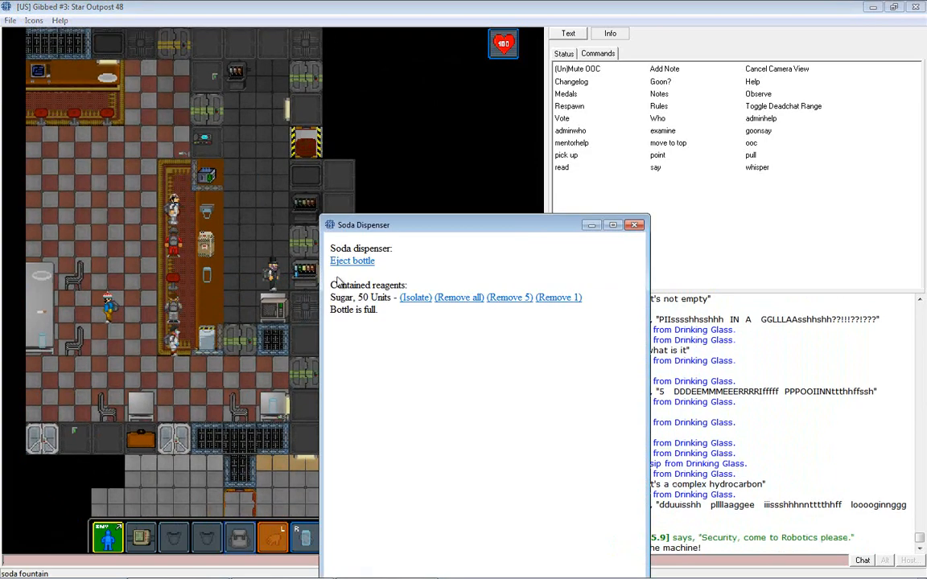
# Empty the eggnog bottle at the soda dispenser and sweeten it with 20 units of sugar.
pyautogui.click(635, 224)
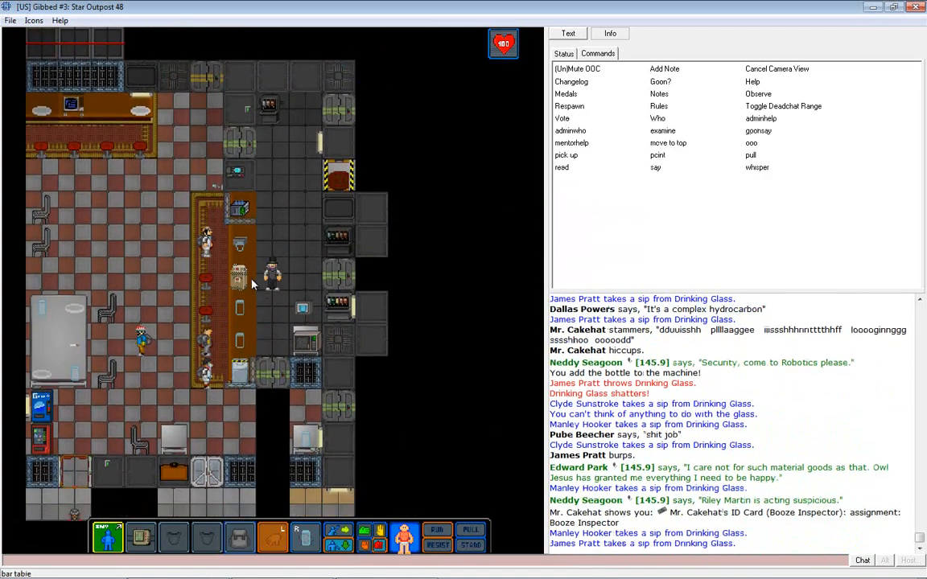
pyautogui.rightClick(271, 286)
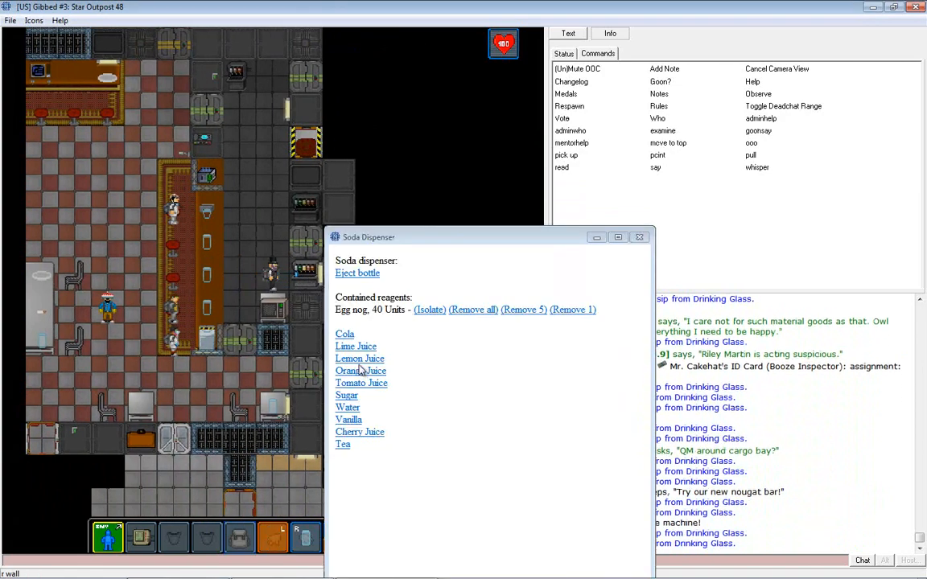
pyautogui.click(346, 395)
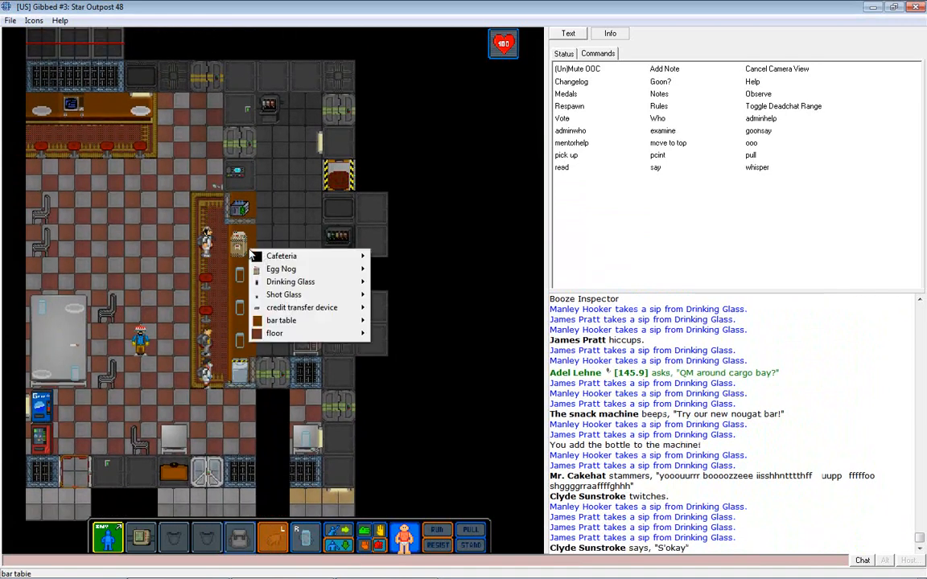
pyautogui.moveTo(291, 282)
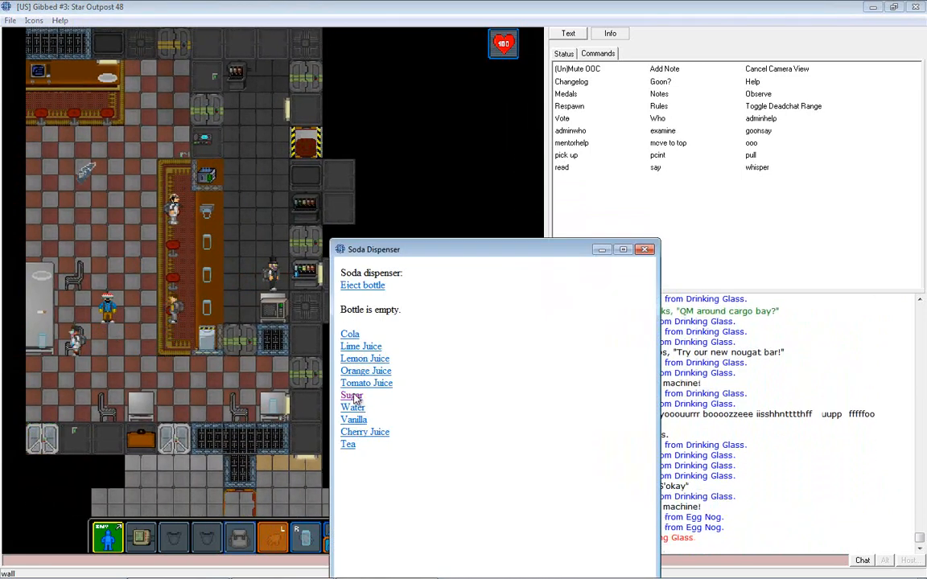
pyautogui.click(351, 396)
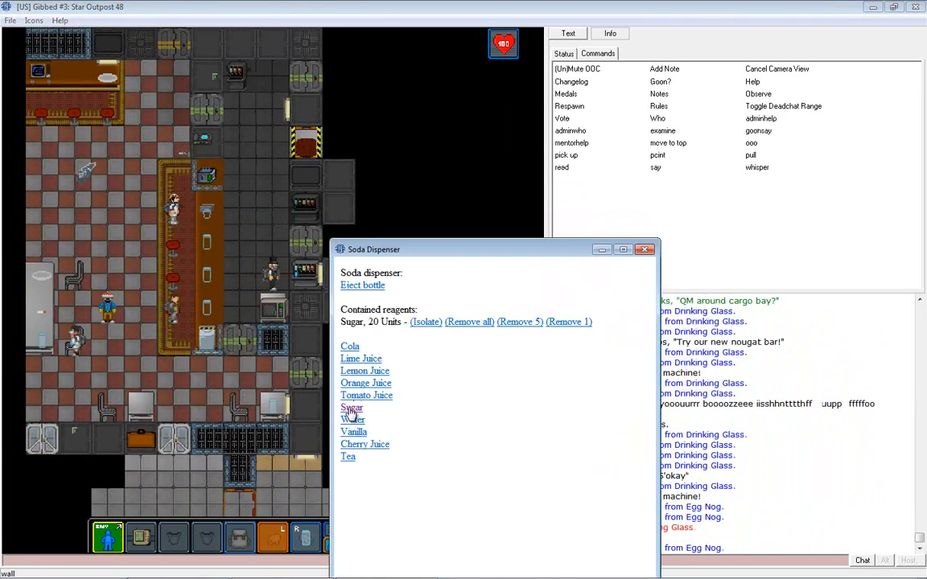
pyautogui.click(352, 407)
pyautogui.write('Cakehat I already sold yo')
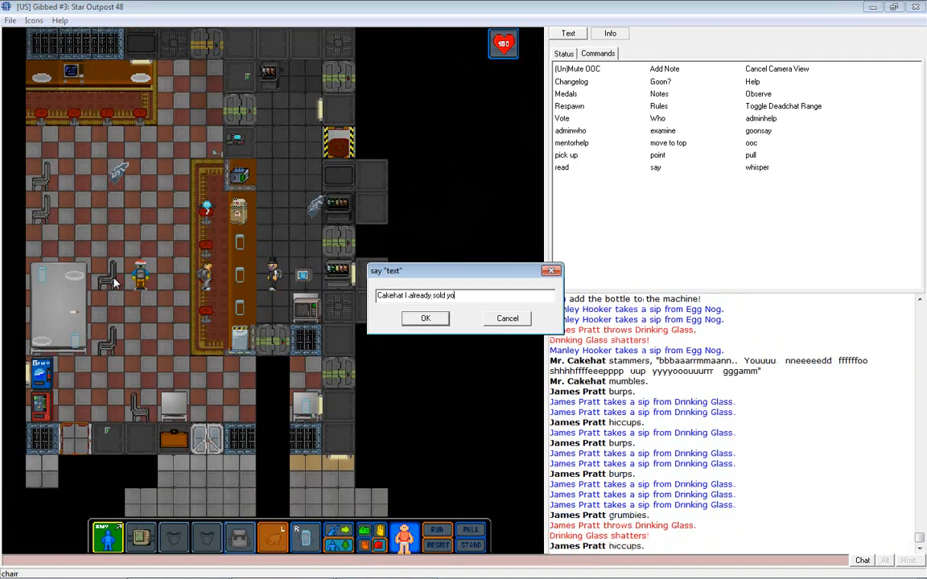
# Tell Cakehat aloud that the recipe was already sold.
pyautogui.click(425, 317)
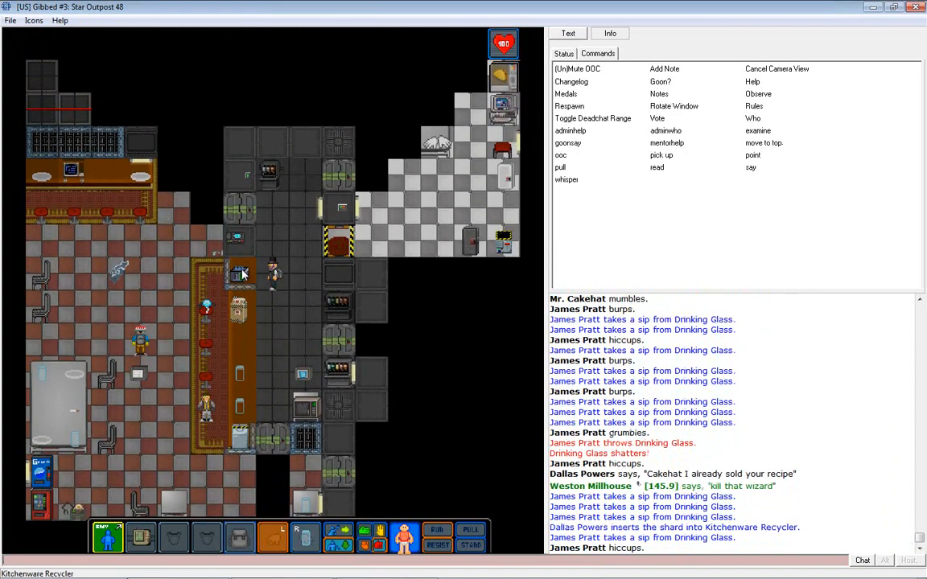
# Recycle the collected glass shards into two drinking glasses at the Kitchenware Recycler.
pyautogui.click(241, 273)
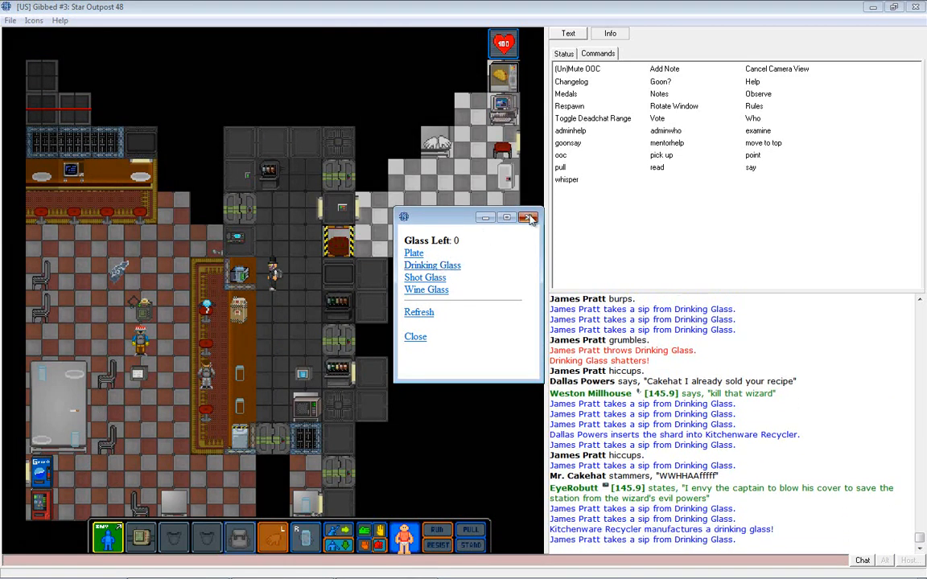
pyautogui.click(528, 217)
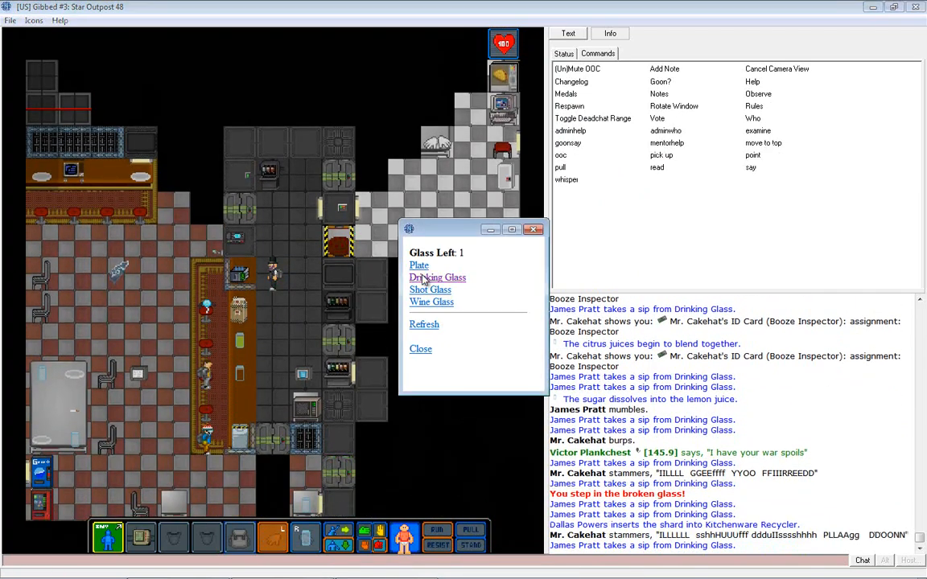
pyautogui.click(437, 277)
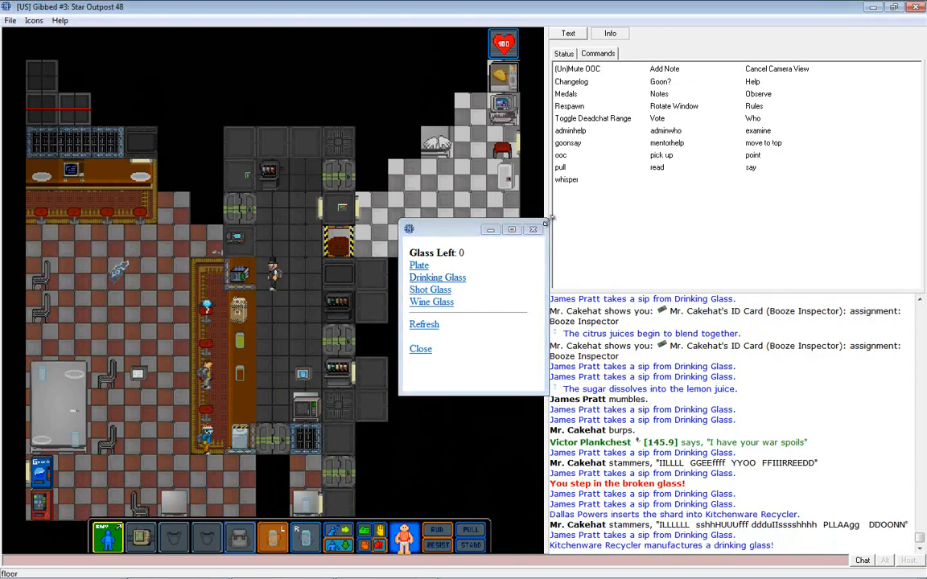
pyautogui.click(420, 348)
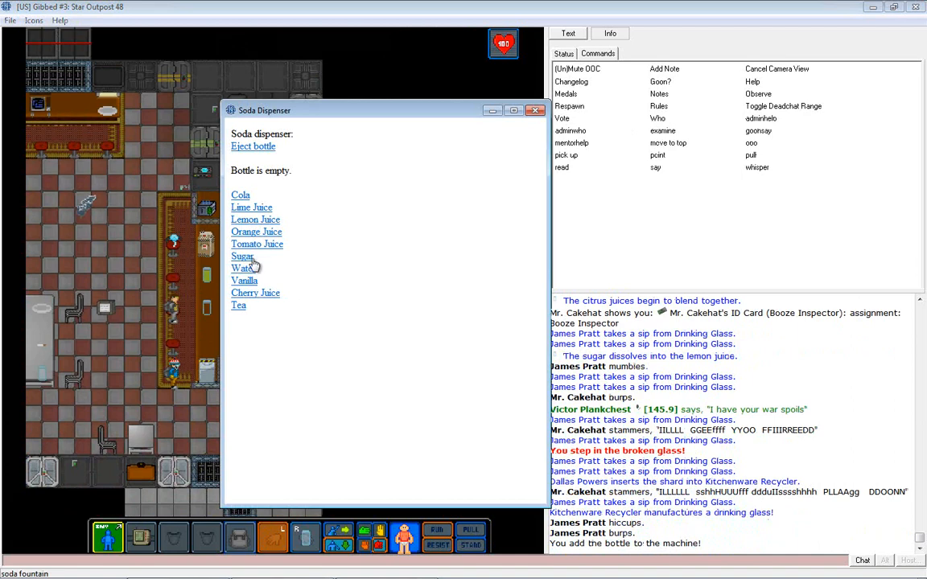
# Top the dispenser bottle up to 50 units of Sugar and eject it.
pyautogui.click(242, 256)
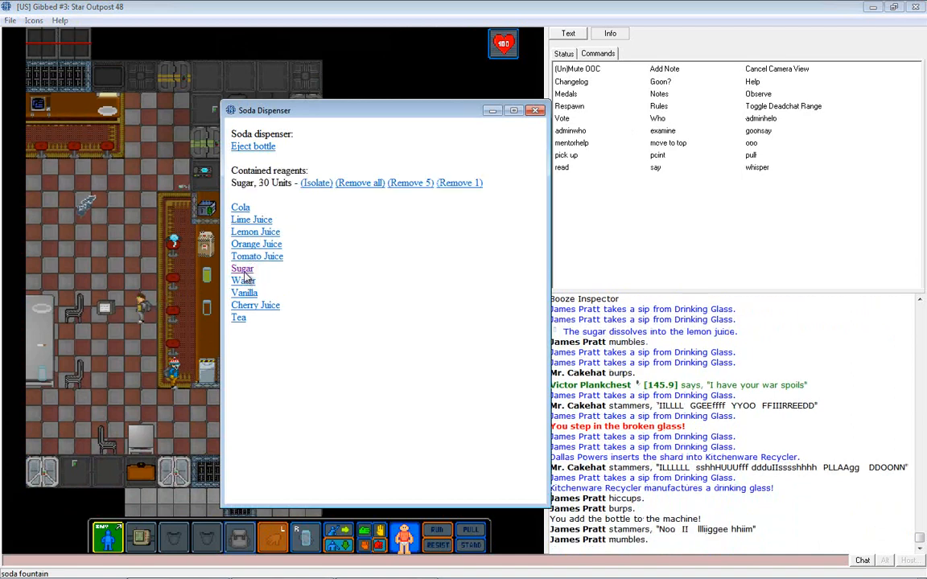
pyautogui.click(242, 268)
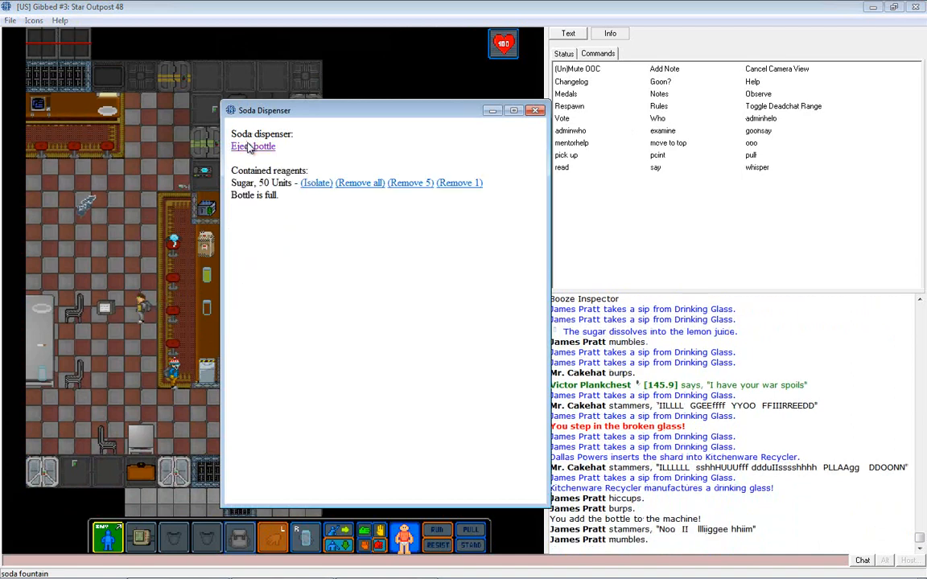
pyautogui.click(535, 110)
pyautogui.write('Hey quit los')
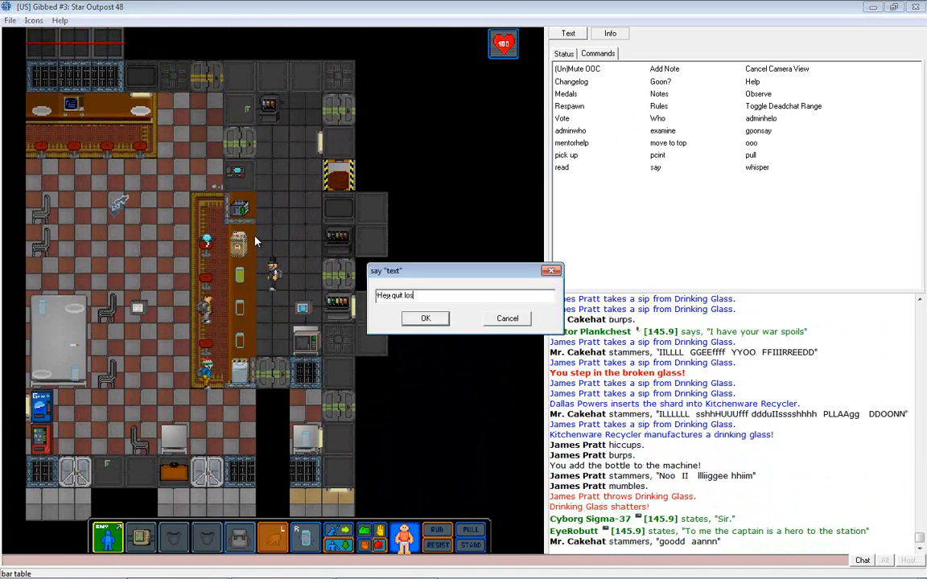
# Say a complaint about losing glass shards, then 'And finish those!'.
pyautogui.write('ing my glass shards')
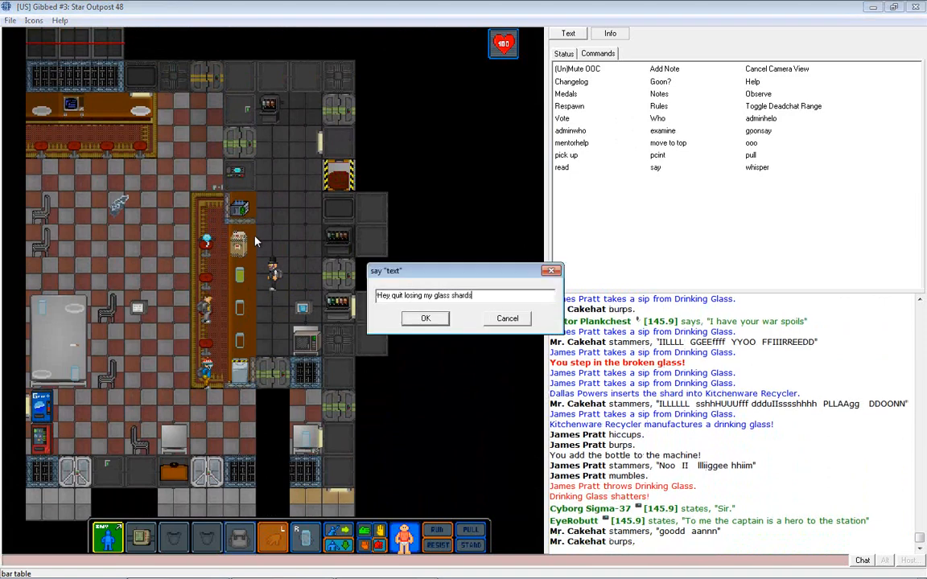
pyautogui.click(425, 318)
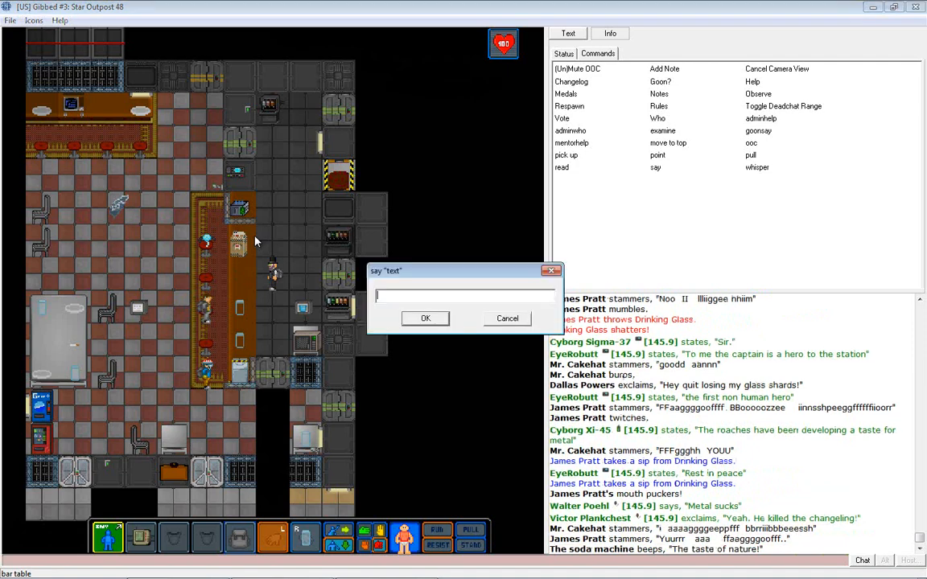
pyautogui.write('And finish those!')
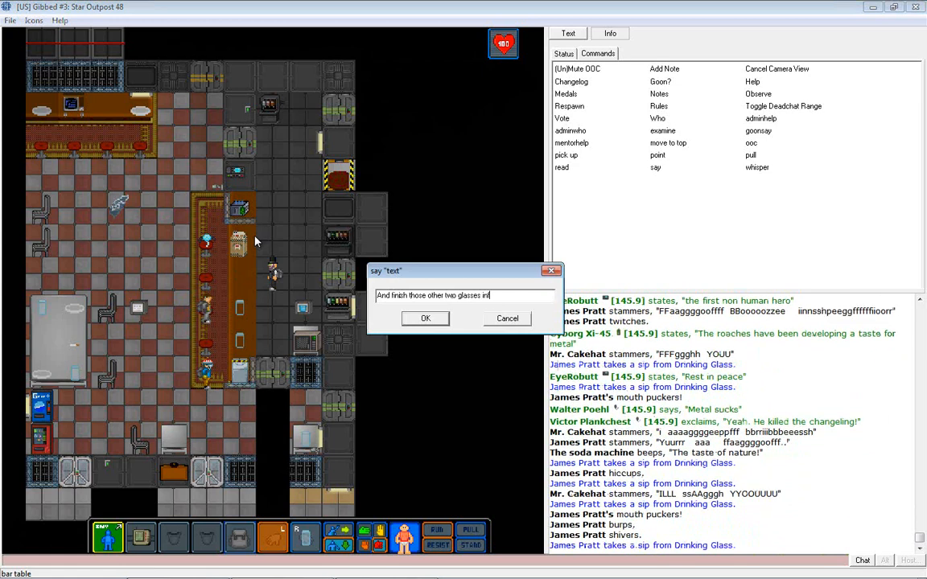
pyautogui.click(424, 318)
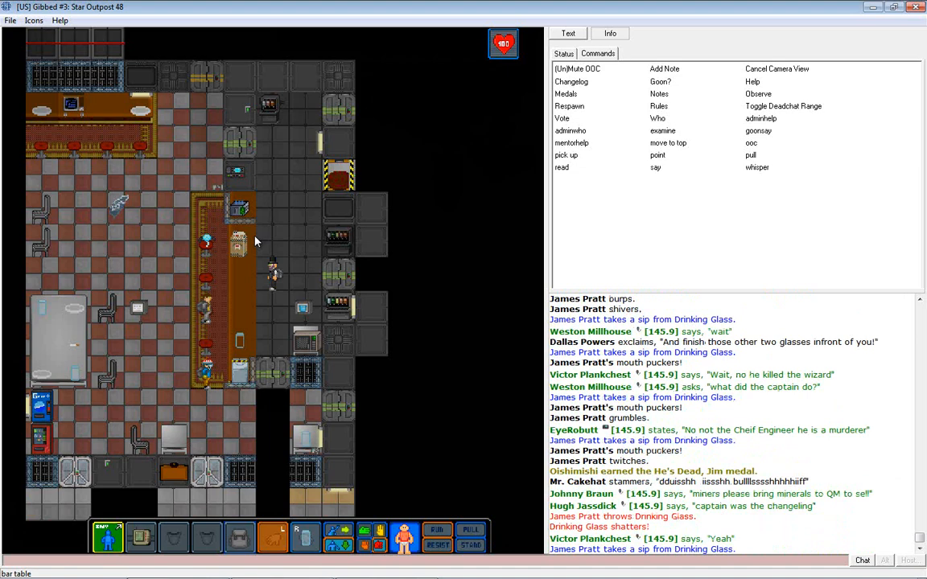
# Walk from the bar floor into the grey-tiled appliance backroom.
pyautogui.scroll(-3)
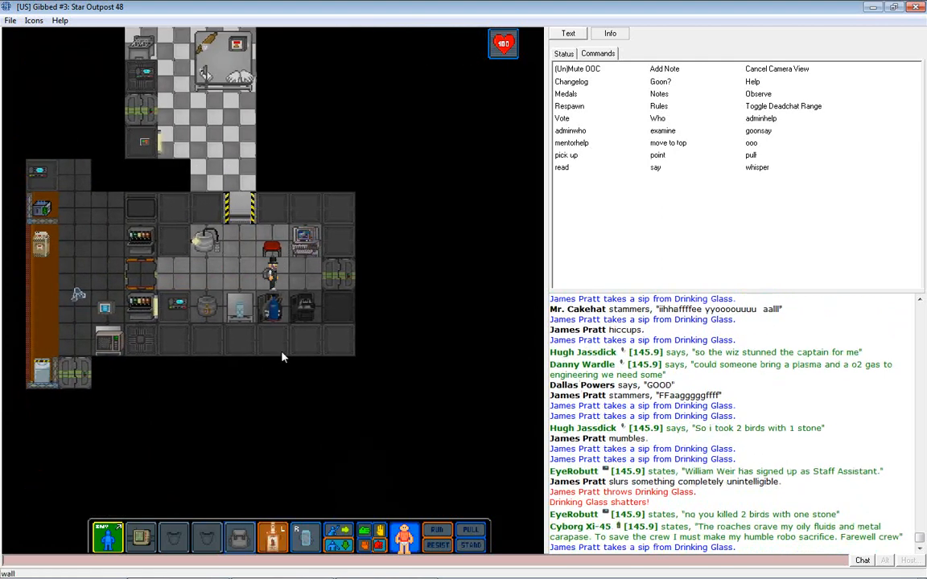
# Pour 10-unit servings into the glasses and pick up a bottle of Rum.
pyautogui.click(305, 538)
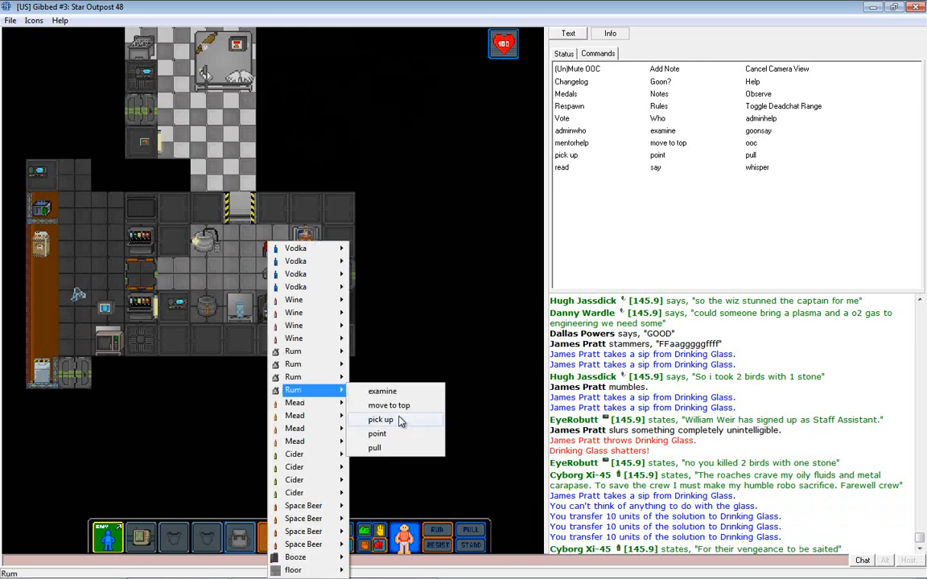
pyautogui.click(381, 420)
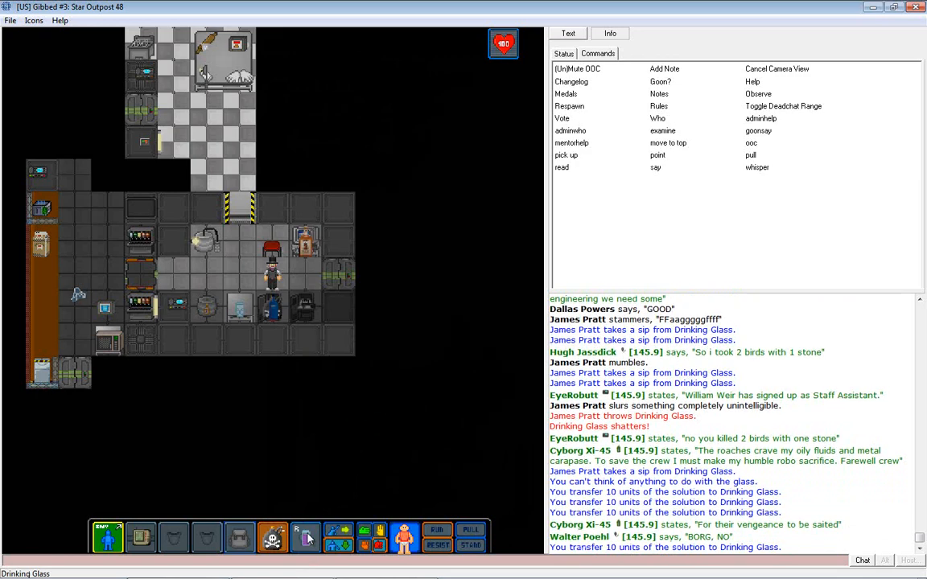
pyautogui.scroll(-3)
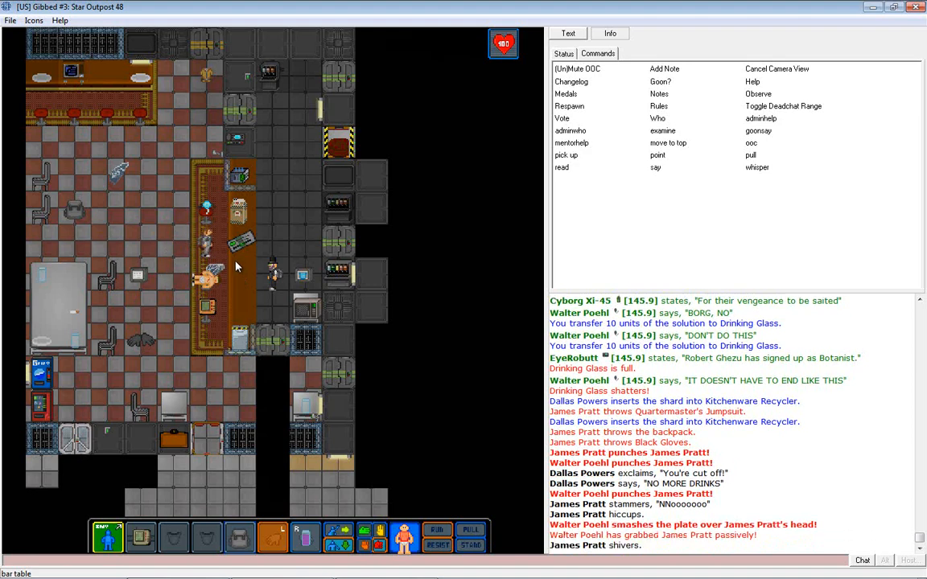
pyautogui.moveTo(336, 486)
pyautogui.write('No drunks behi')
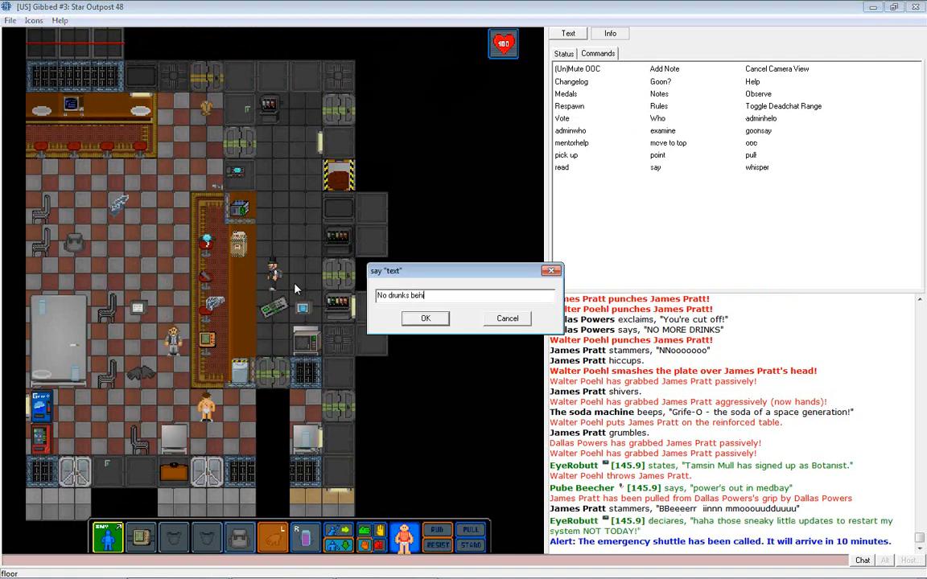
# Say the warning that drunks are not allowed at the bar.
pyautogui.click(425, 318)
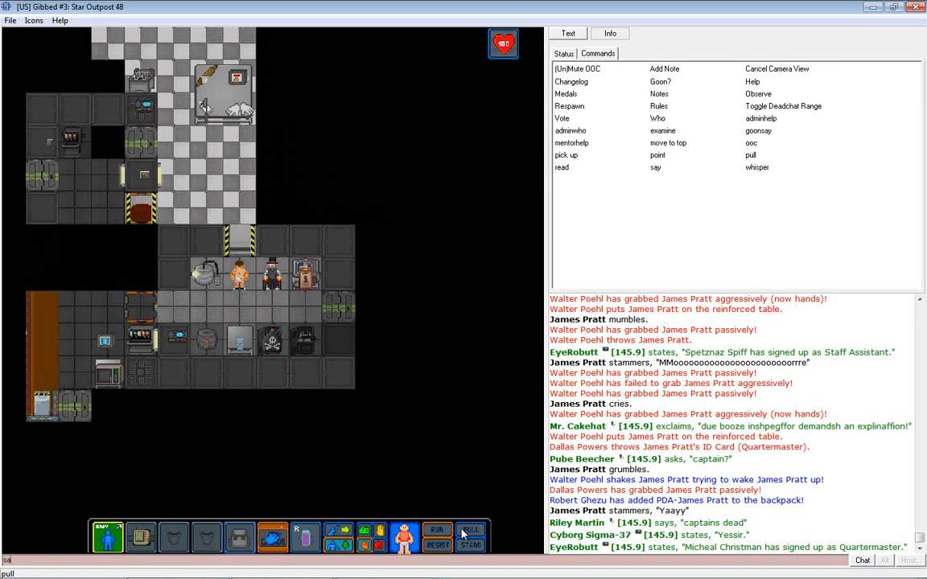
# Type the chat message 'DRINK HER' before heading back to the soda dispenser.
pyautogui.write('DRINK HER')
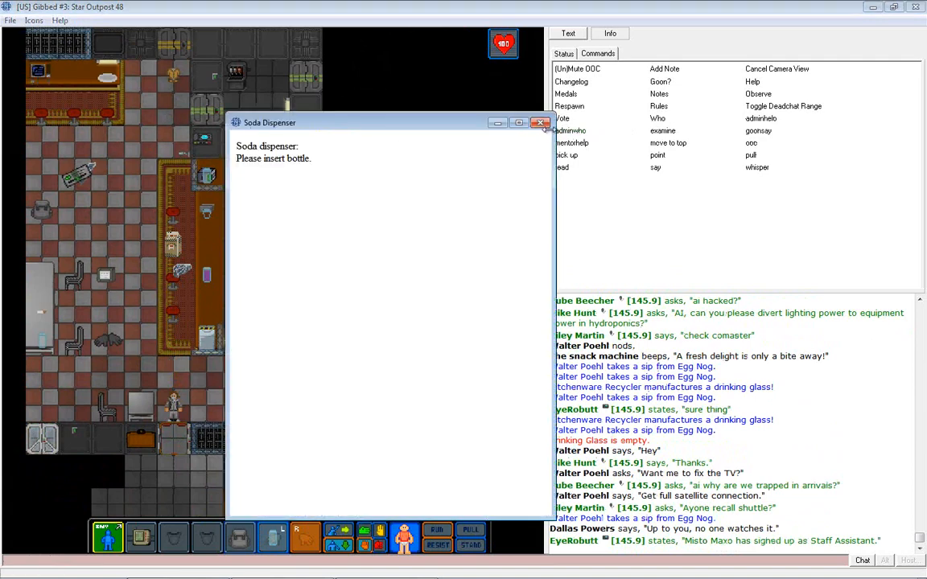
# Mix Triple Citrus, Sugar and Tea into a full bottle and remove it.
pyautogui.click(539, 123)
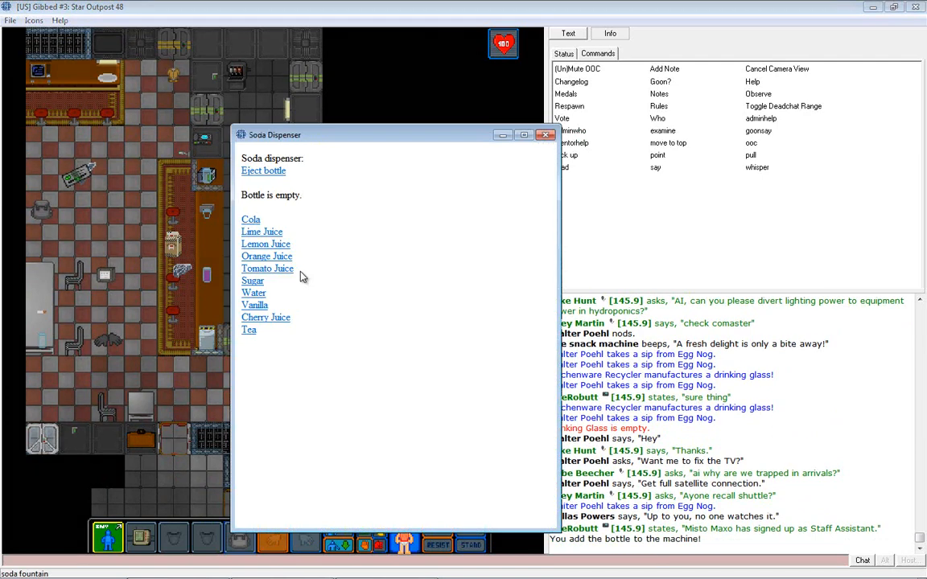
pyautogui.click(262, 232)
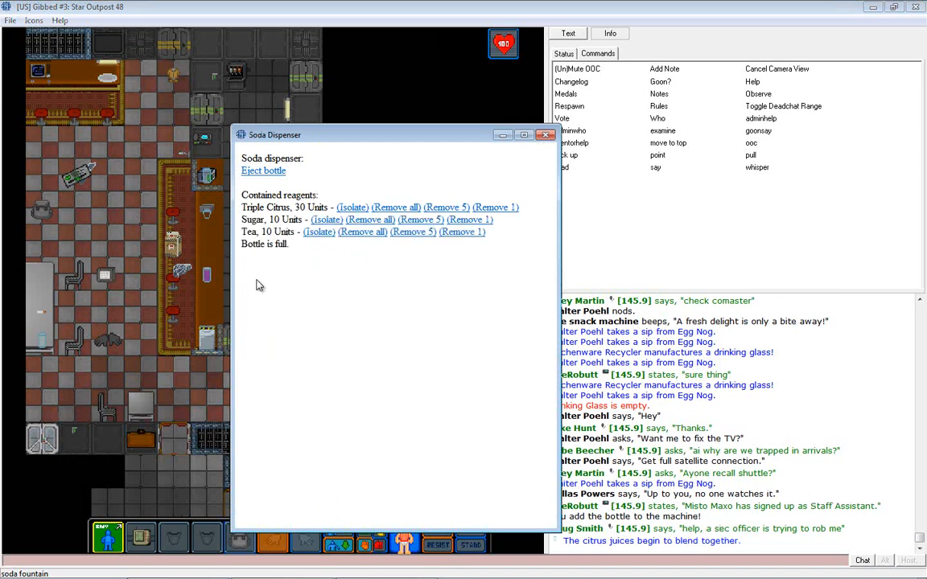
pyautogui.click(546, 134)
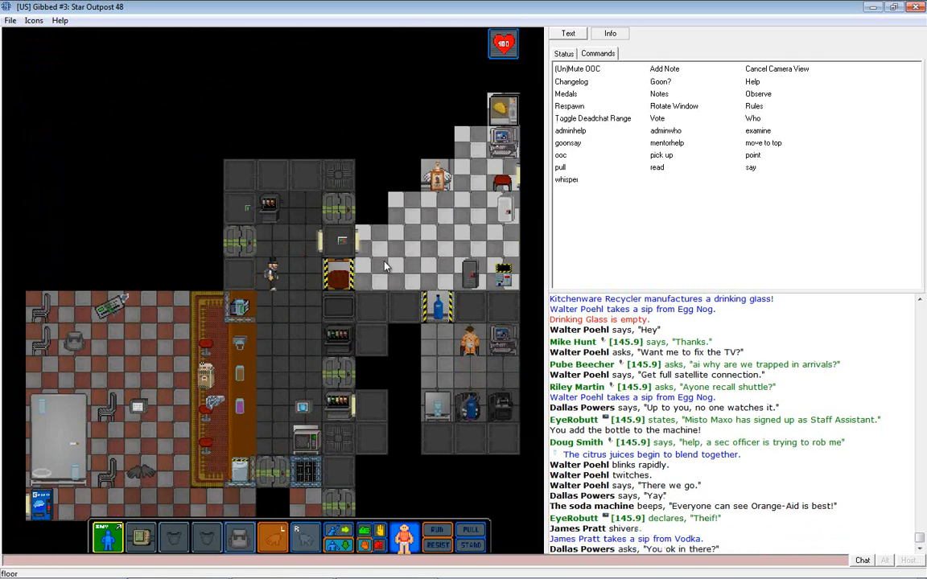
# Check the shuttle ETA and type the last-drinks announcement starting 'Now'.
pyautogui.scroll(-3)
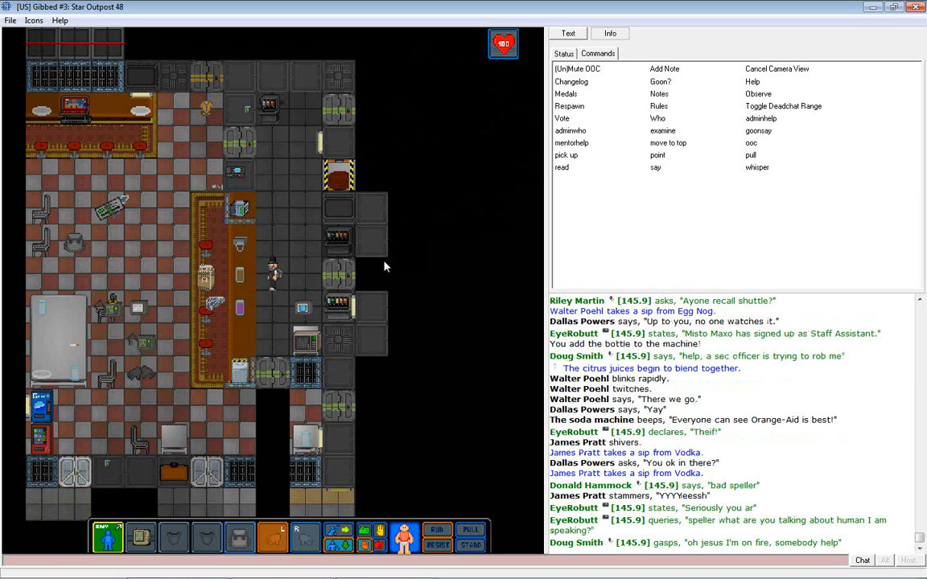
pyautogui.click(563, 53)
pyautogui.write('say "; Get your last drink before heed')
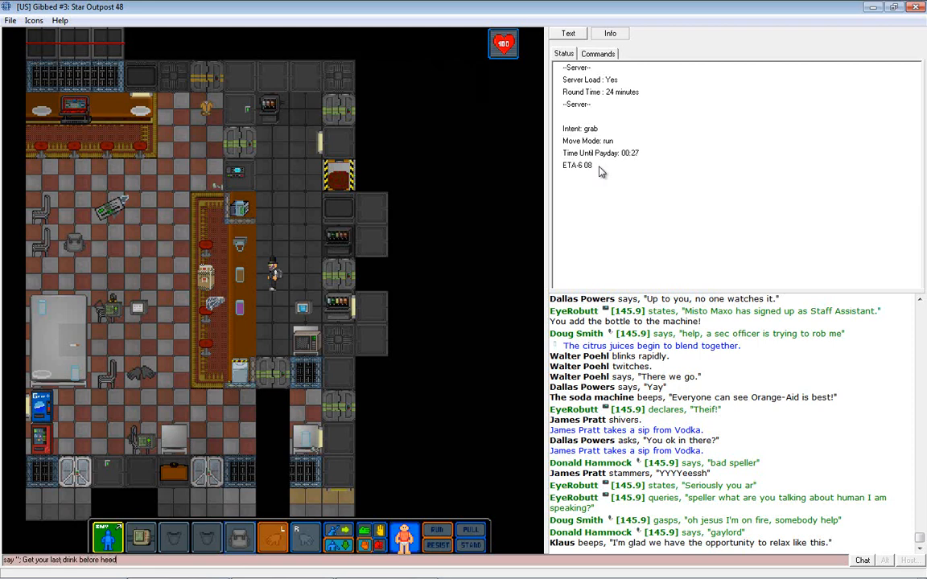
pyautogui.write('Now')
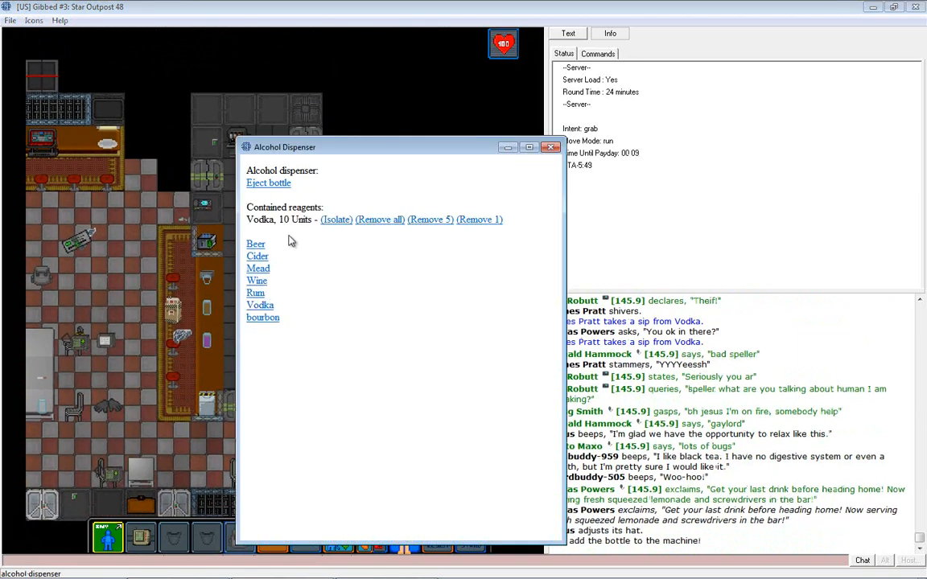
# Mix vodka with orange juice into 20 units of Screwdriver and with tomato juice.
pyautogui.click(551, 146)
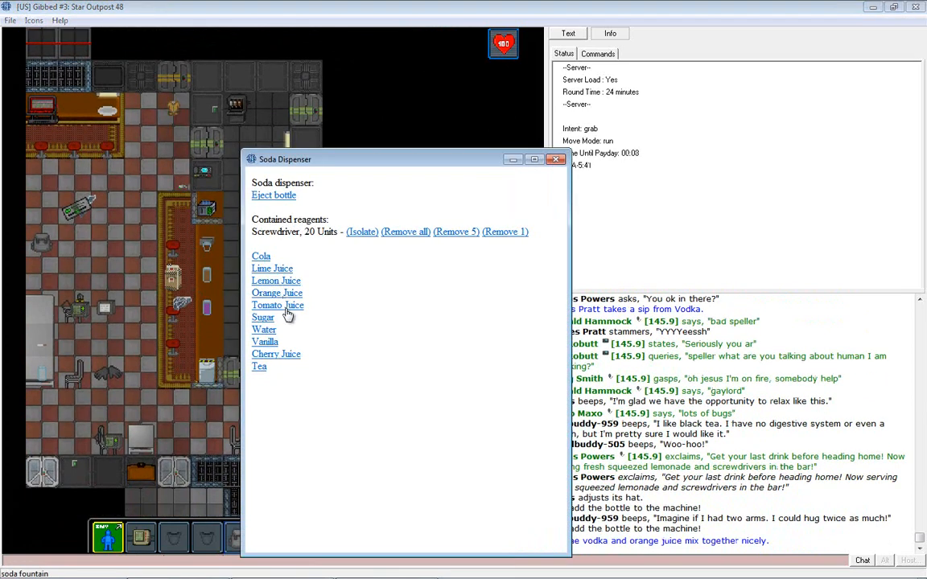
pyautogui.click(556, 159)
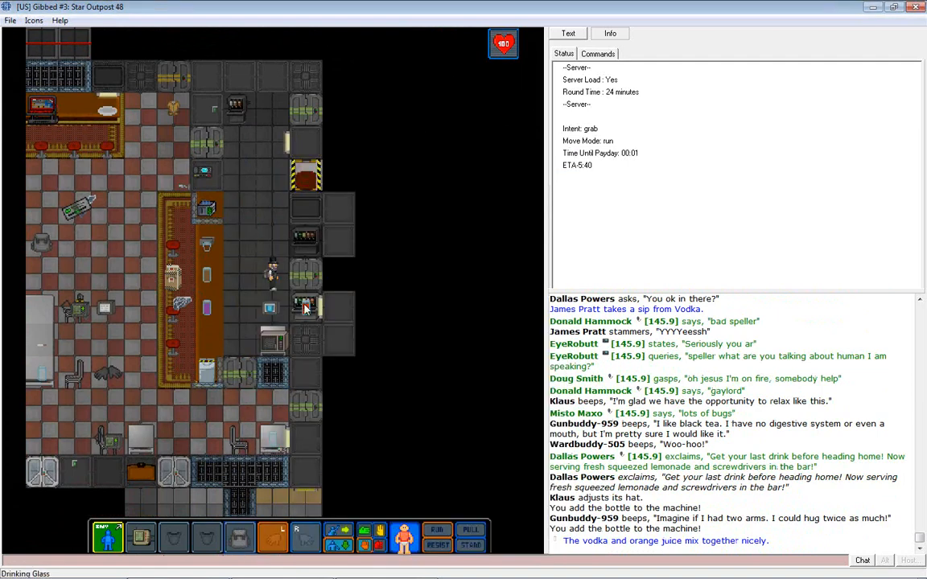
pyautogui.click(304, 308)
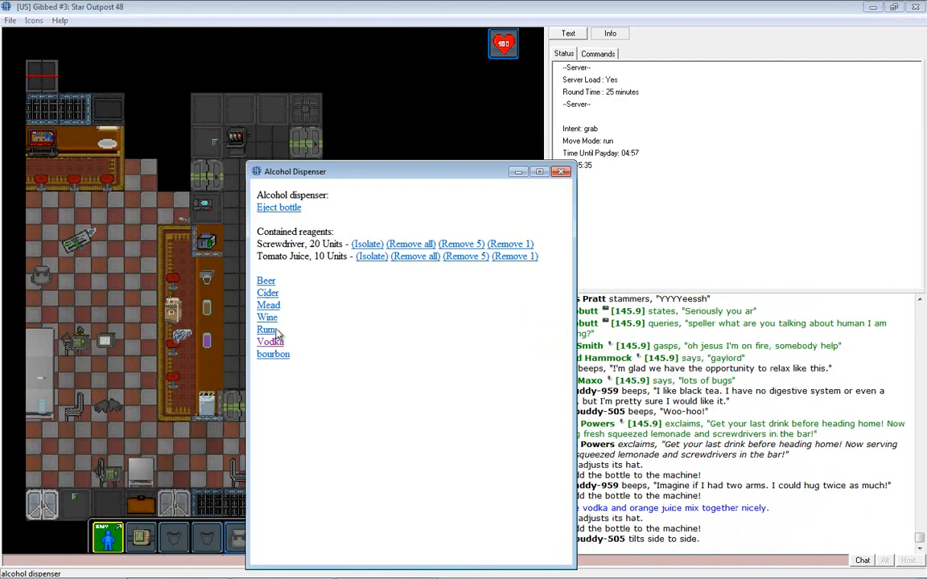
pyautogui.click(562, 171)
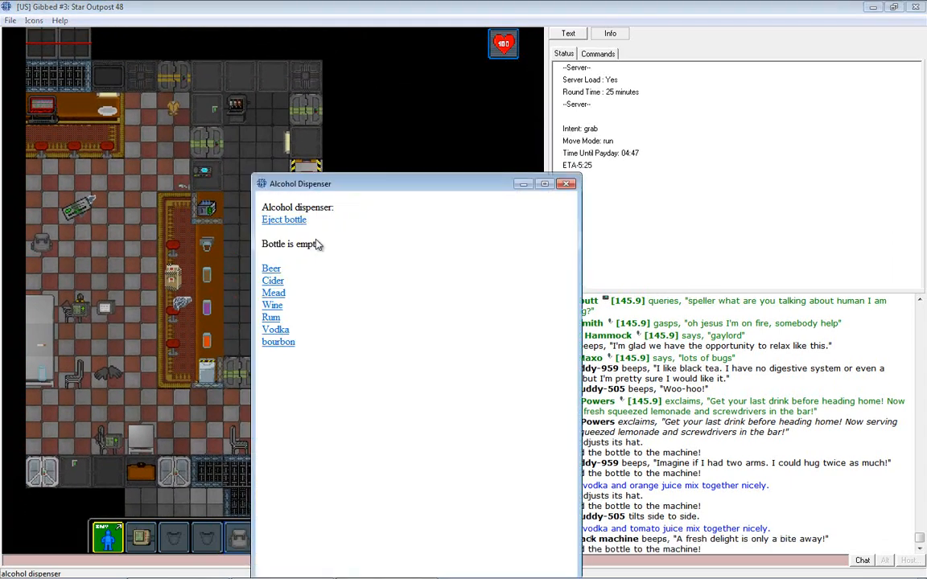
pyautogui.click(566, 183)
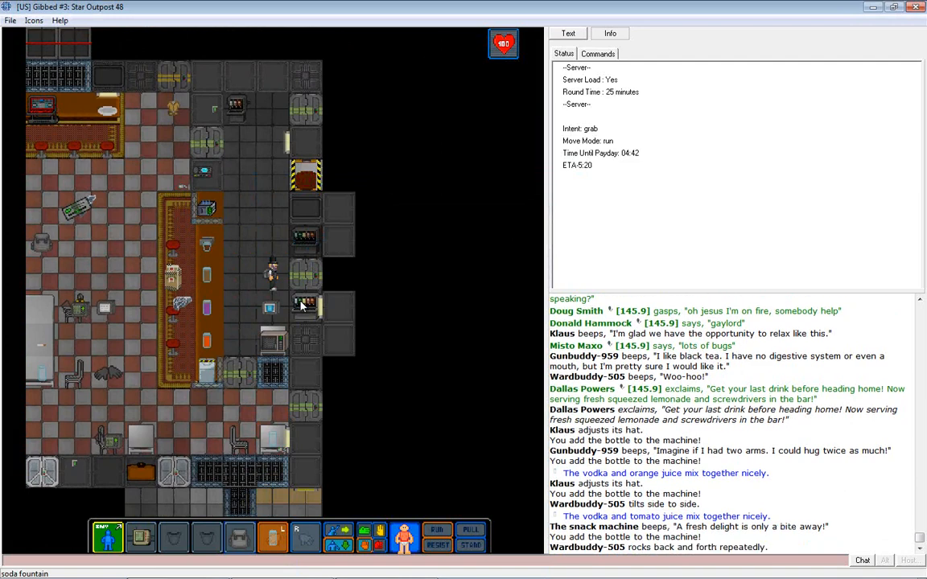
# Flush the lime juice, fill the bottle with Triple Citrus, Half and Half, and Lemon Juice, then eject it.
pyautogui.click(302, 304)
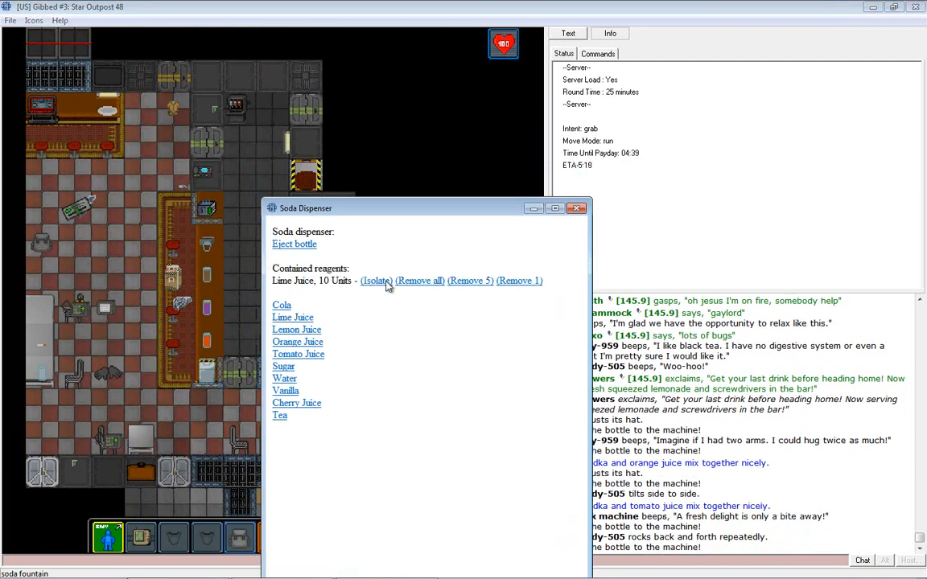
pyautogui.click(419, 281)
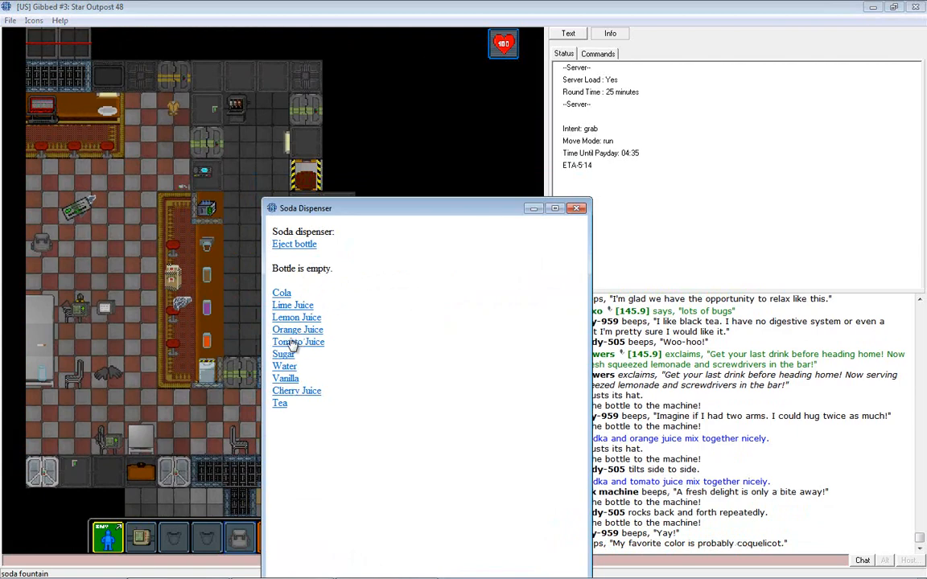
pyautogui.click(577, 208)
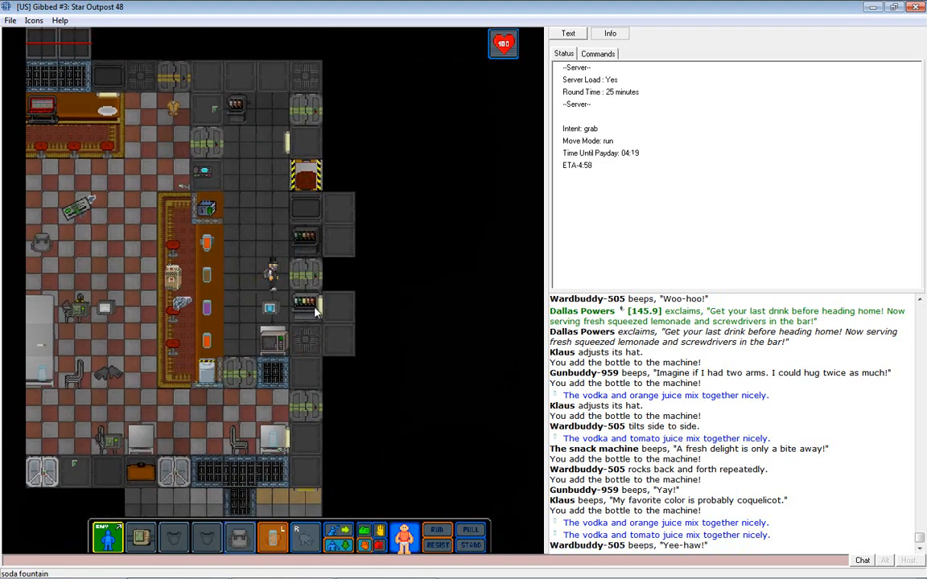
pyautogui.click(304, 306)
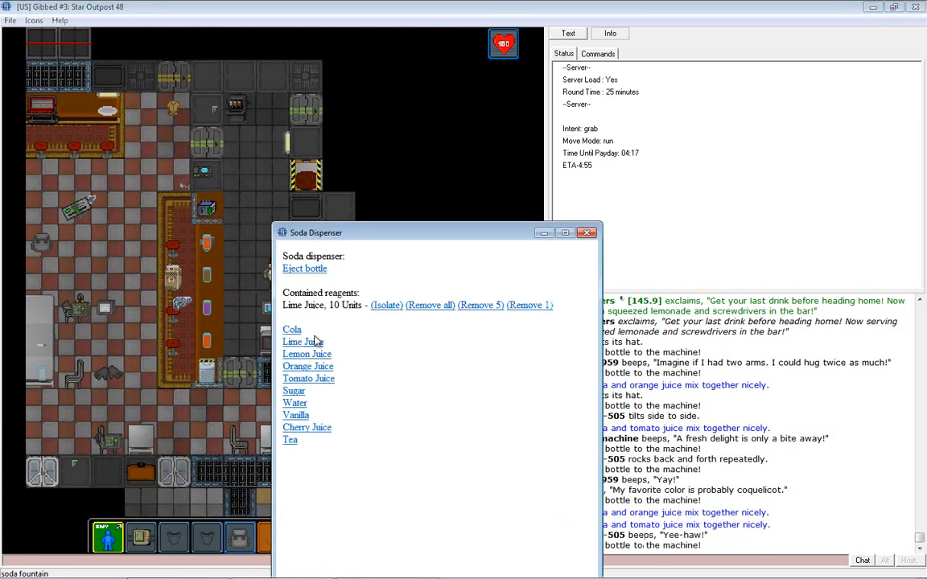
pyautogui.click(306, 354)
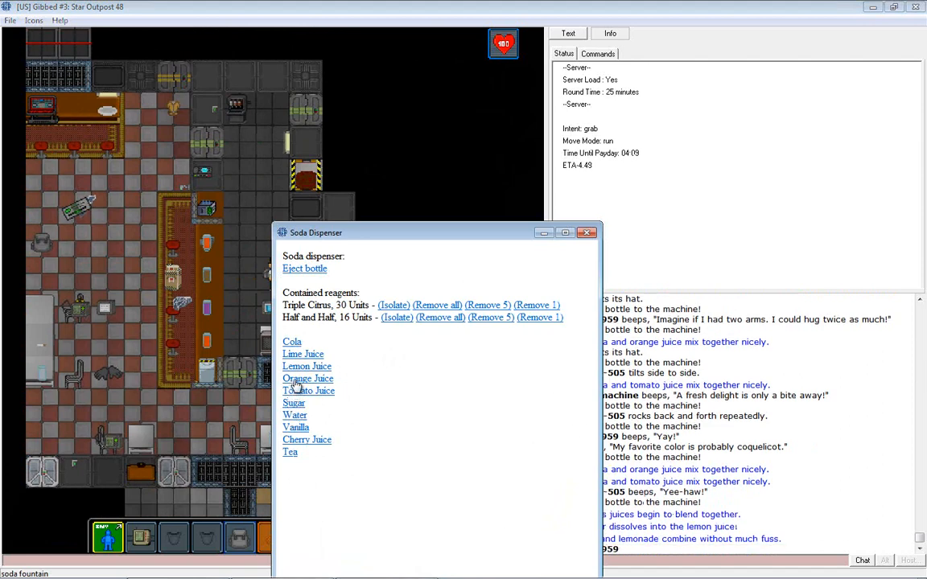
pyautogui.click(306, 366)
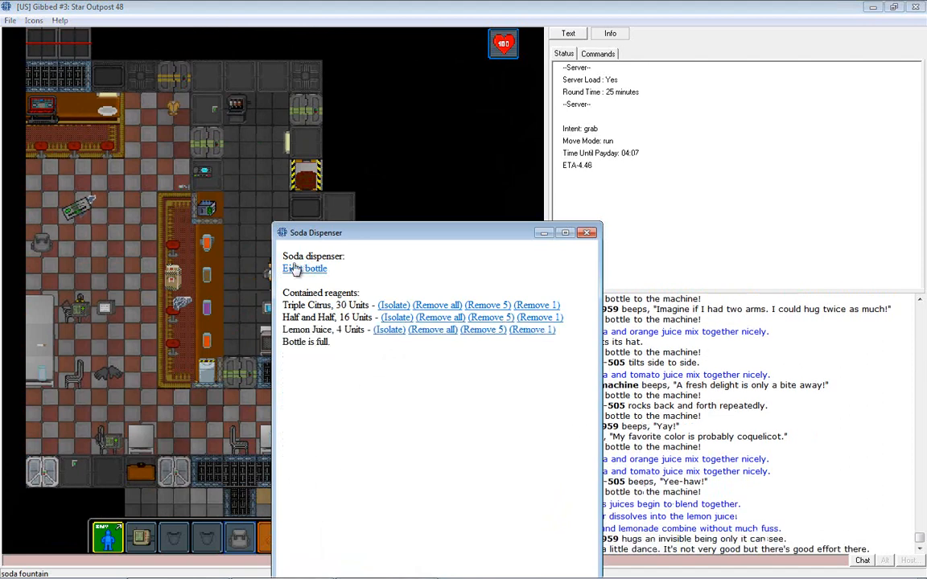
pyautogui.click(587, 233)
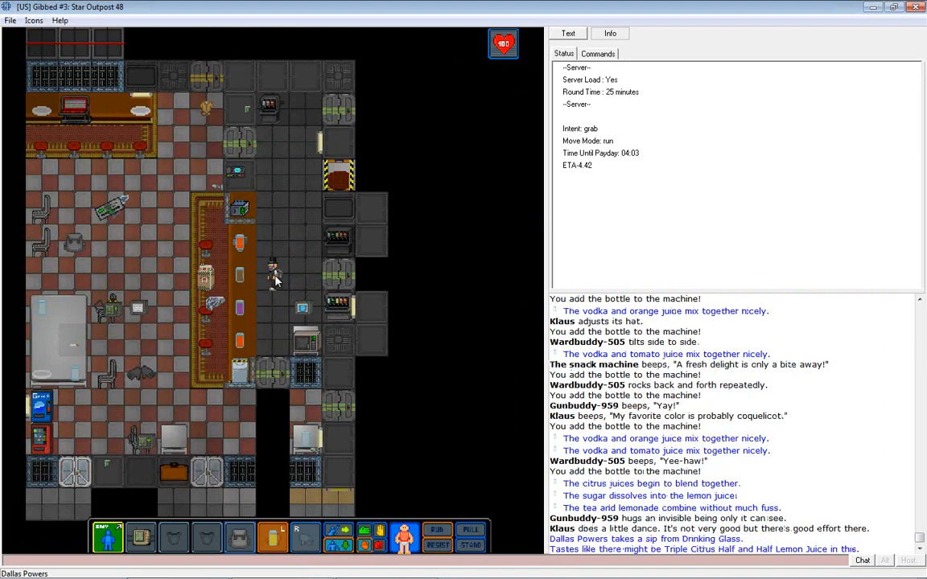
pyautogui.moveTo(271, 281)
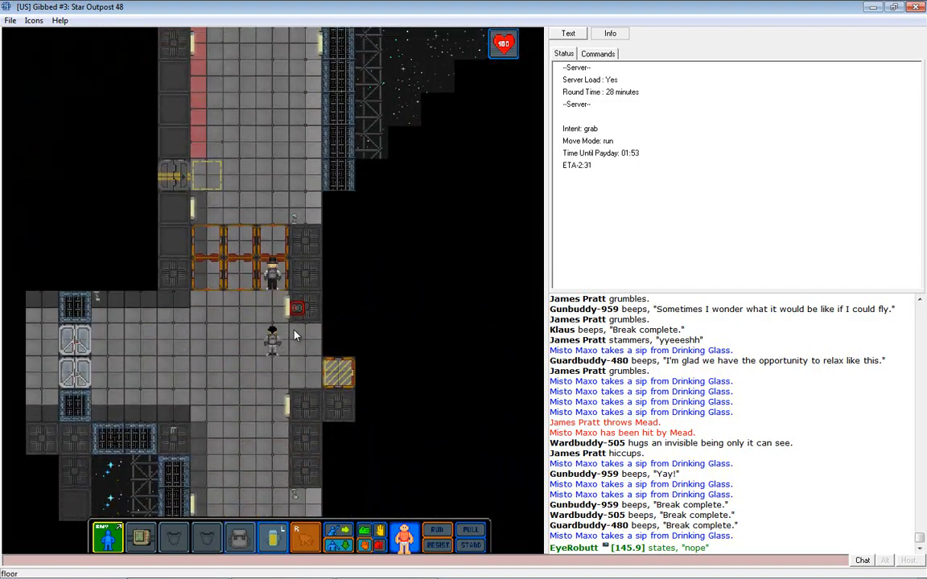
# Walk the Barman along the grey corridor toward the escape dock.
pyautogui.click(364, 537)
pyautogui.write(': This station is fil')
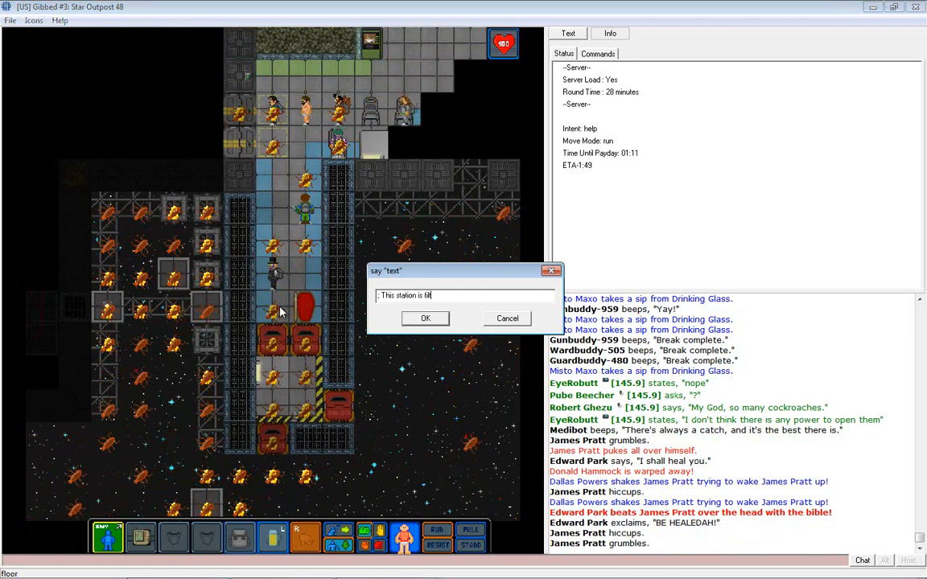
# Move into the cockroach-infested escape arrivals area among the waiting crew.
pyautogui.click(425, 318)
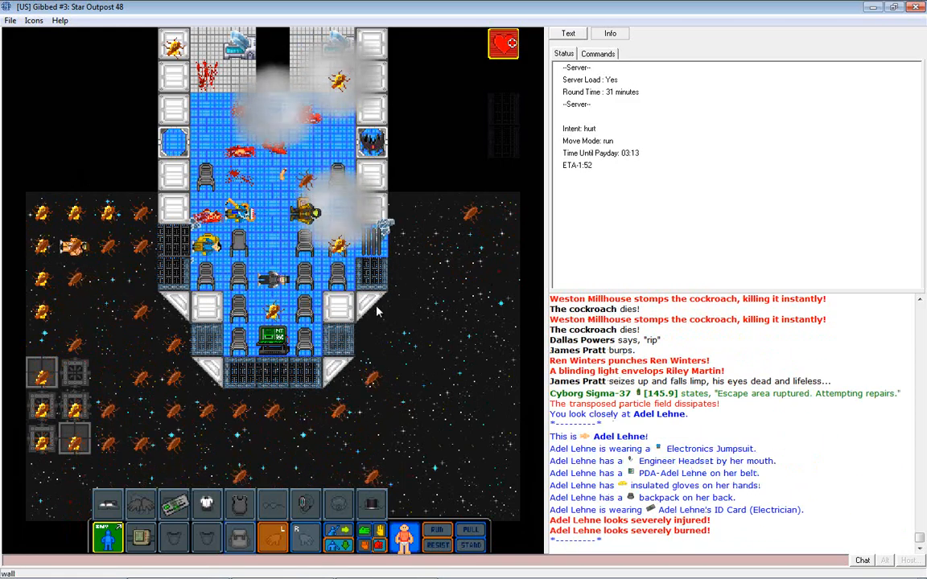
# Examine nearby shuttle crew, including the burned Booze Inspector wearing the cakehat.
pyautogui.rightClick(314, 240)
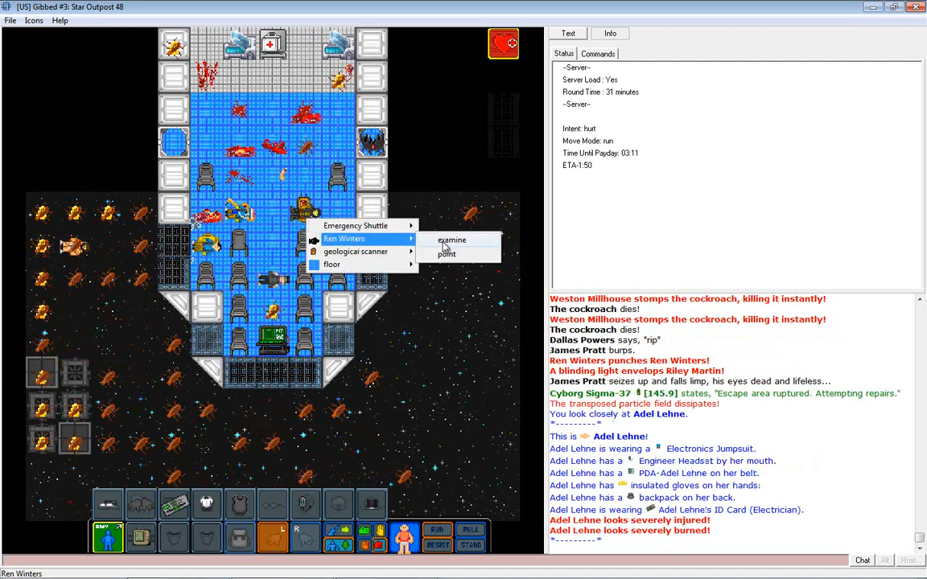
pyautogui.click(452, 239)
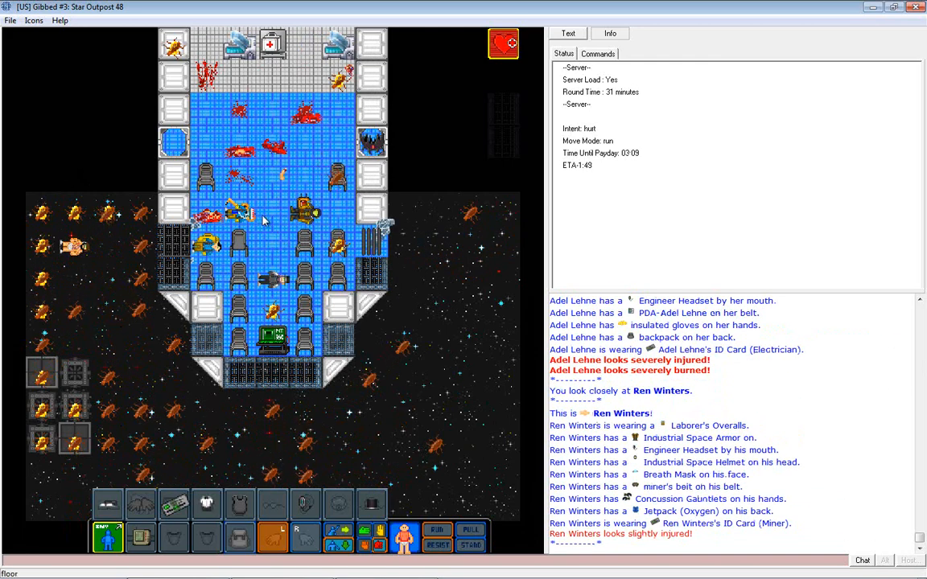
pyautogui.rightClick(265, 221)
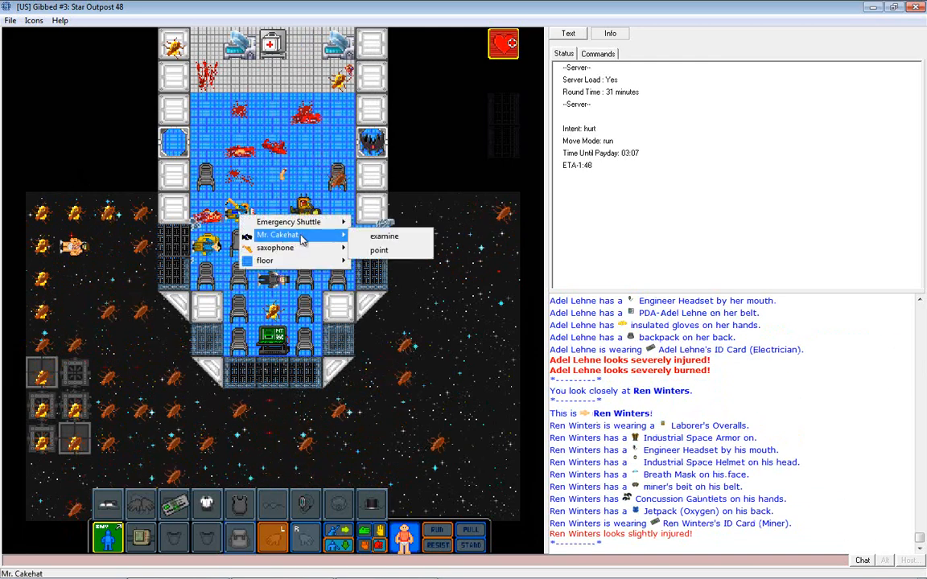
pyautogui.click(384, 236)
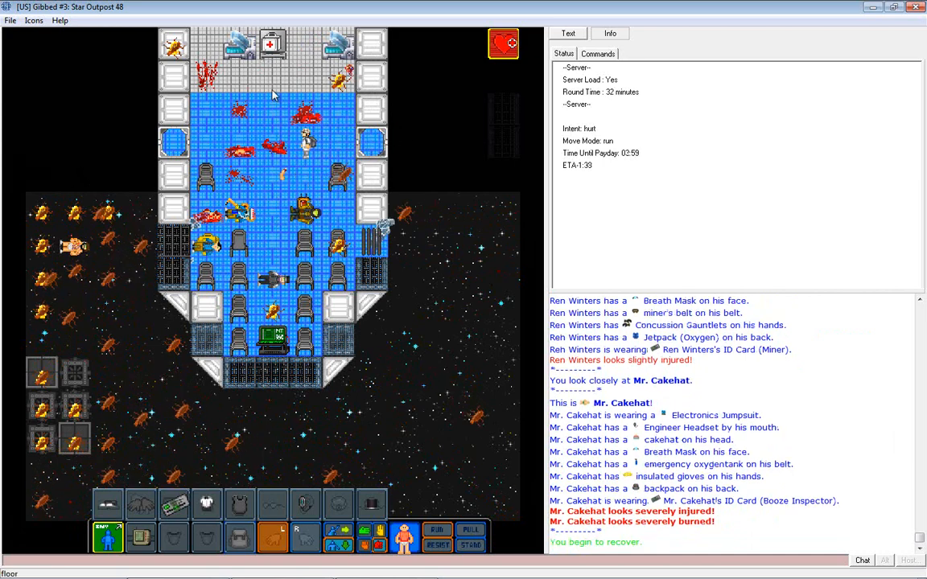
# Examine the Barman himself to see he is severely injured and burned.
pyautogui.rightClick(274, 129)
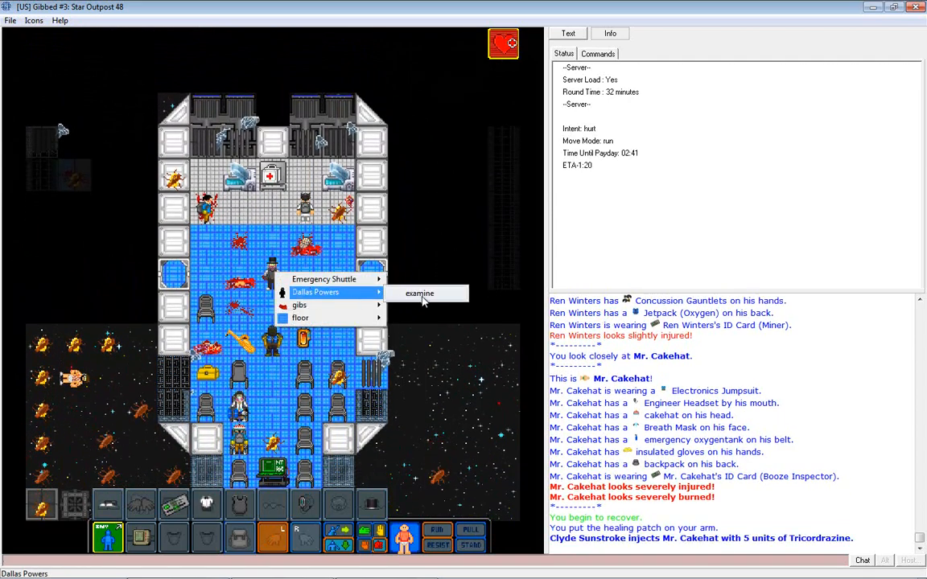
pyautogui.click(418, 293)
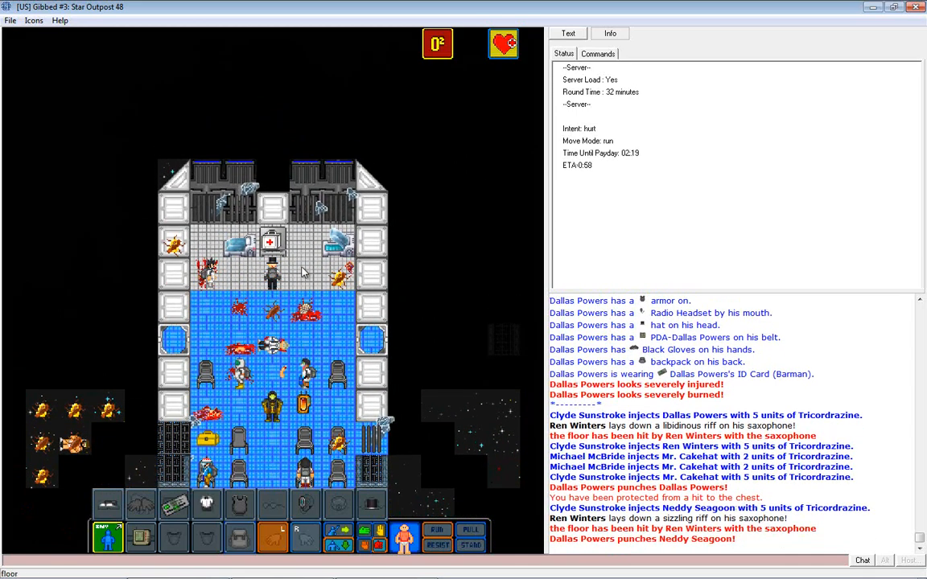
# Dismiss the empty popup once the shuttle docks and the round-end summary appears.
pyautogui.rightClick(272, 273)
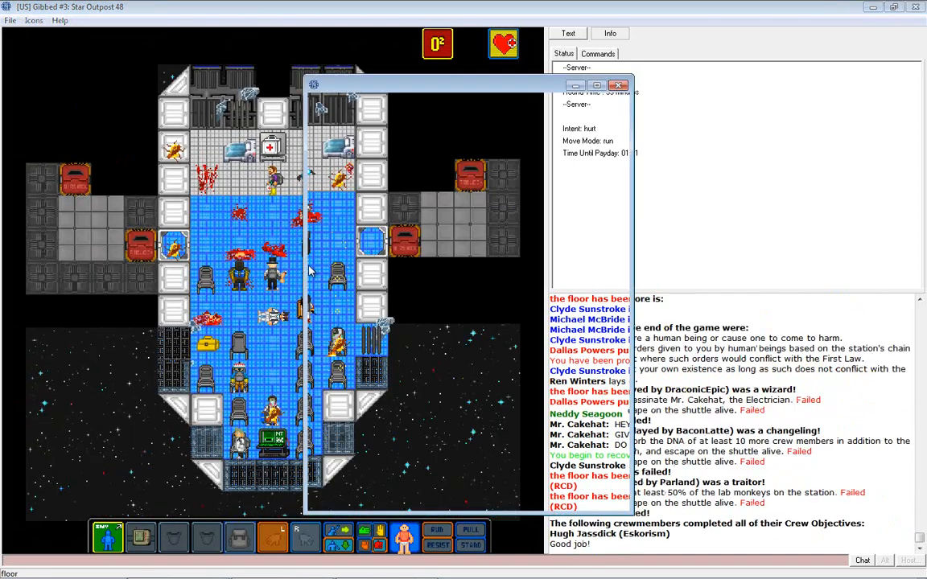
pyautogui.click(618, 85)
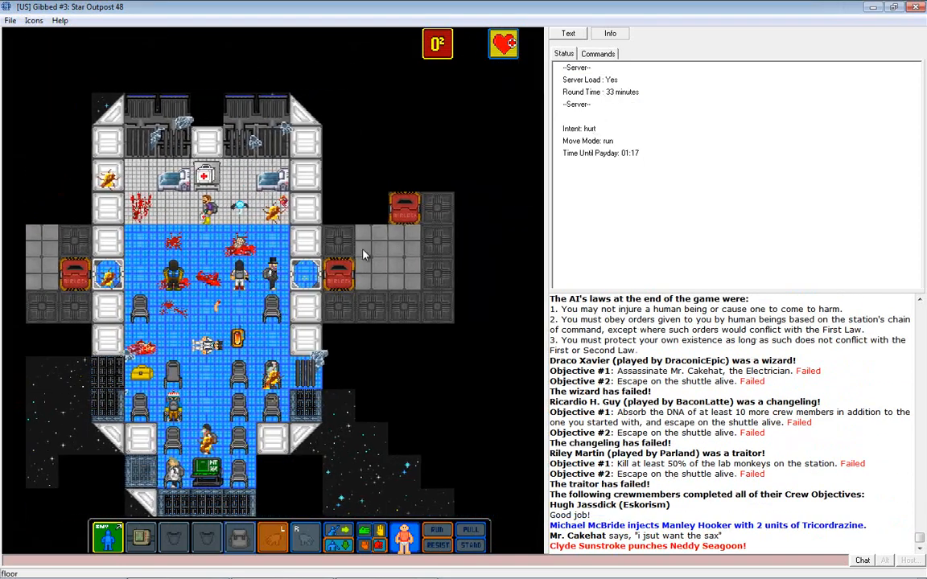